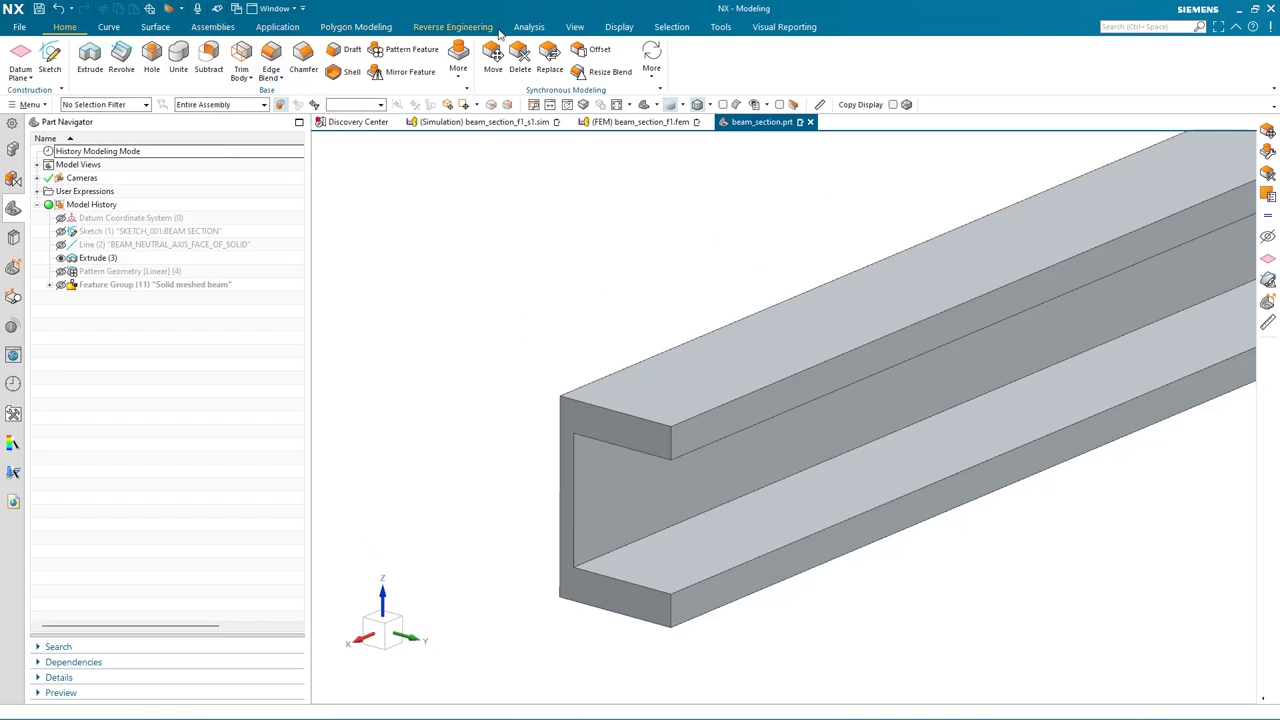
- Measure the C-channel end-face edges with section-property results enabled
click(528, 27)
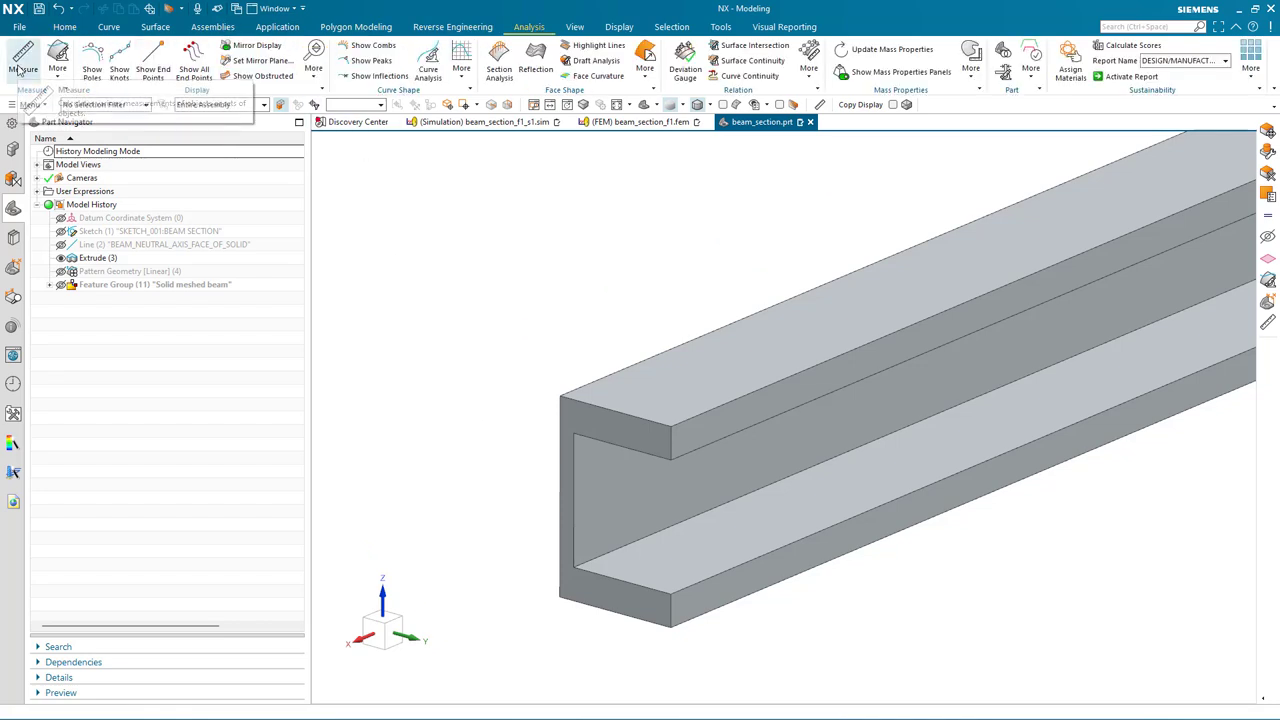
click(21, 55)
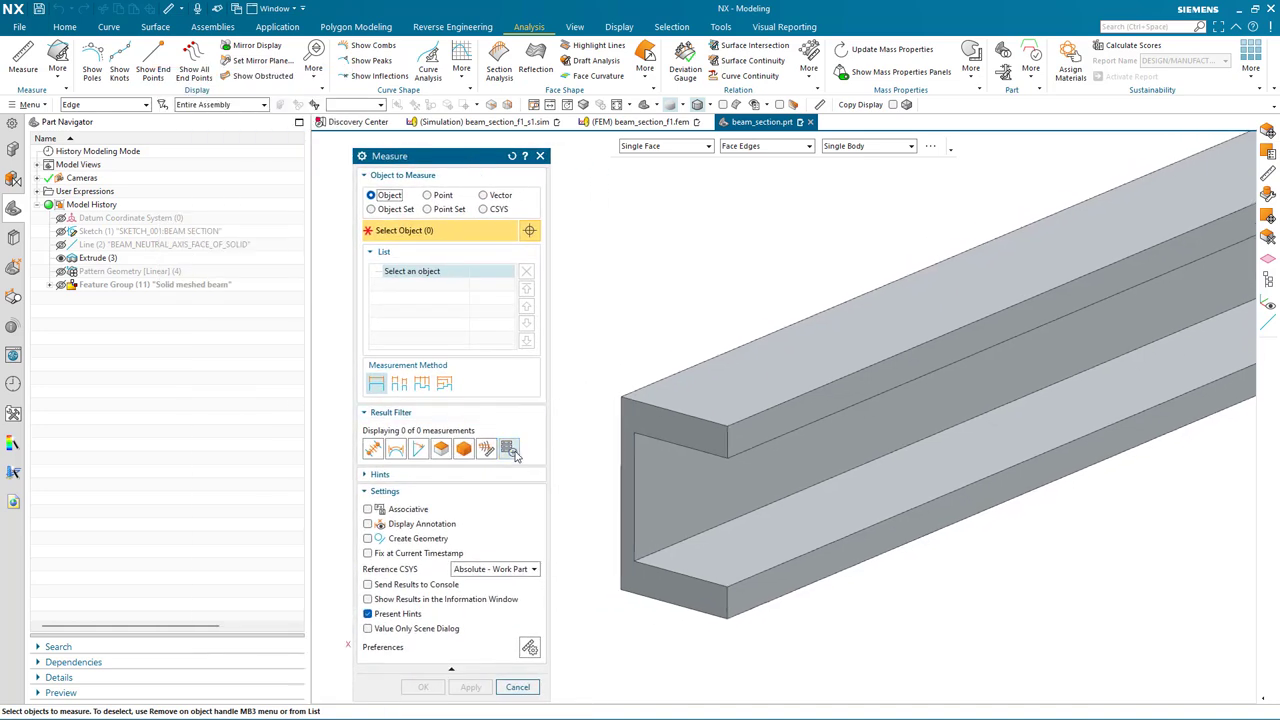
click(517, 686)
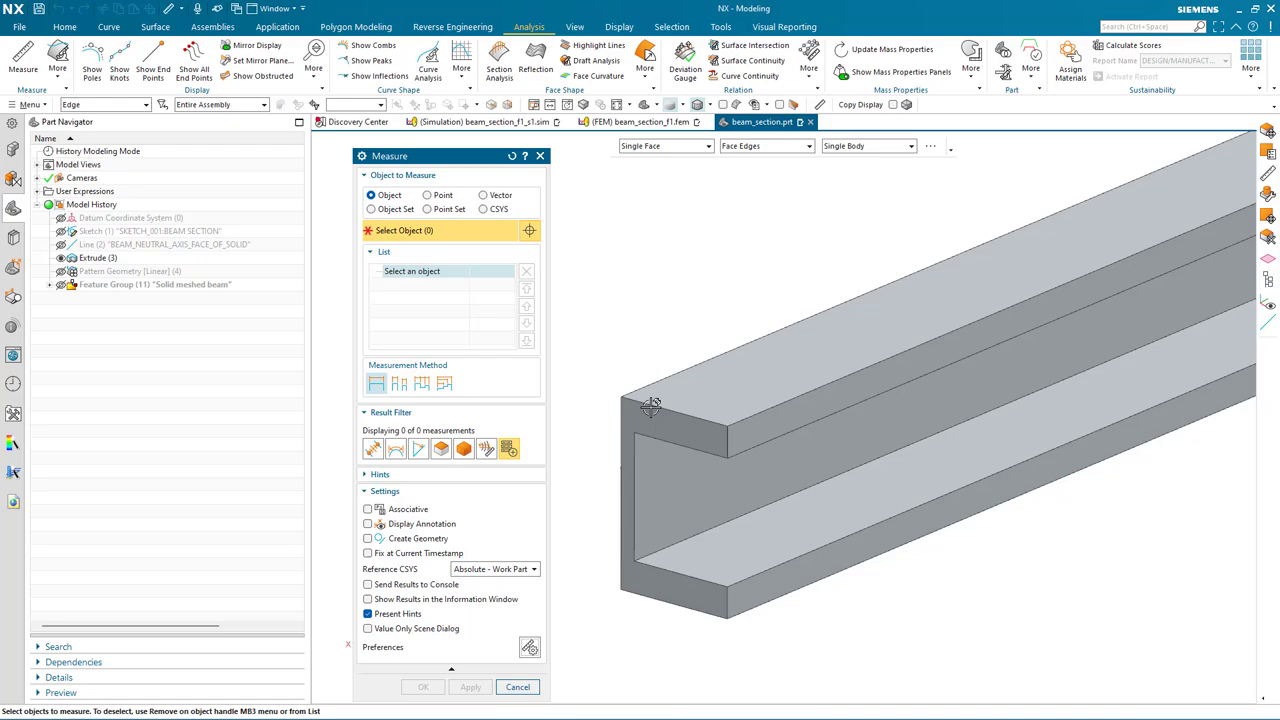
click(652, 405)
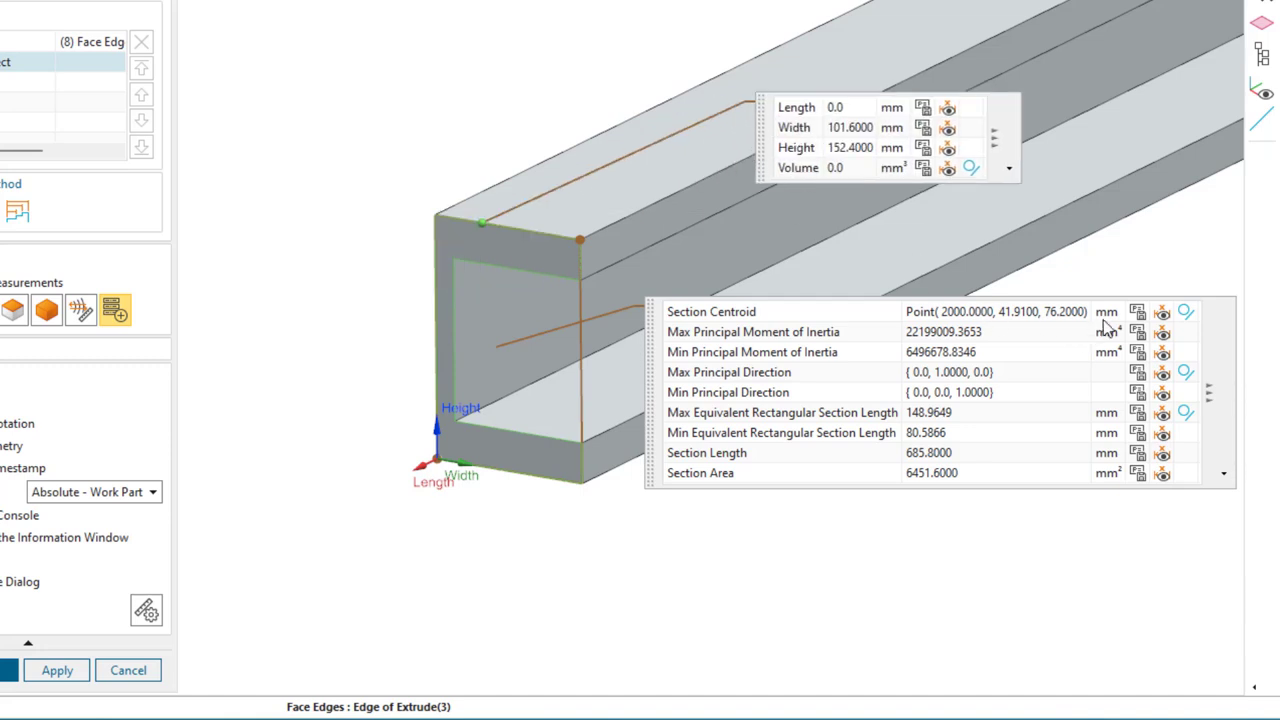
mouse_move(1140, 312)
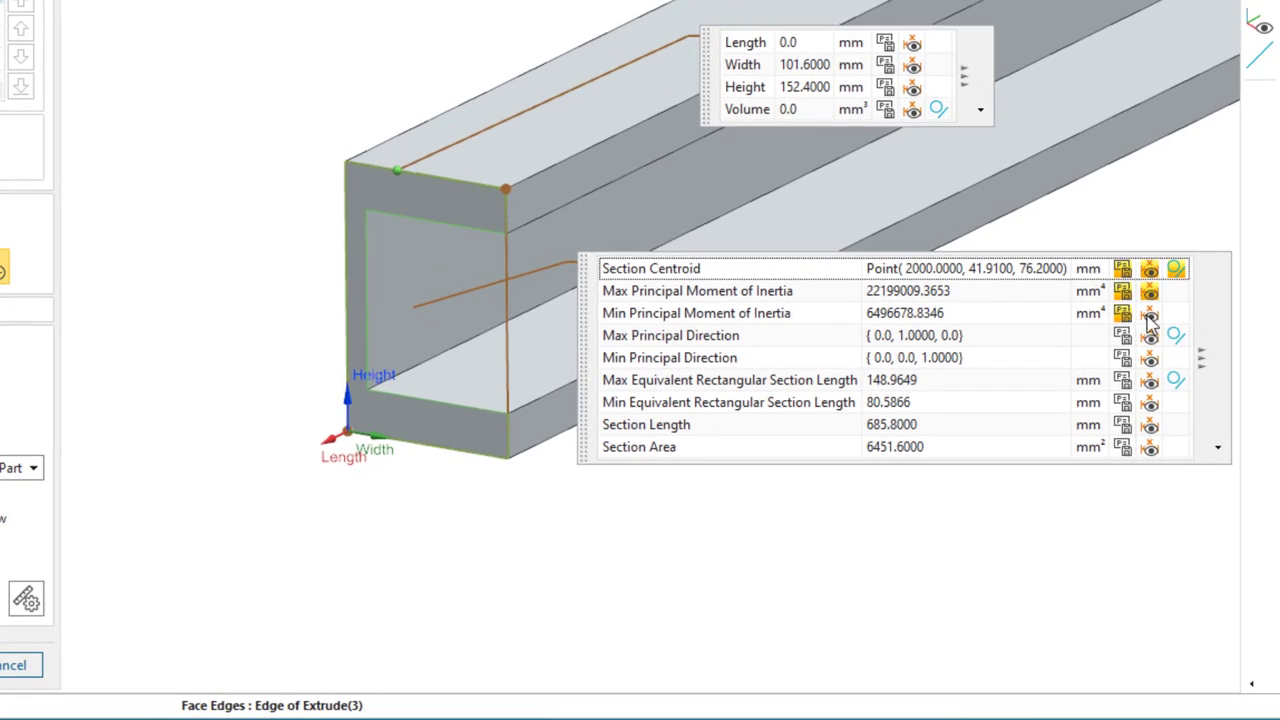
mouse_move(1152, 343)
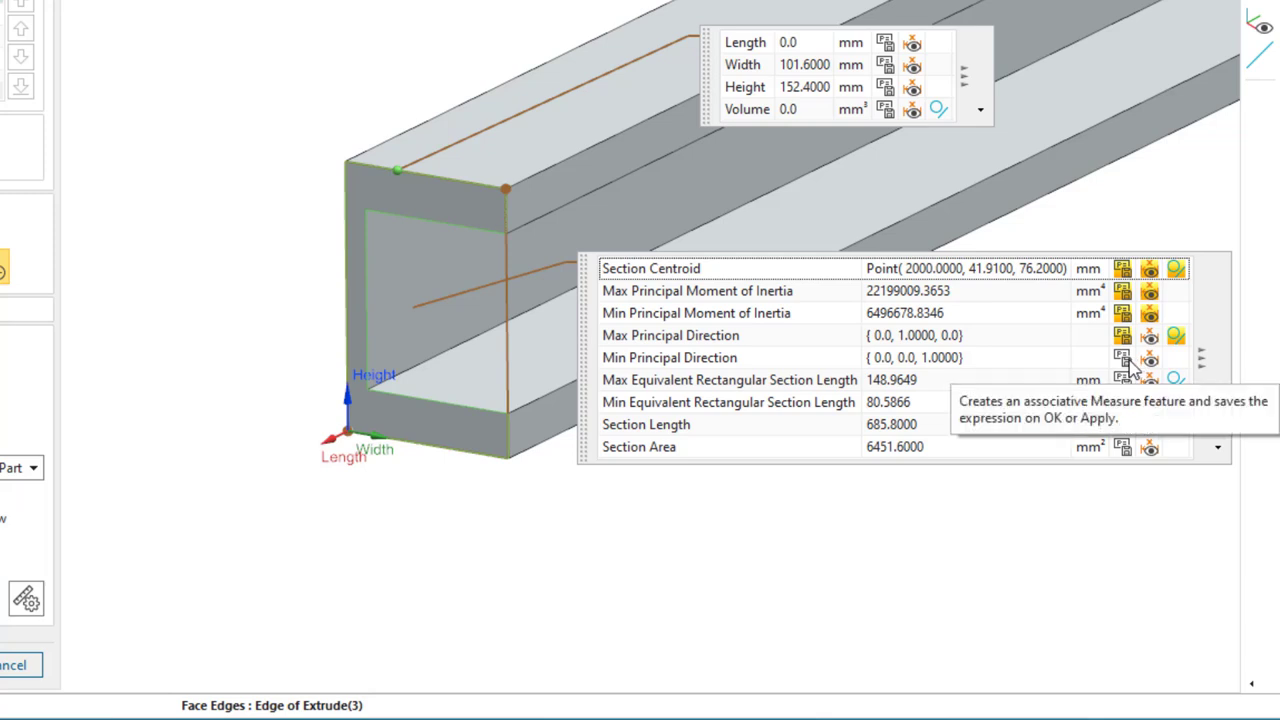
mouse_move(1135, 370)
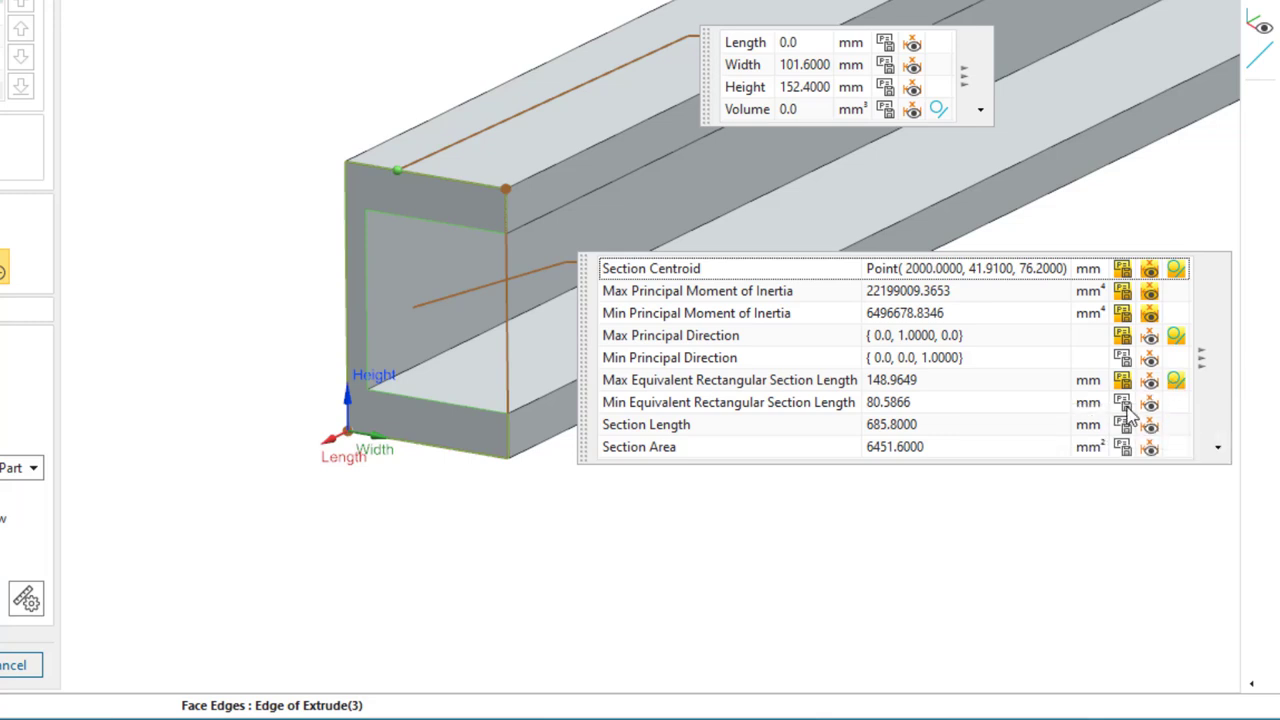
mouse_move(1126, 457)
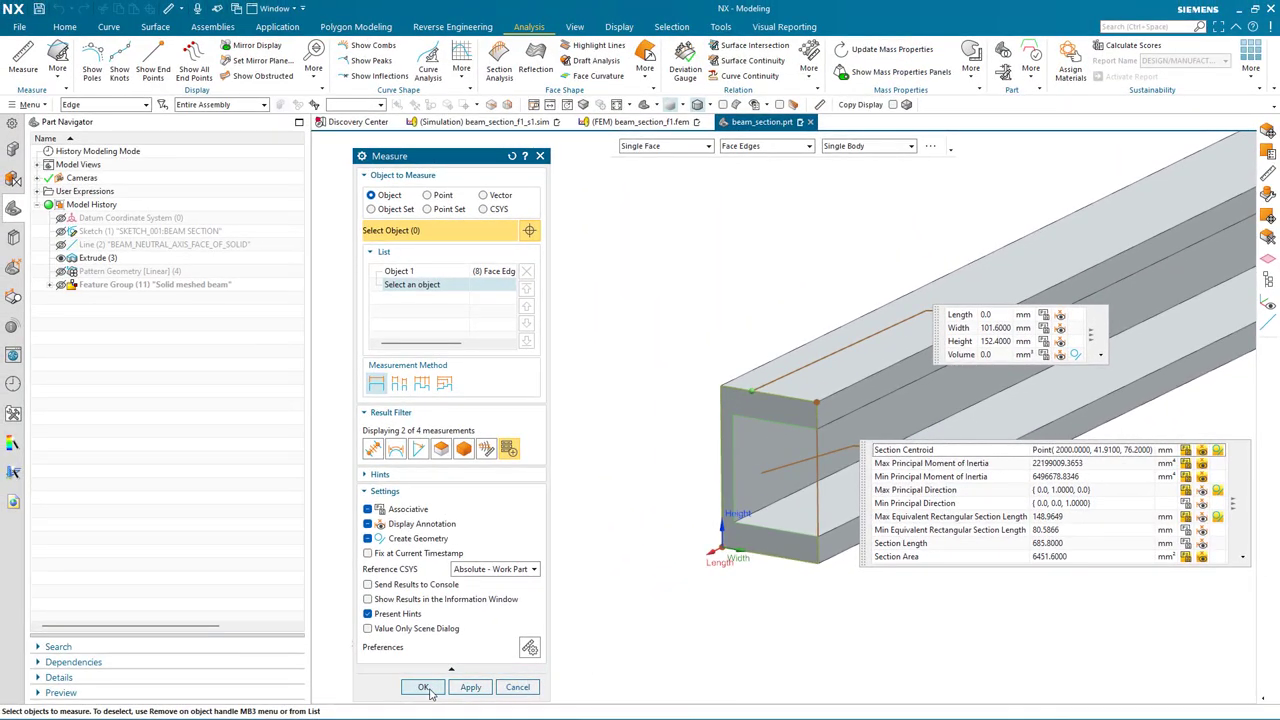
- Save the associative section measure and add a point-and-direction datum plane at the top-edge midpoint
click(421, 687)
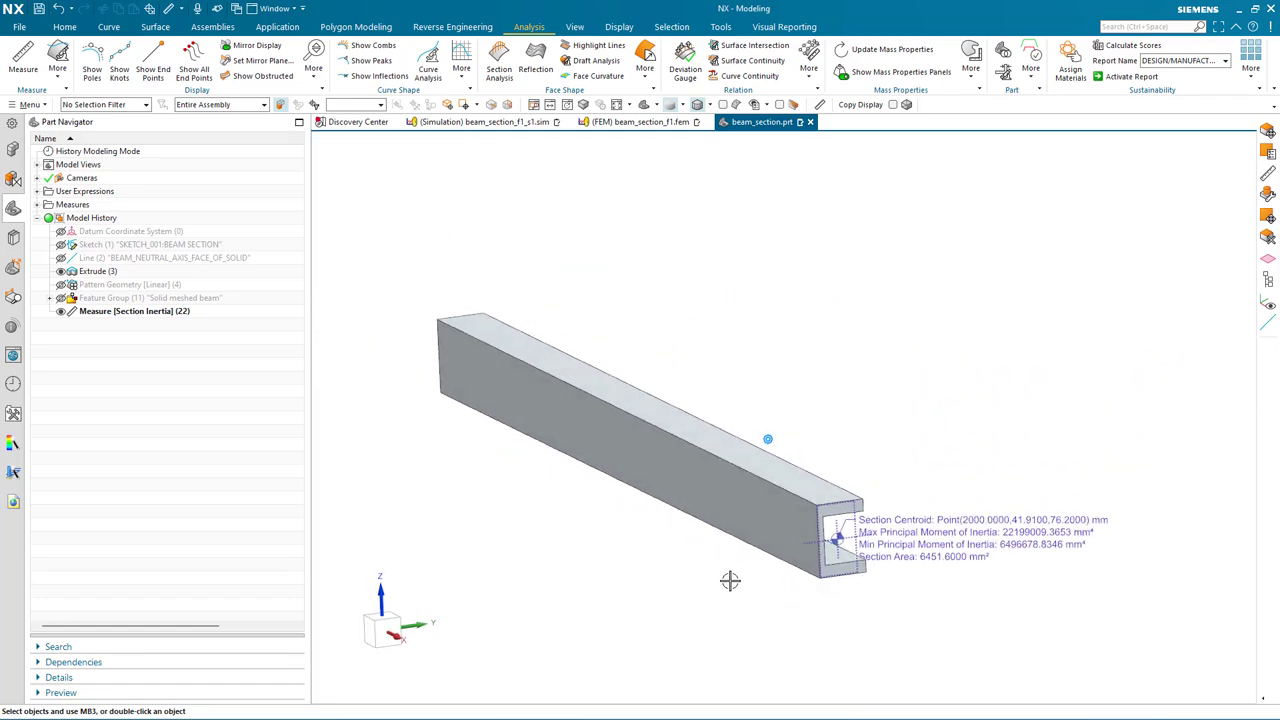
click(74, 33)
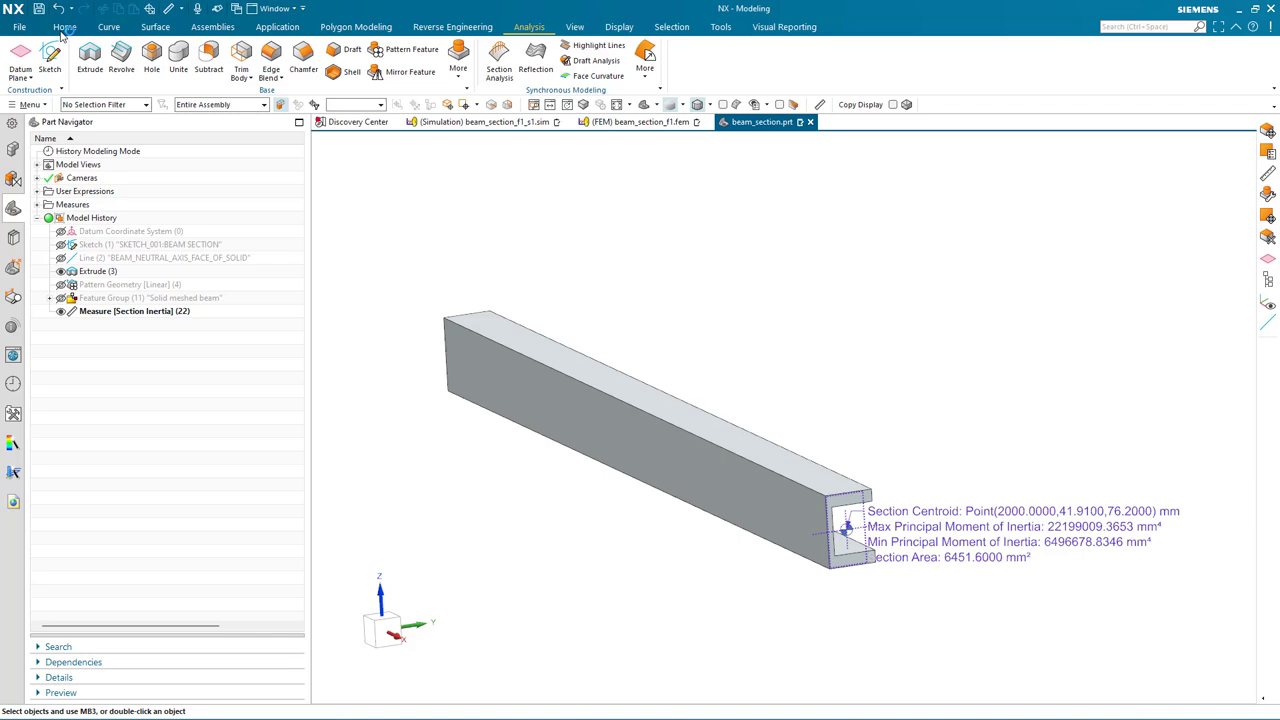
click(22, 52)
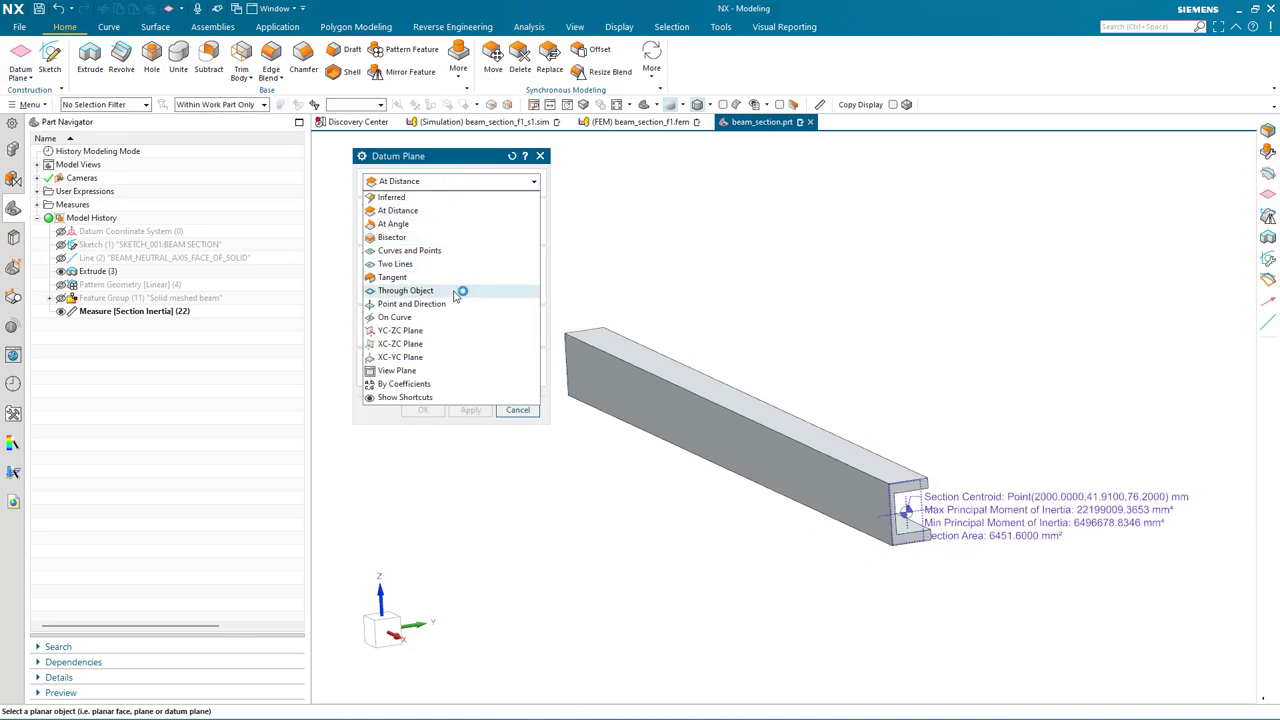
click(410, 304)
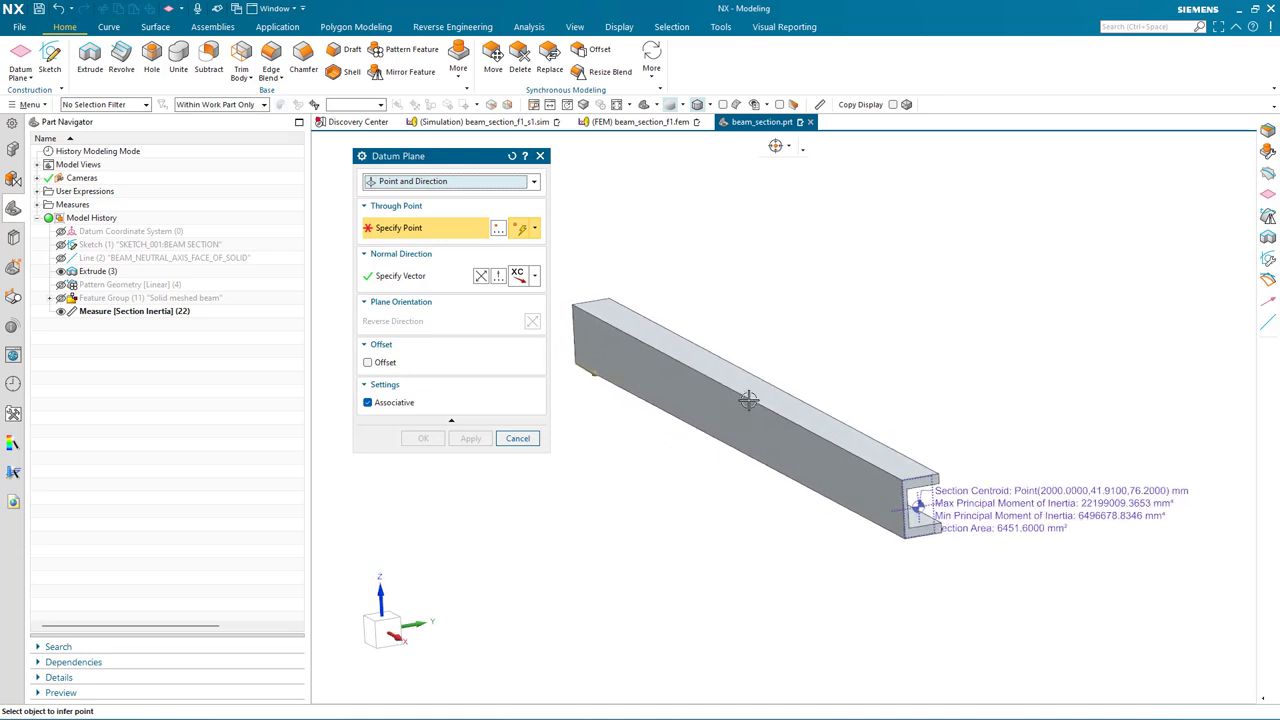
click(755, 391)
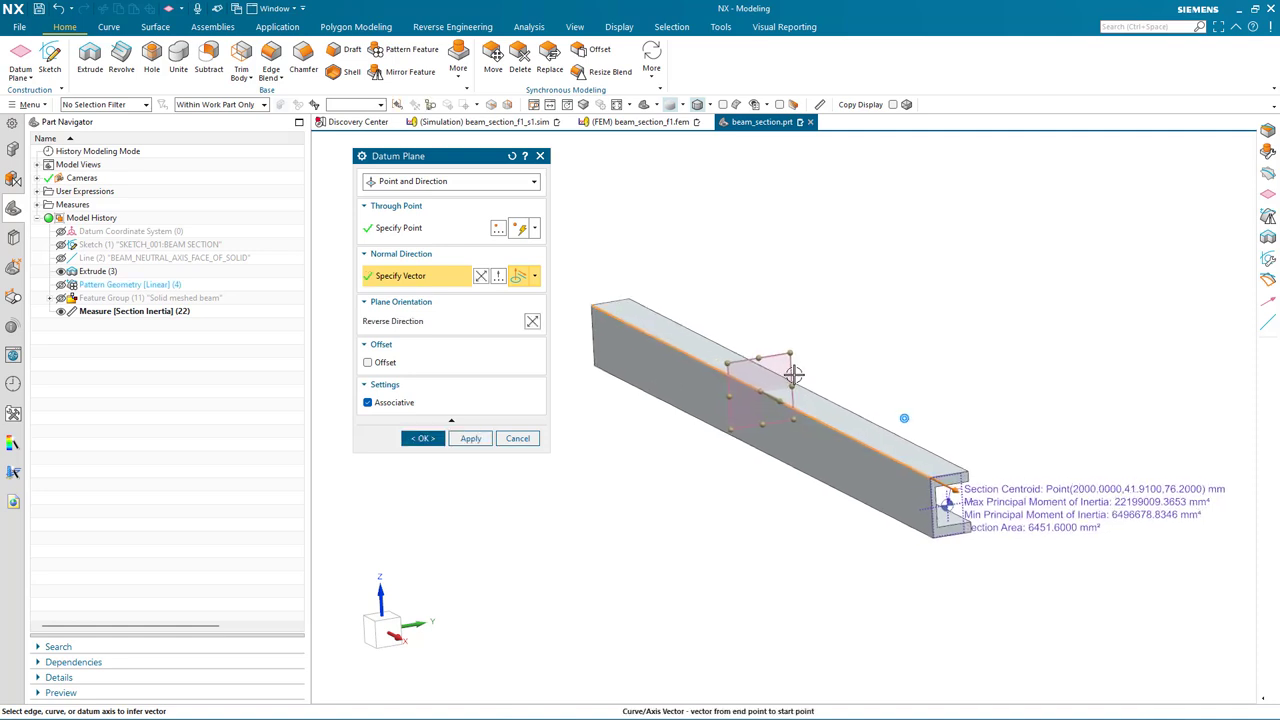
click(421, 438)
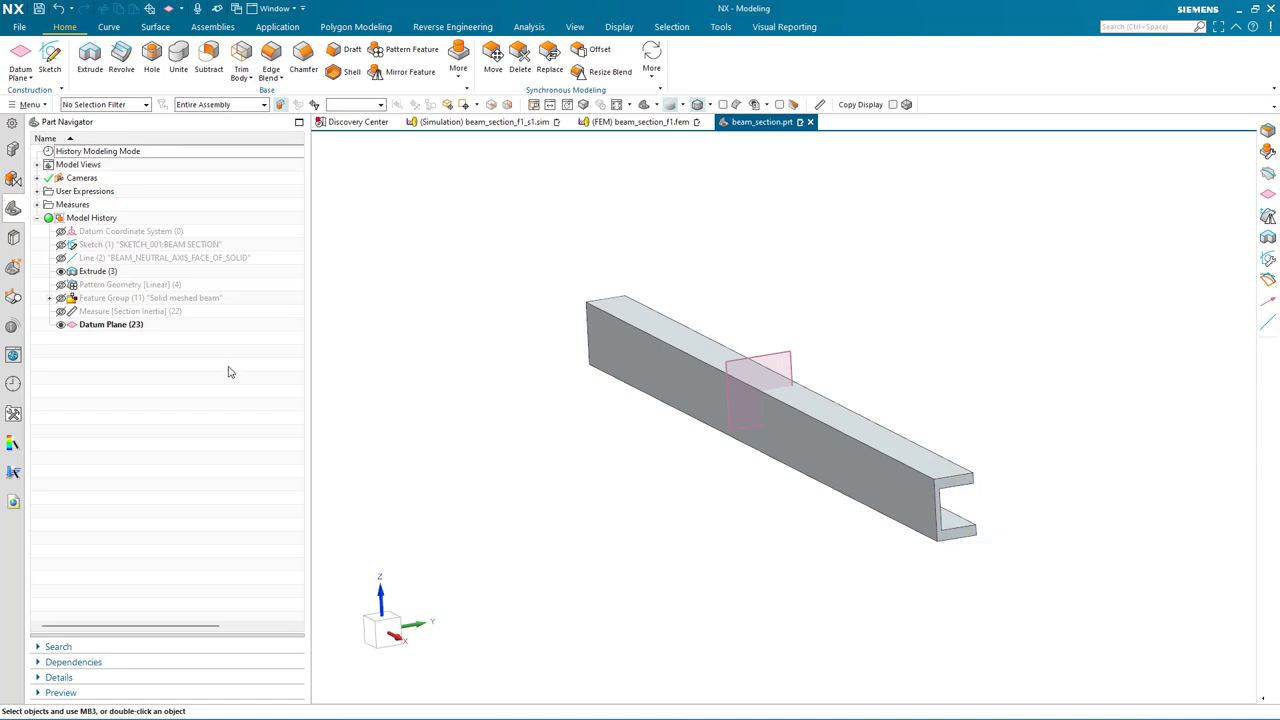
mouse_move(100, 33)
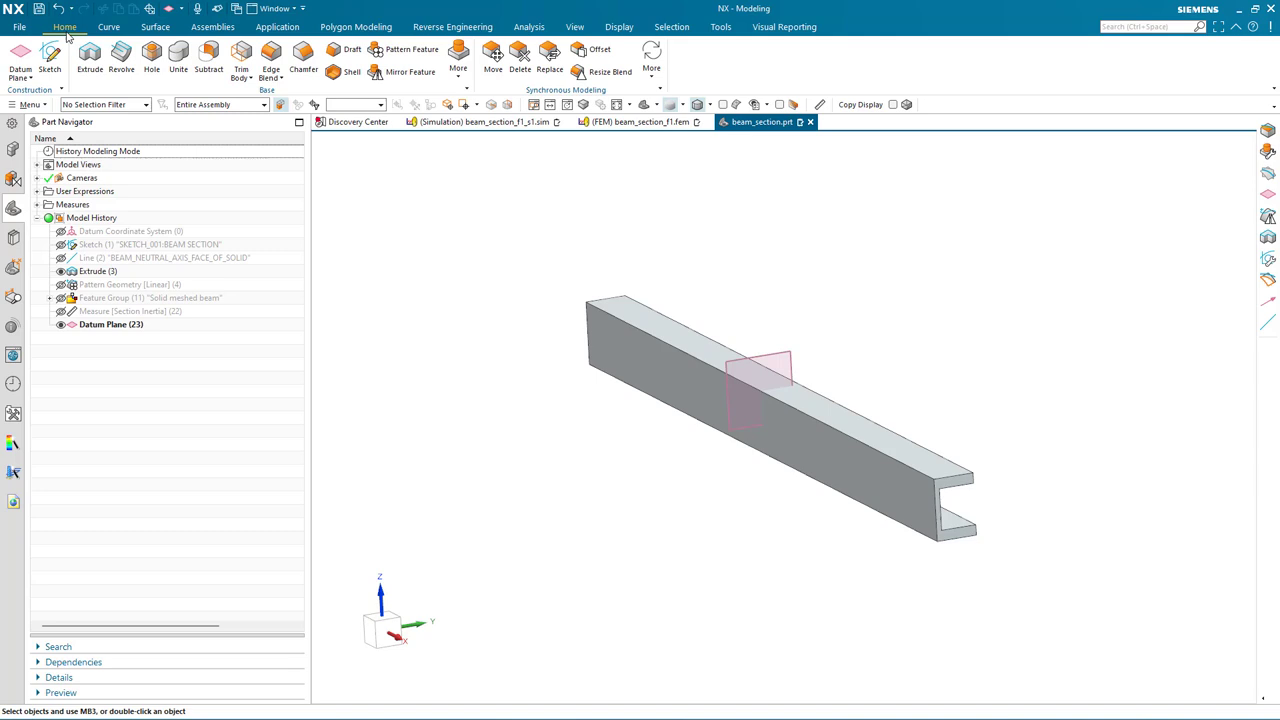
- Sketch on the datum plane an intersection curve with all beam faces
click(52, 53)
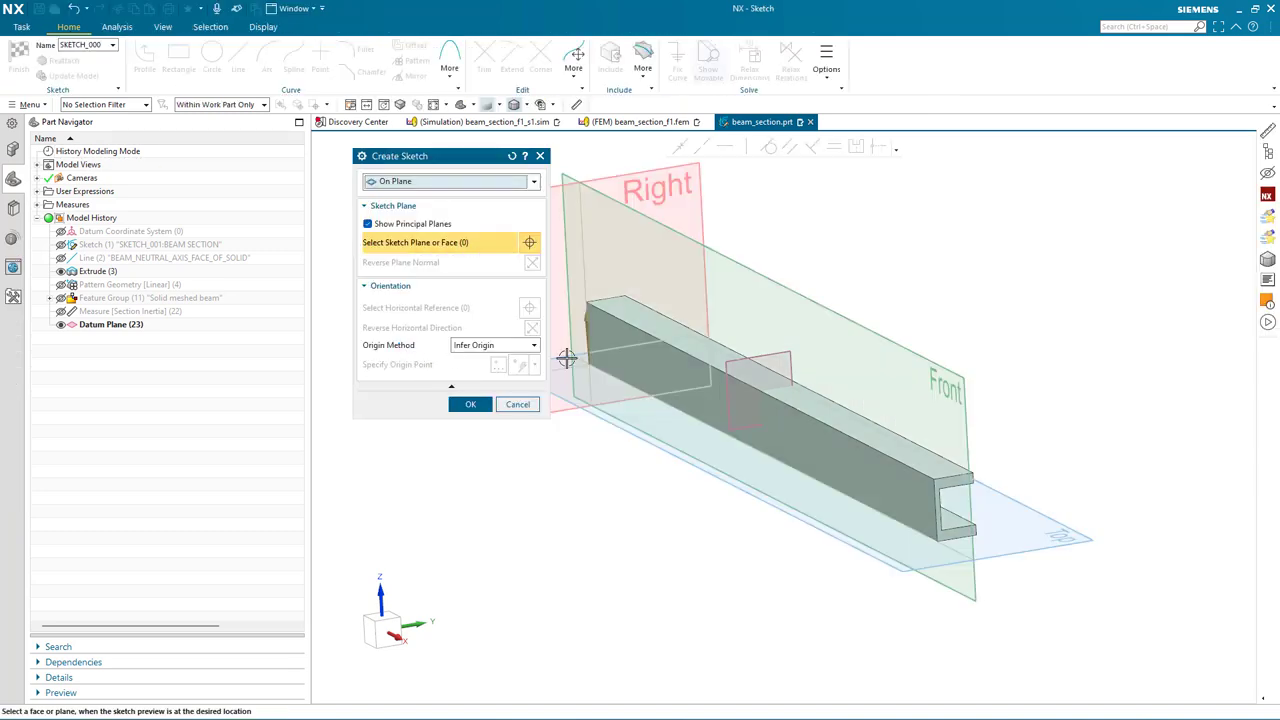
click(720, 370)
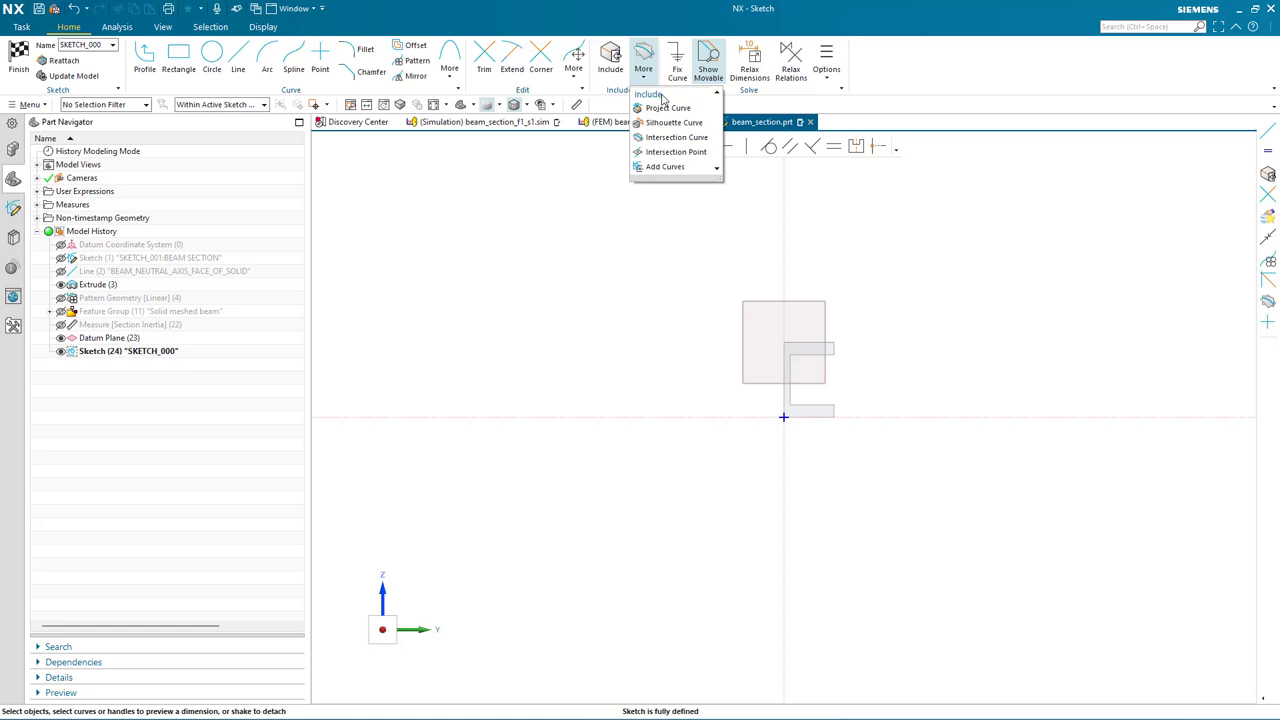
click(676, 137)
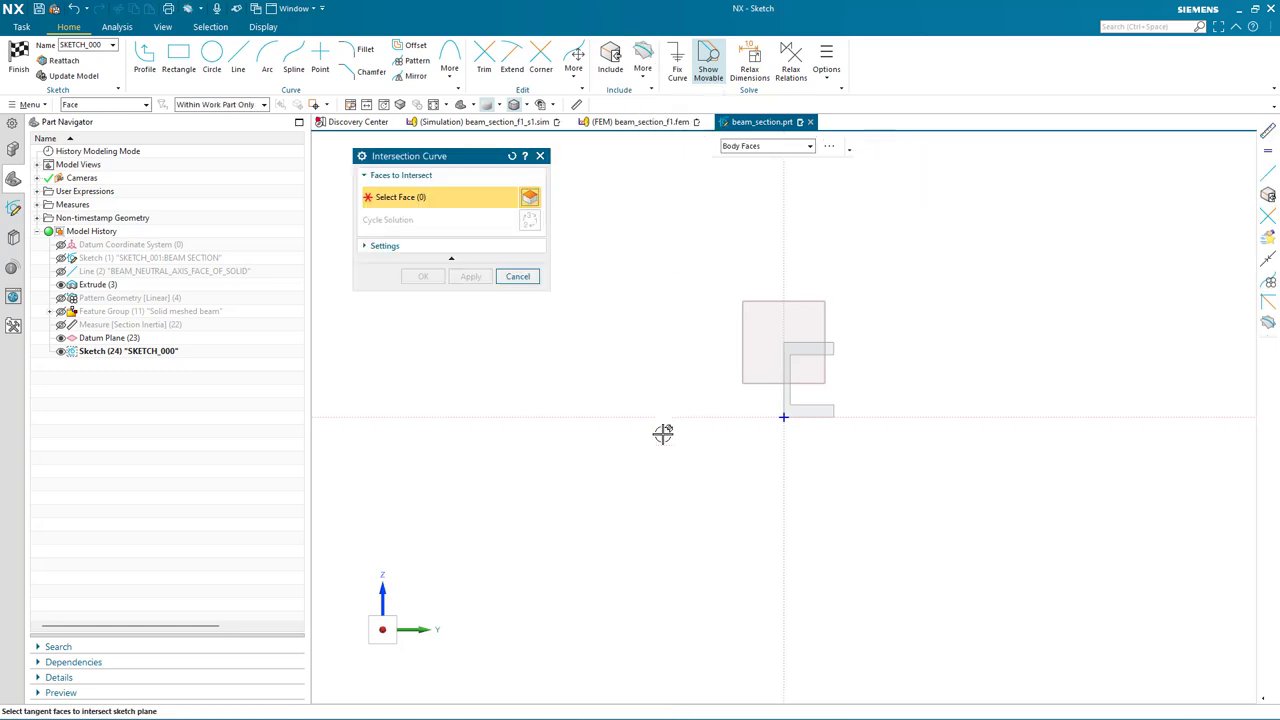
click(812, 350)
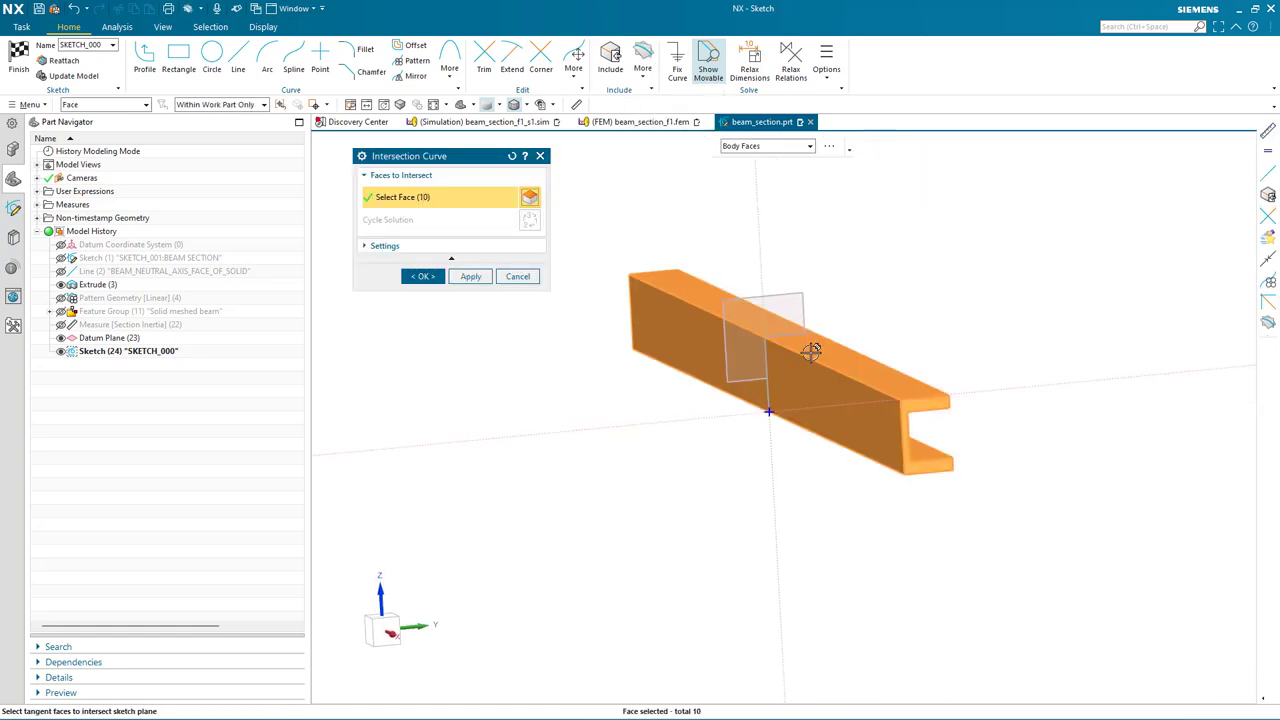
click(421, 276)
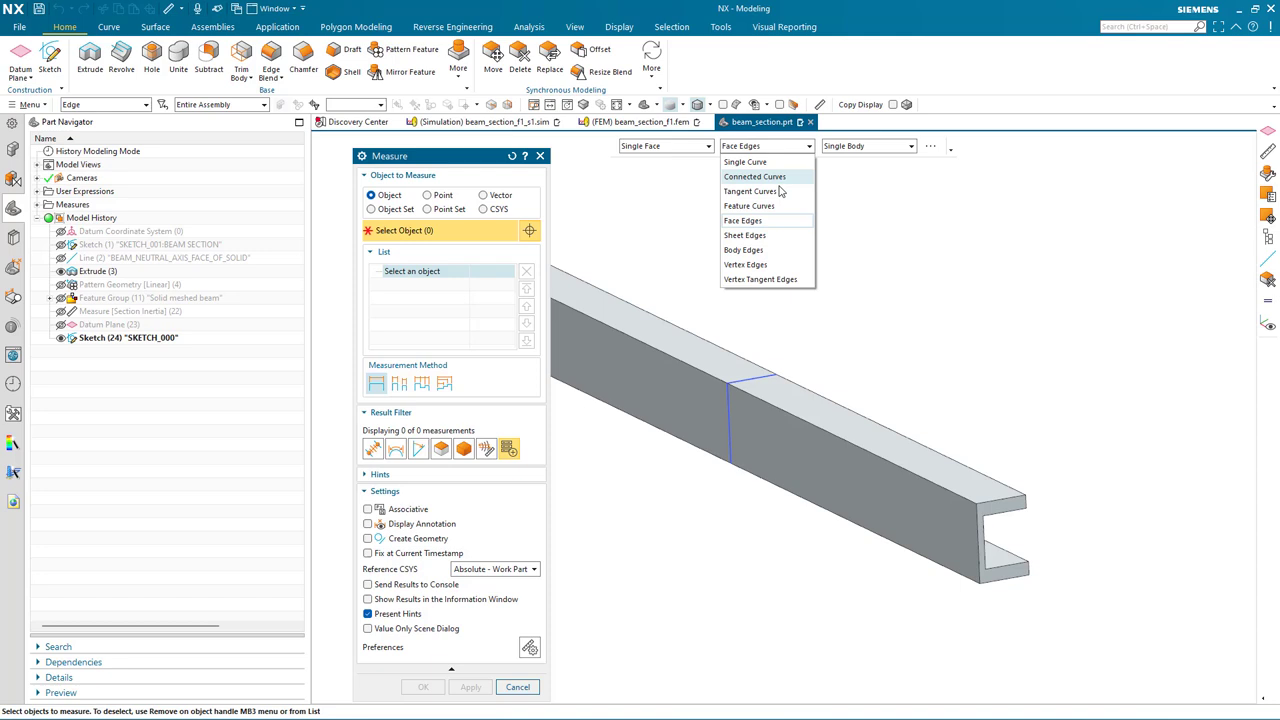
- Measure the sketch section with the Feature Curves rule, then show the other beams
click(748, 205)
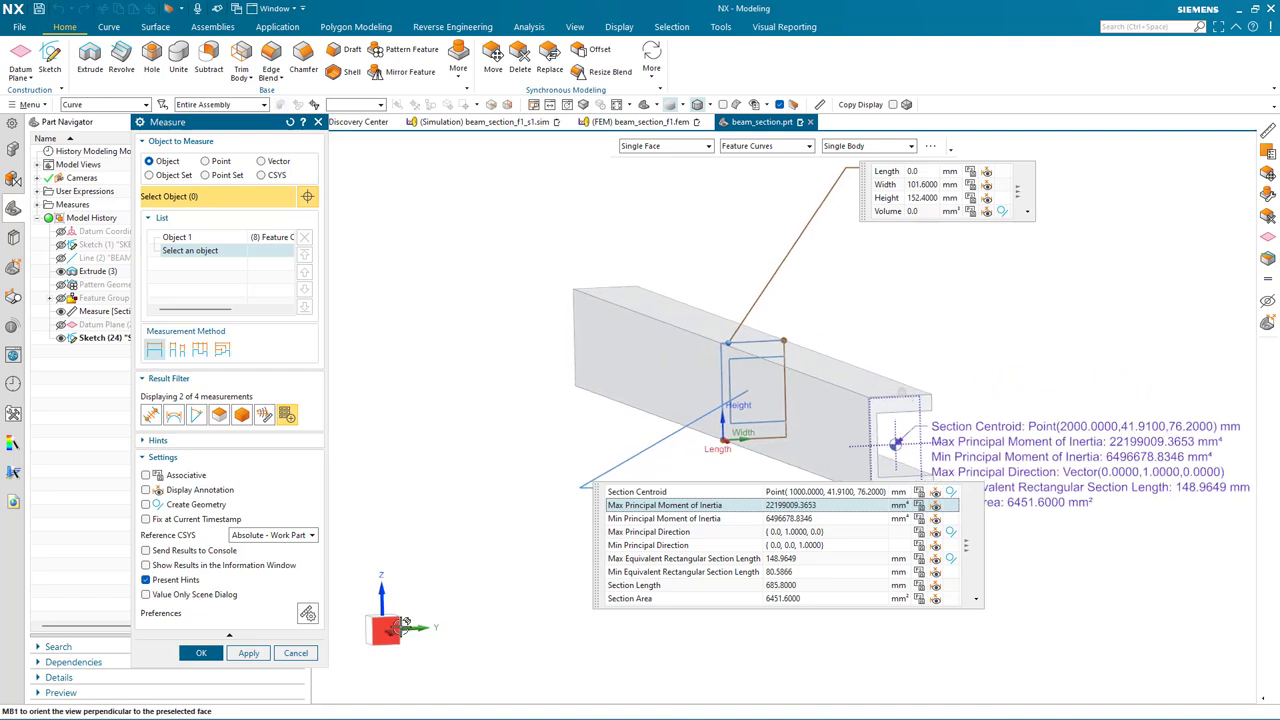
click(294, 653)
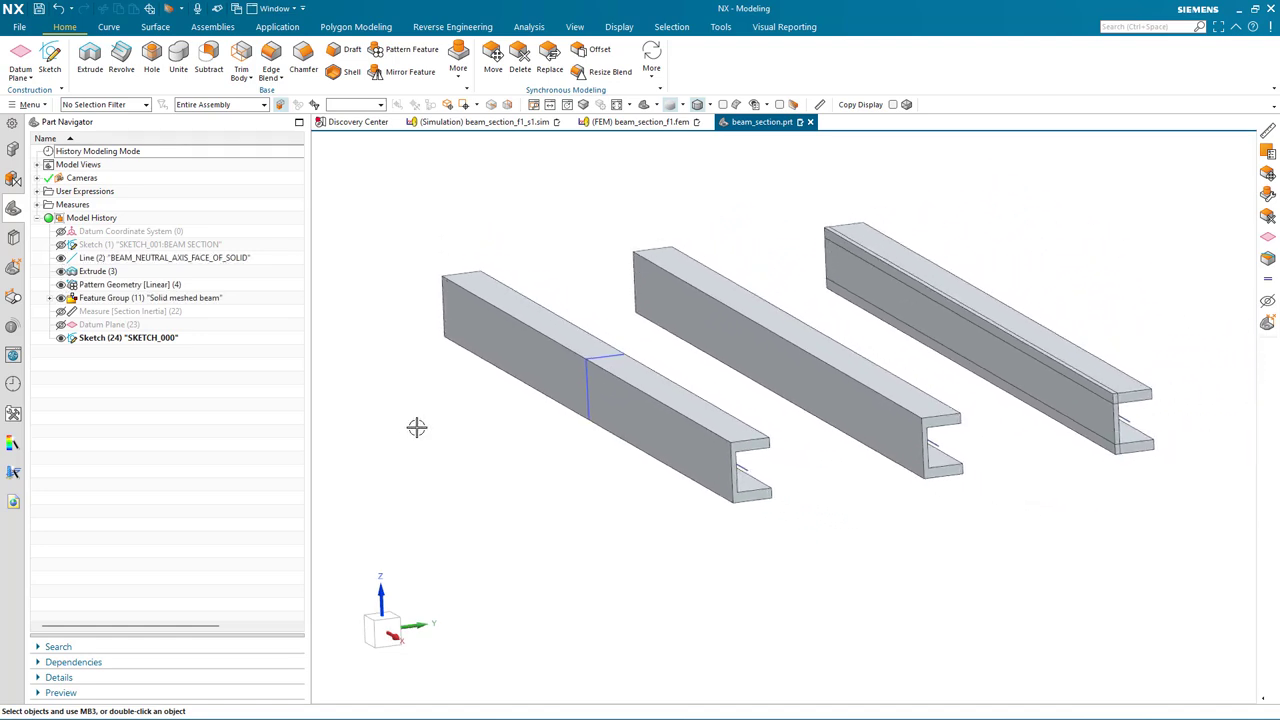
mouse_move(283, 26)
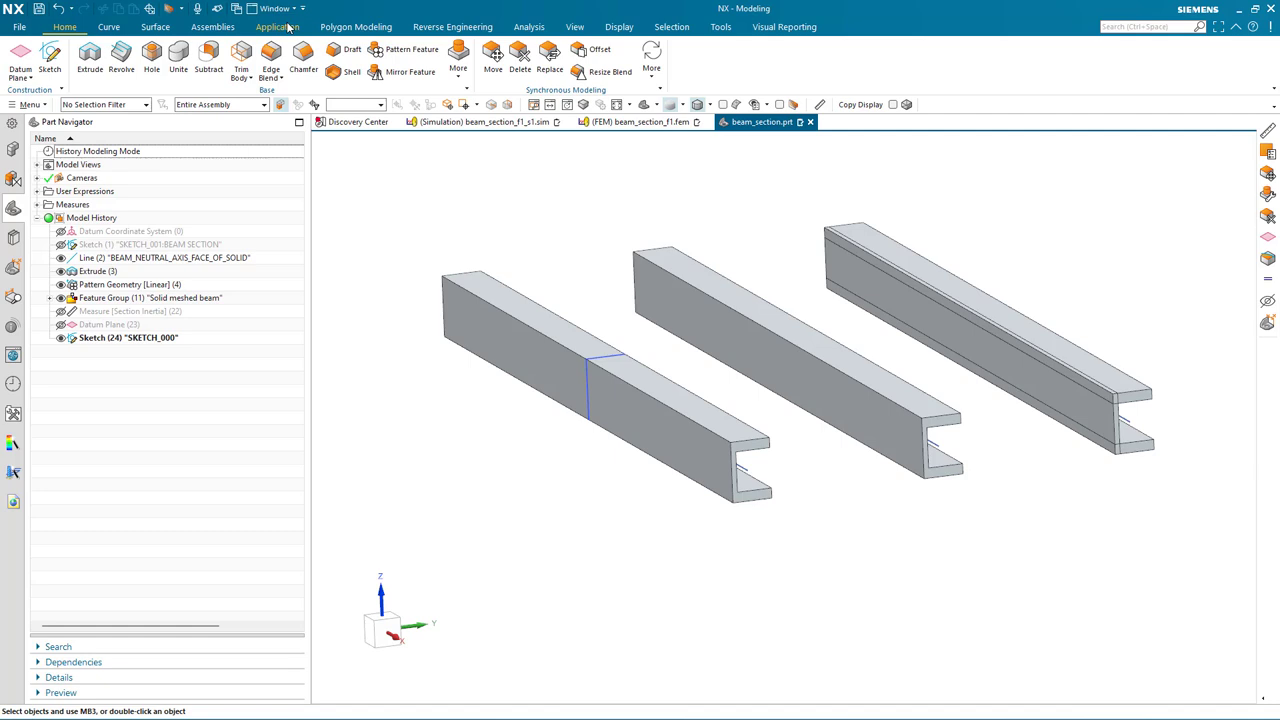
- Switch to Pre/Post and display beam_section_f1.fem
click(277, 27)
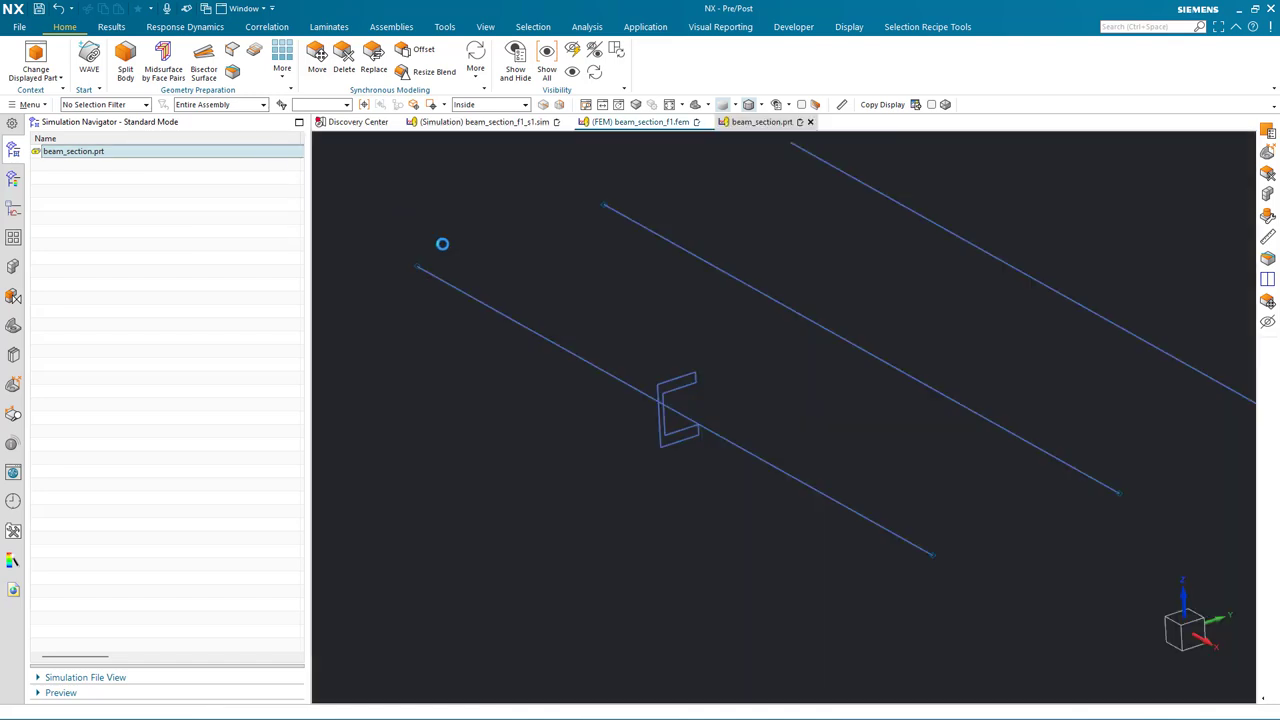
click(630, 122)
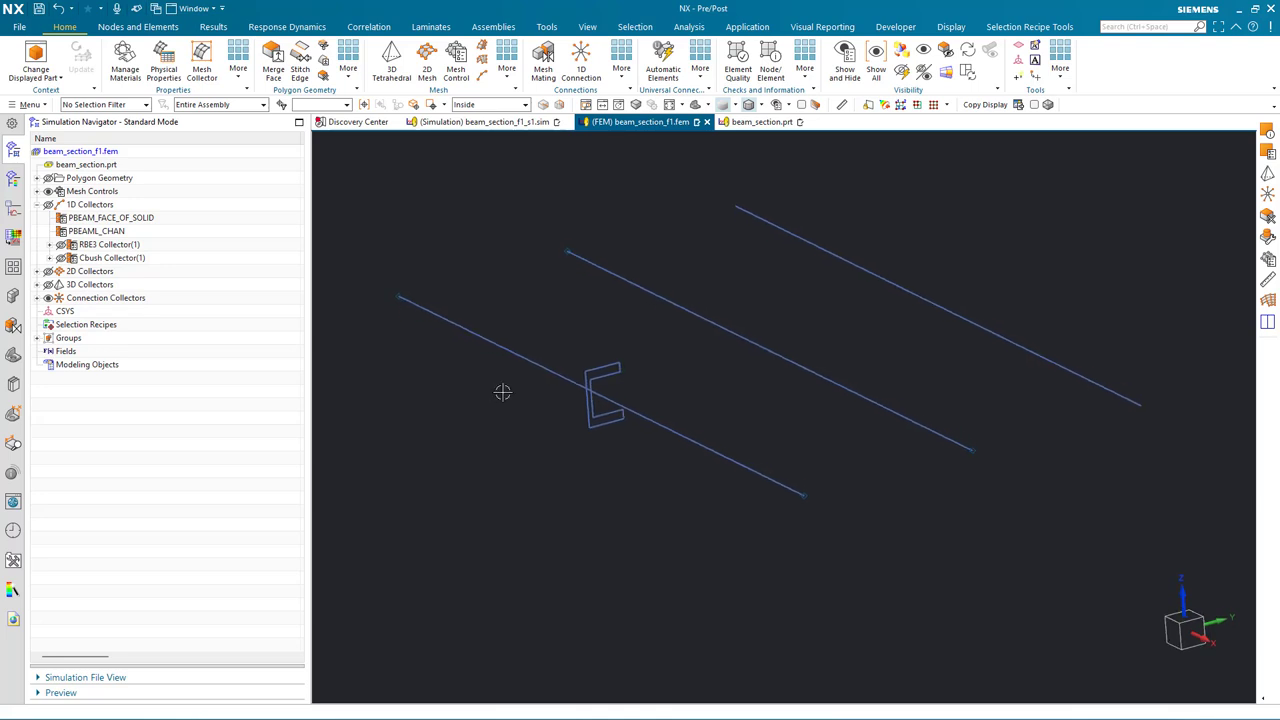
mouse_move(650, 433)
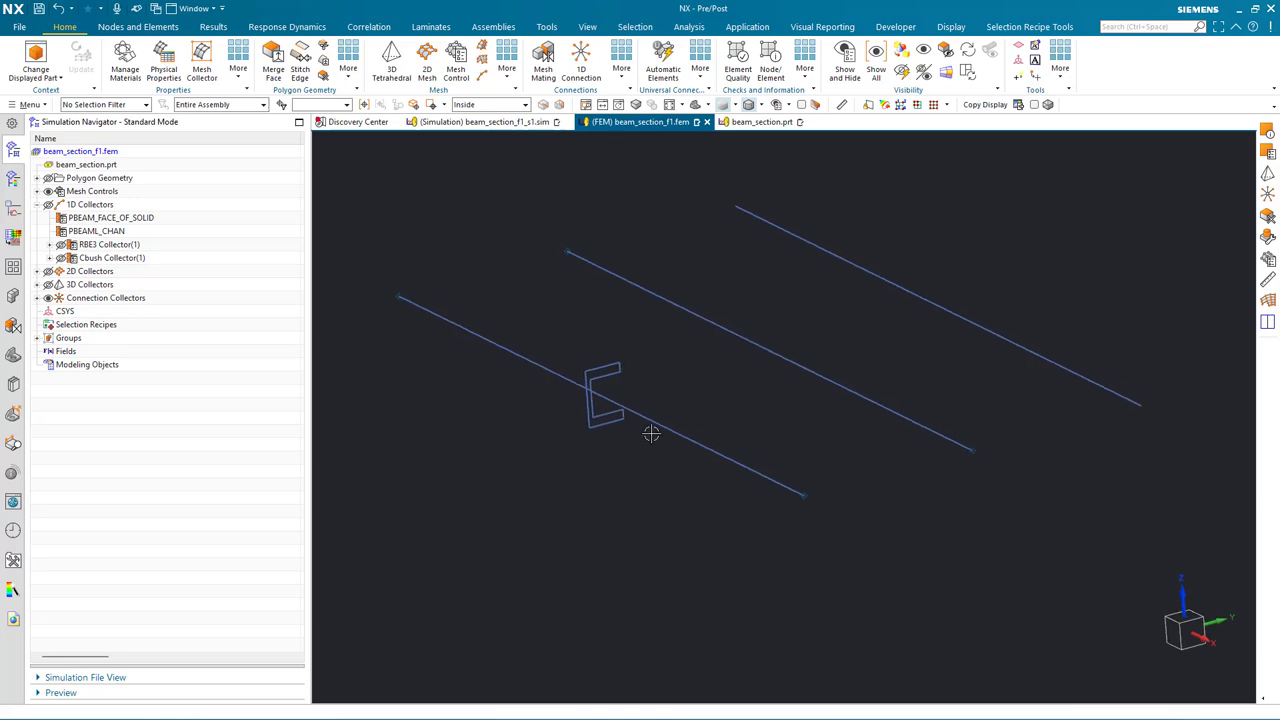
mouse_move(826, 371)
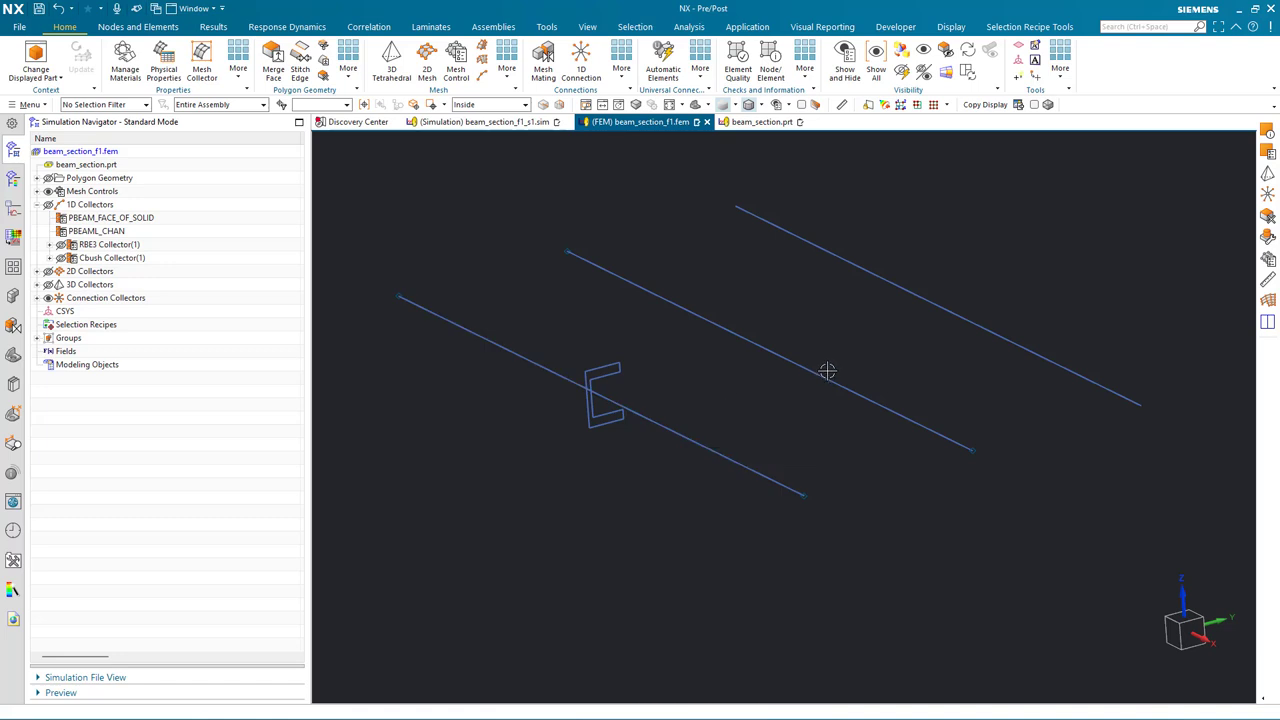
mouse_move(150, 104)
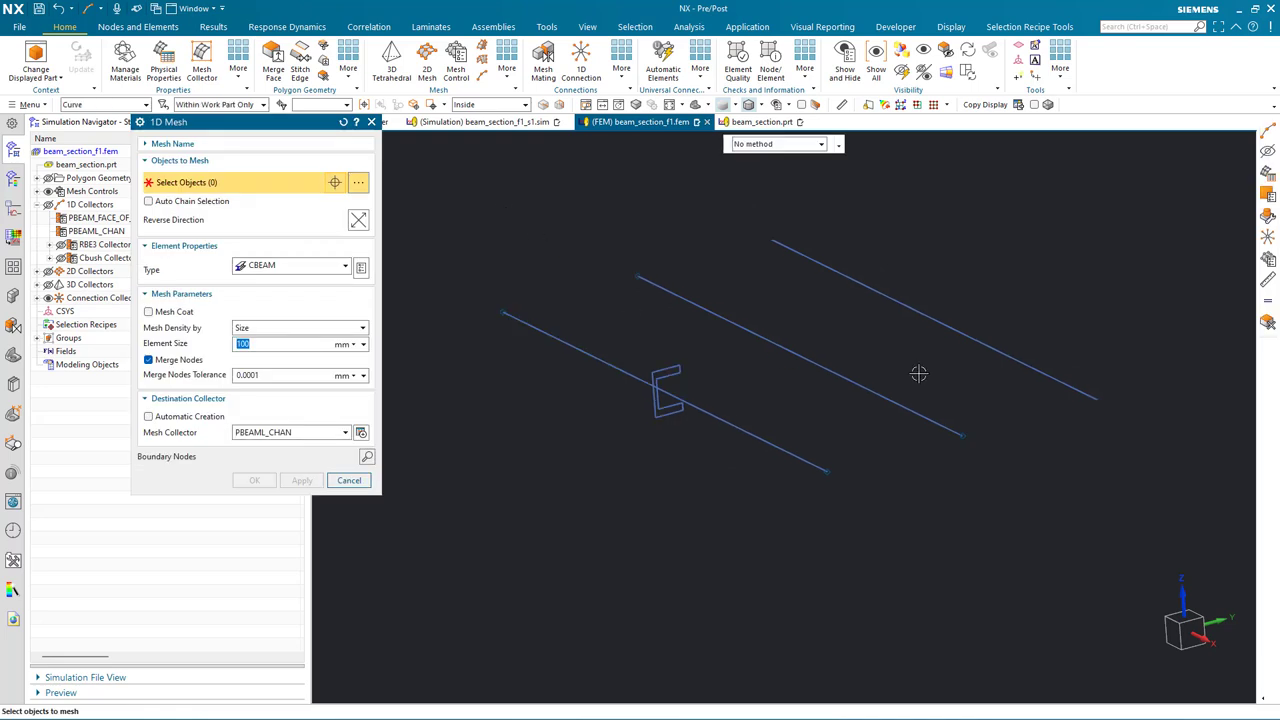
- Mesh the first beam line with CBEAM elements into PBEAM_FACE_OF_SOLID
click(660, 400)
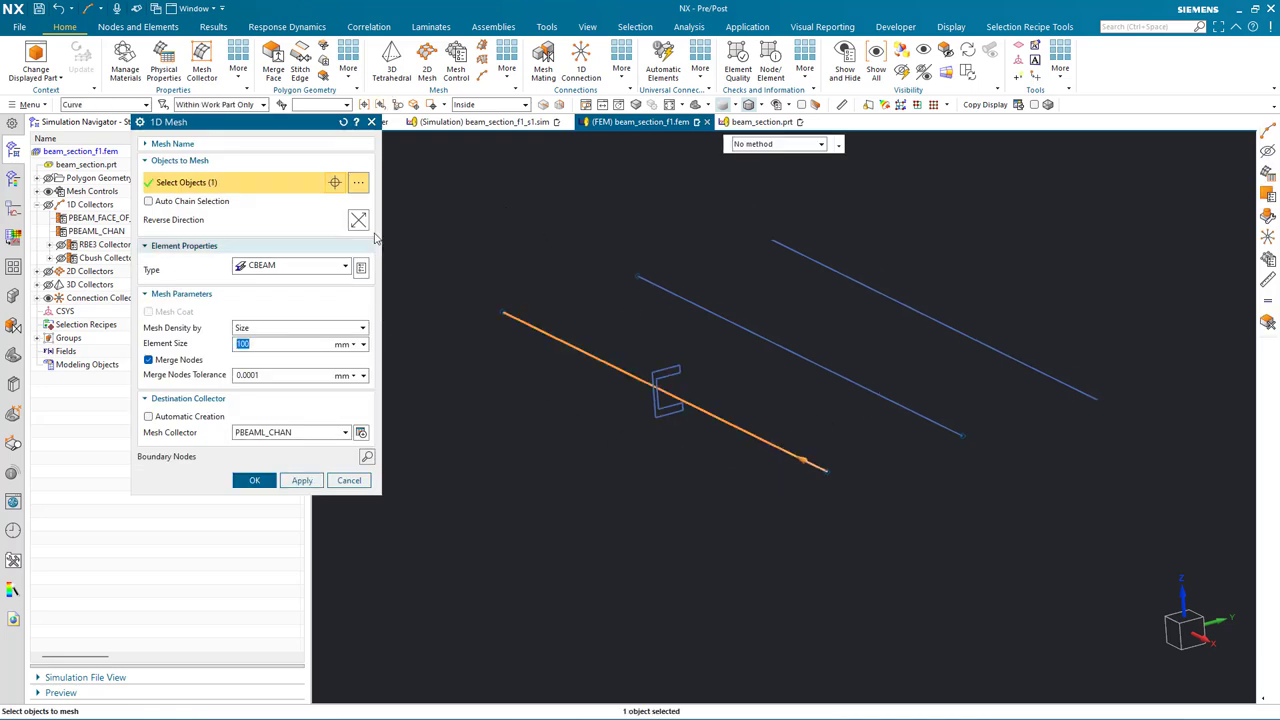
click(344, 266)
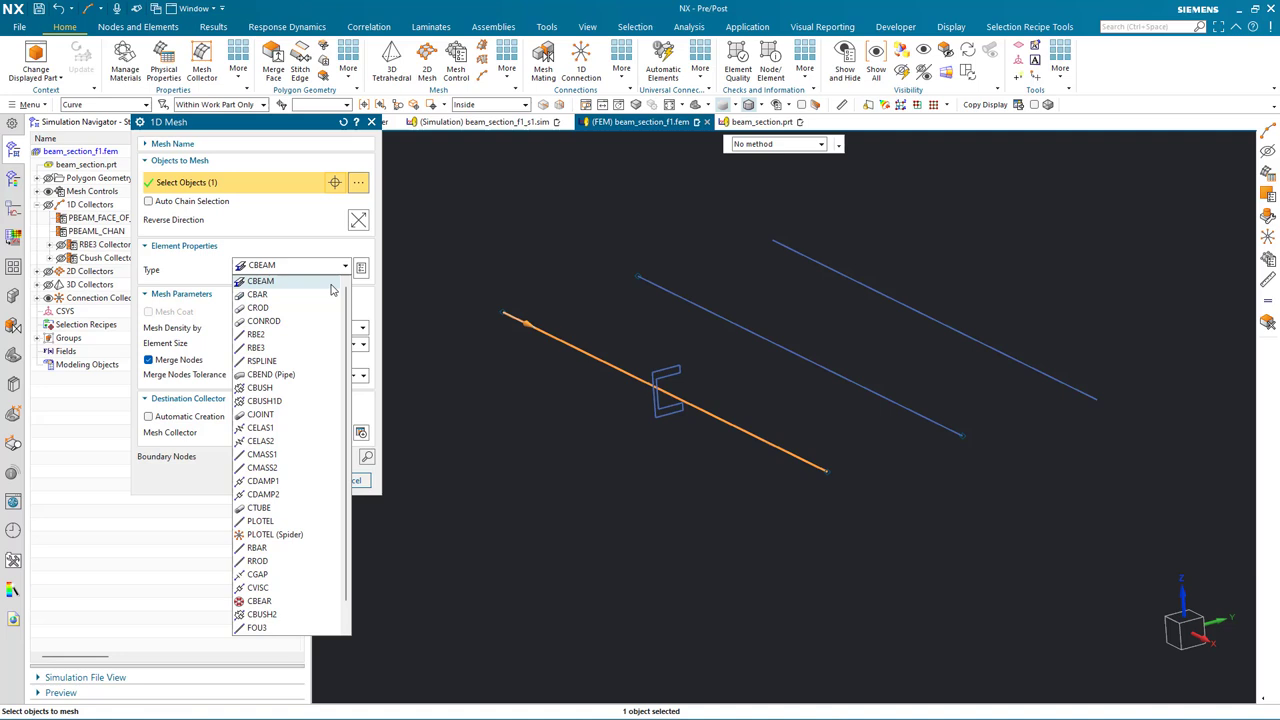
mouse_move(288, 289)
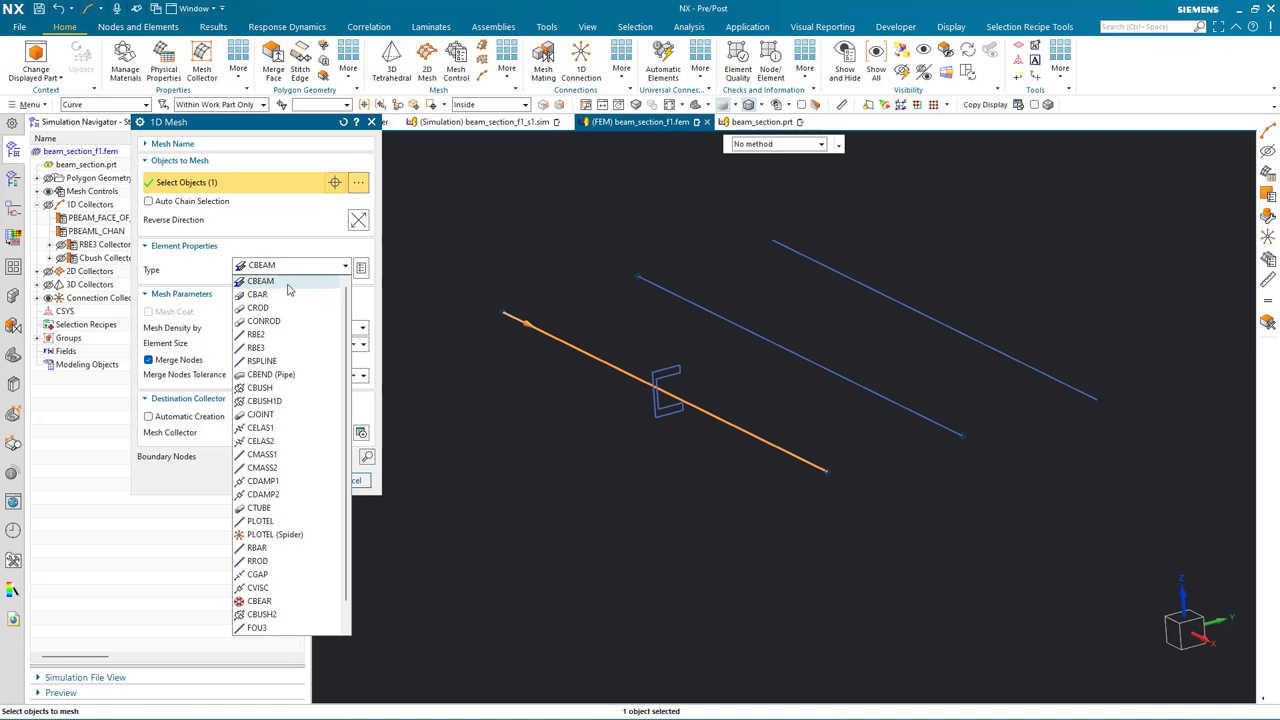
click(260, 280)
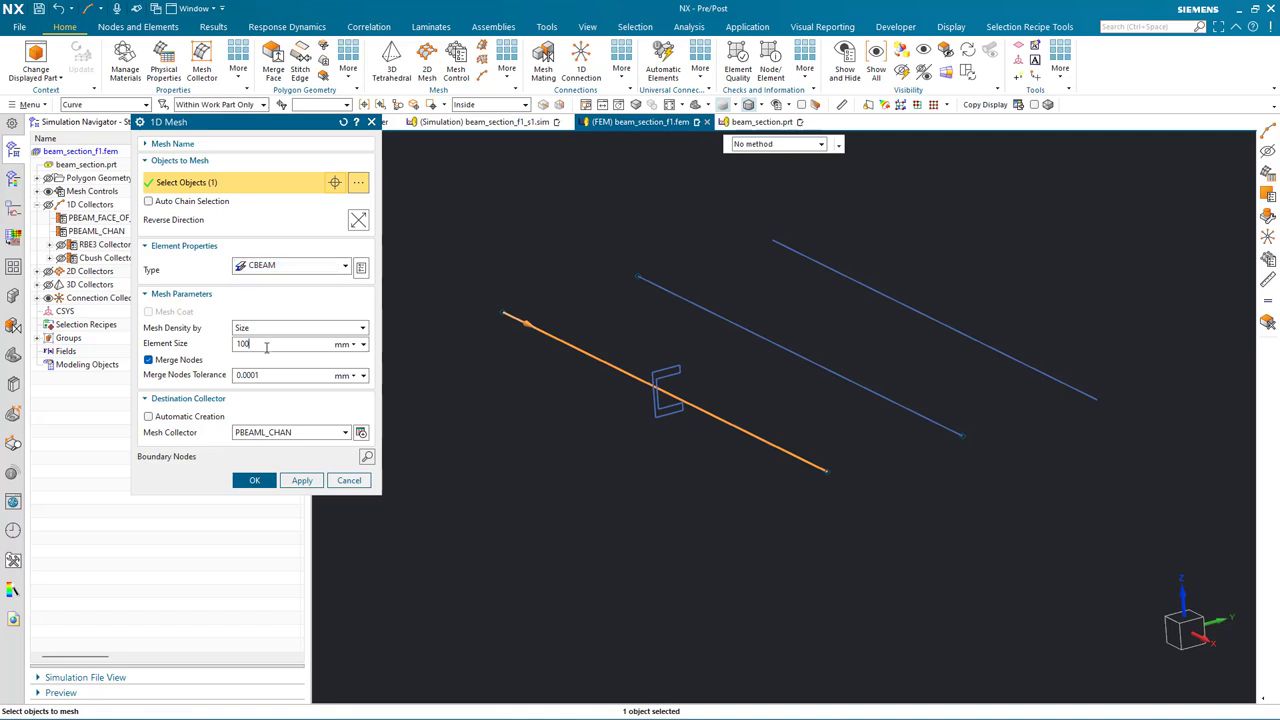
click(345, 432)
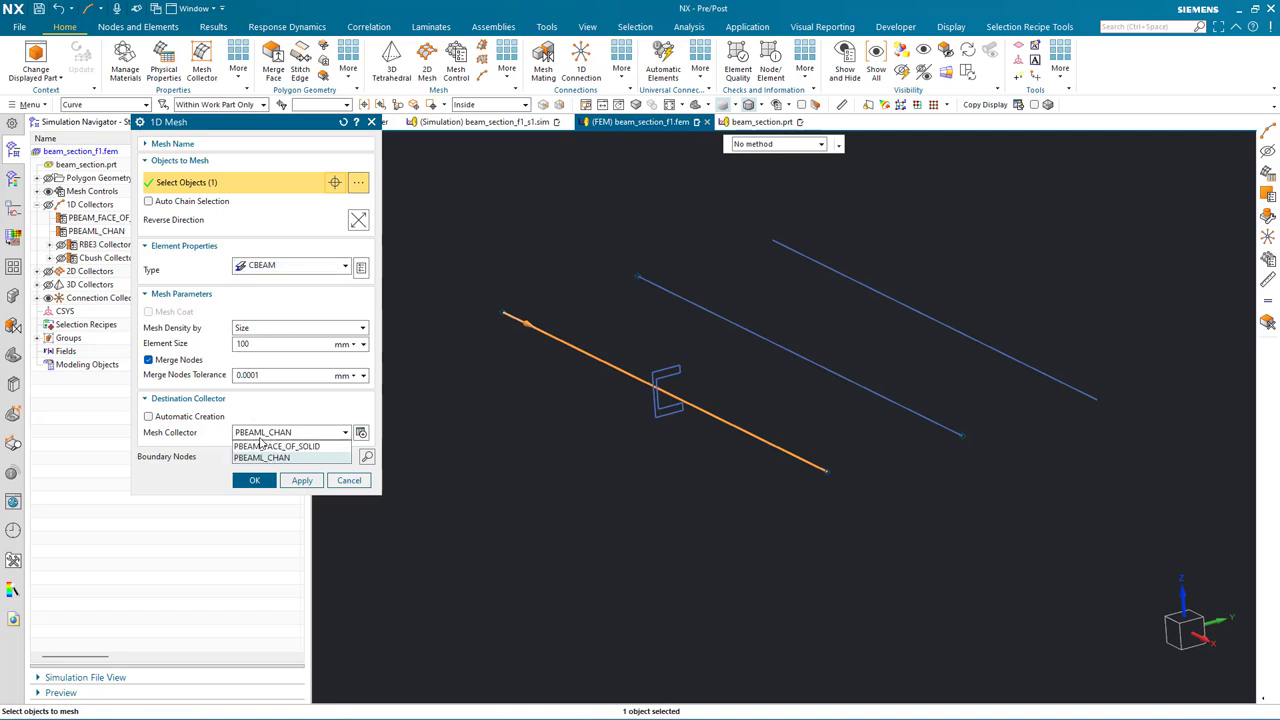
click(278, 446)
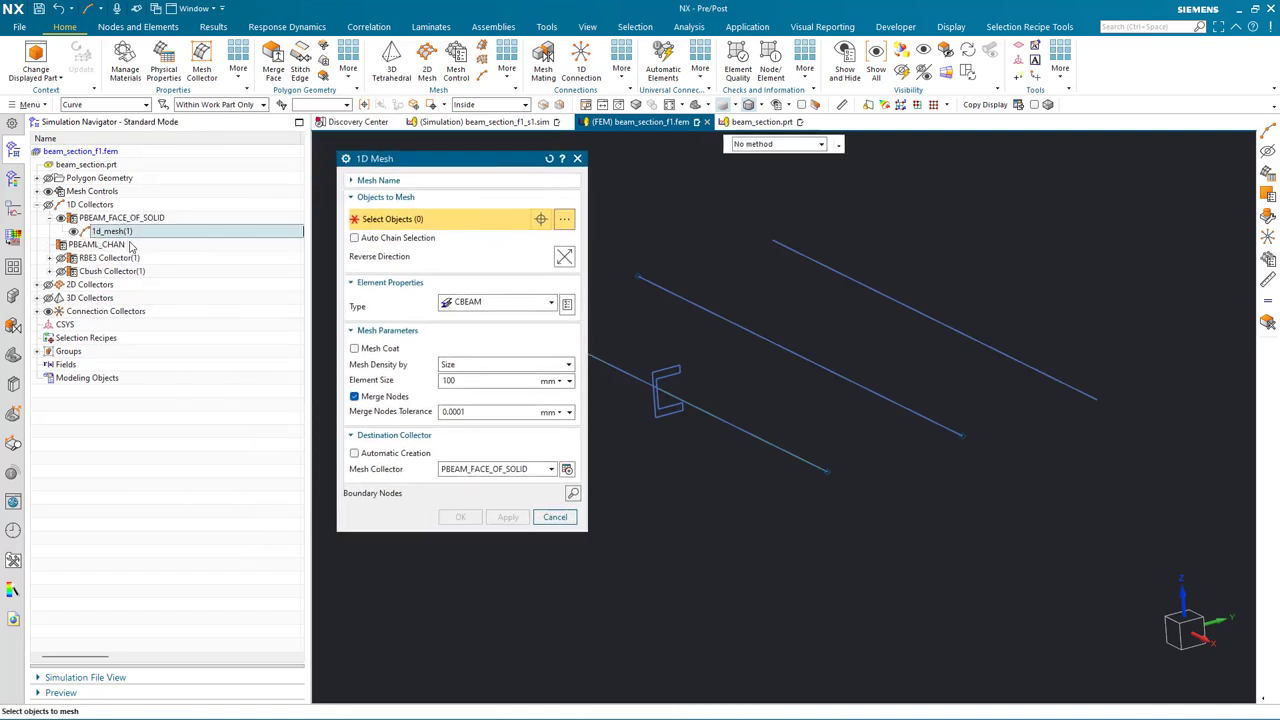
- Mesh the middle line into PBEAML_CHAN and finish the 1D mesh
click(800, 355)
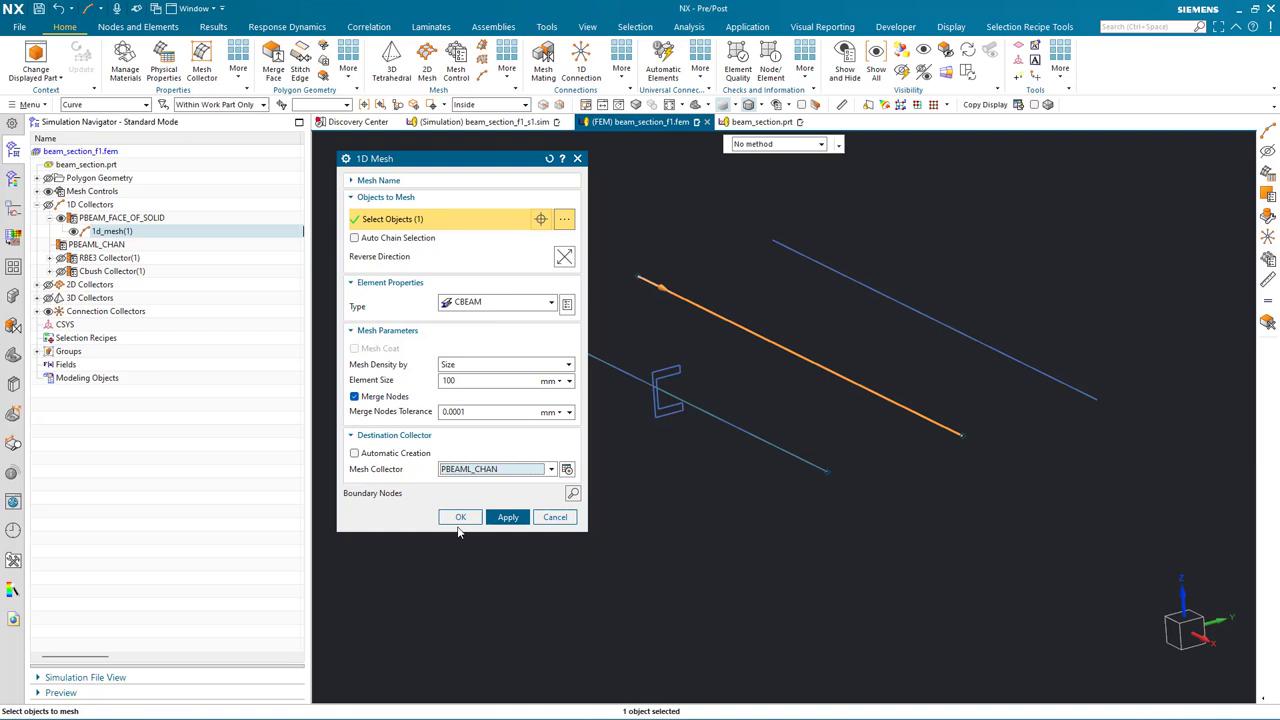
click(460, 516)
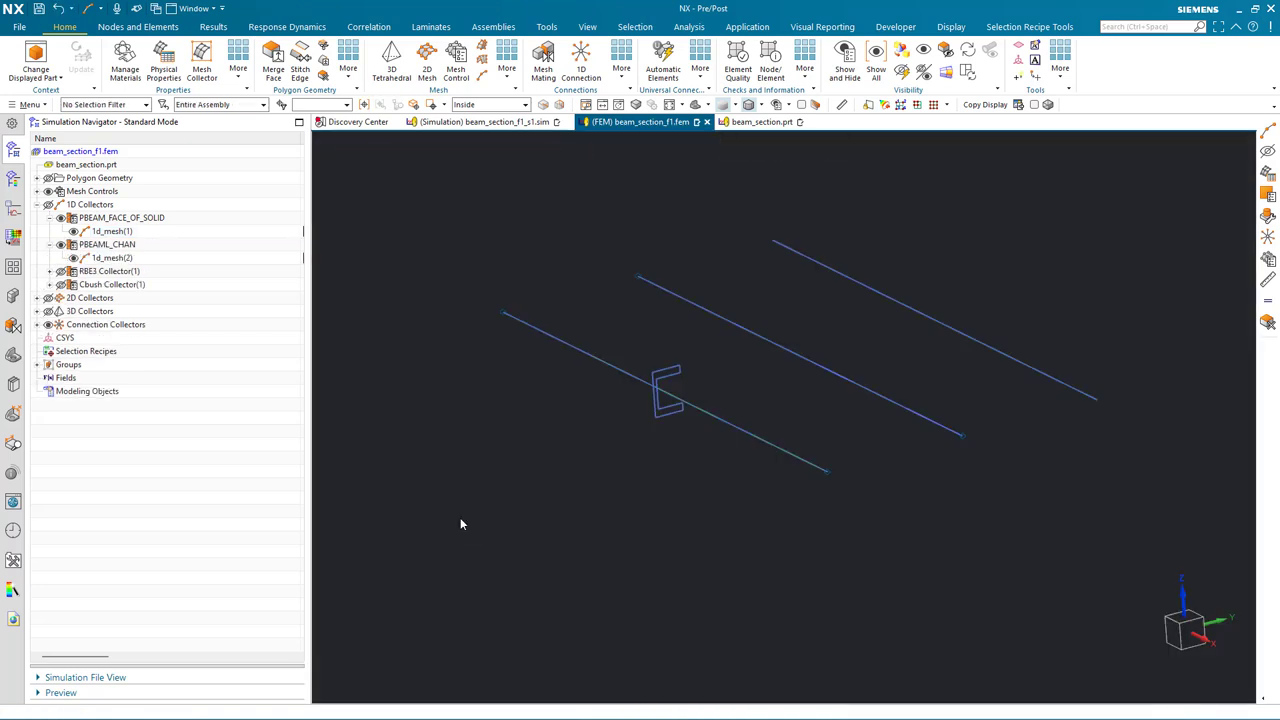
click(112, 257)
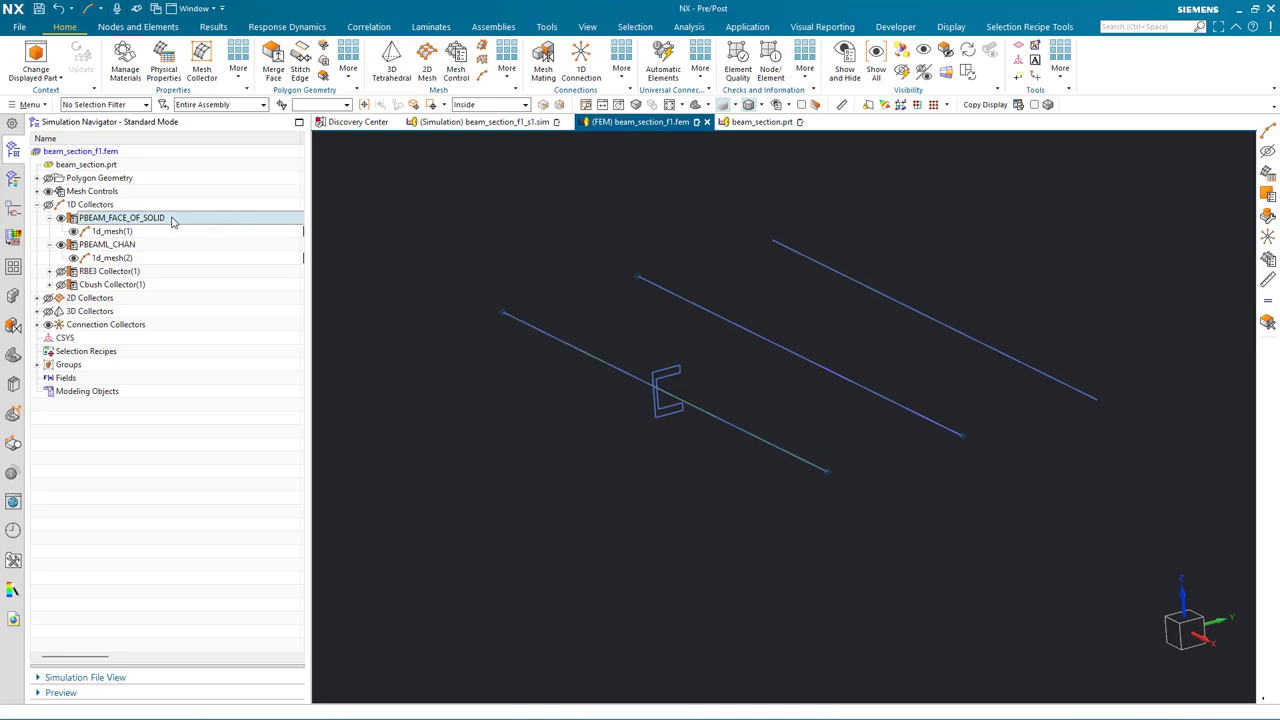
- Edit the PBEAM-FaceOfSolid property and open its Fore Section manager
double_click(120, 217)
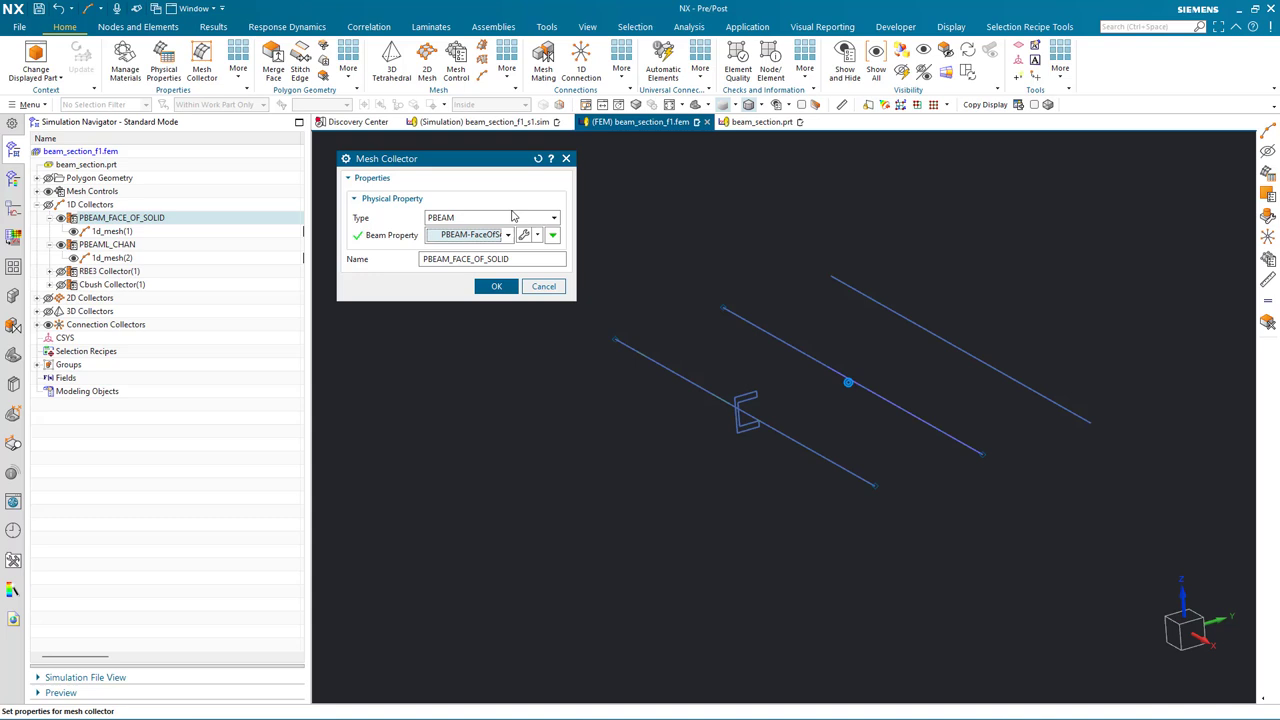
click(507, 234)
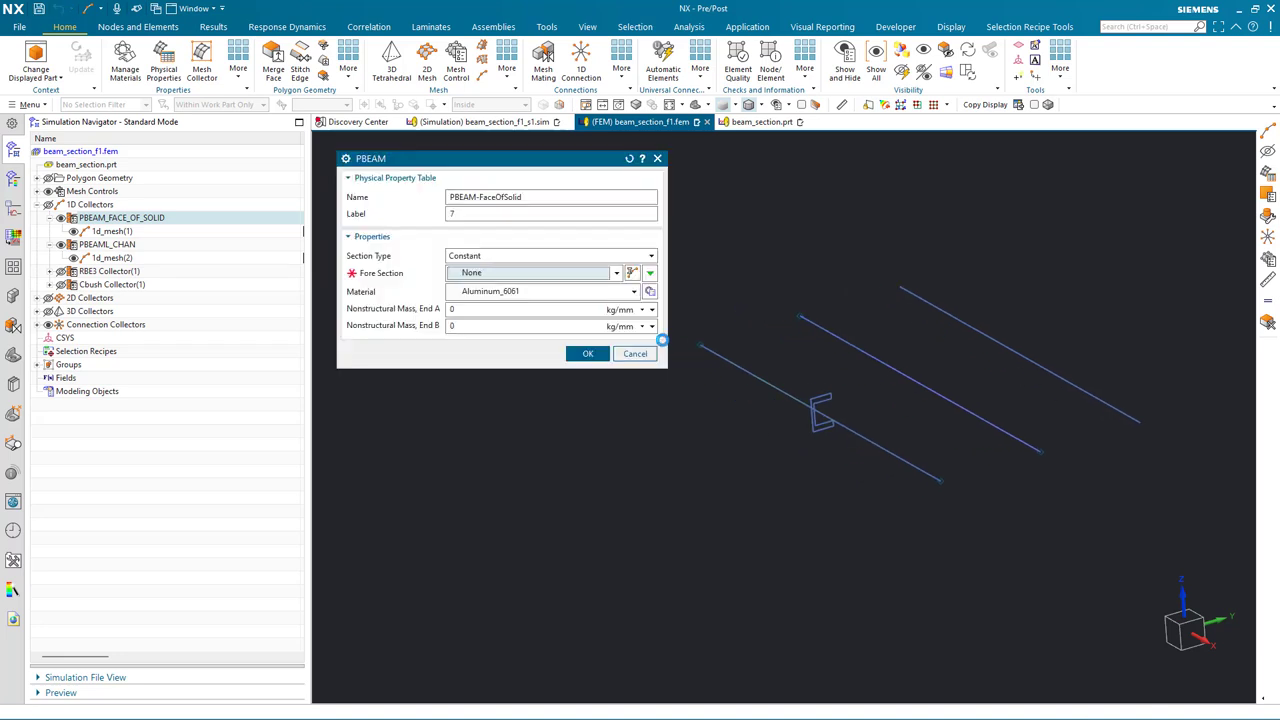
mouse_move(632, 273)
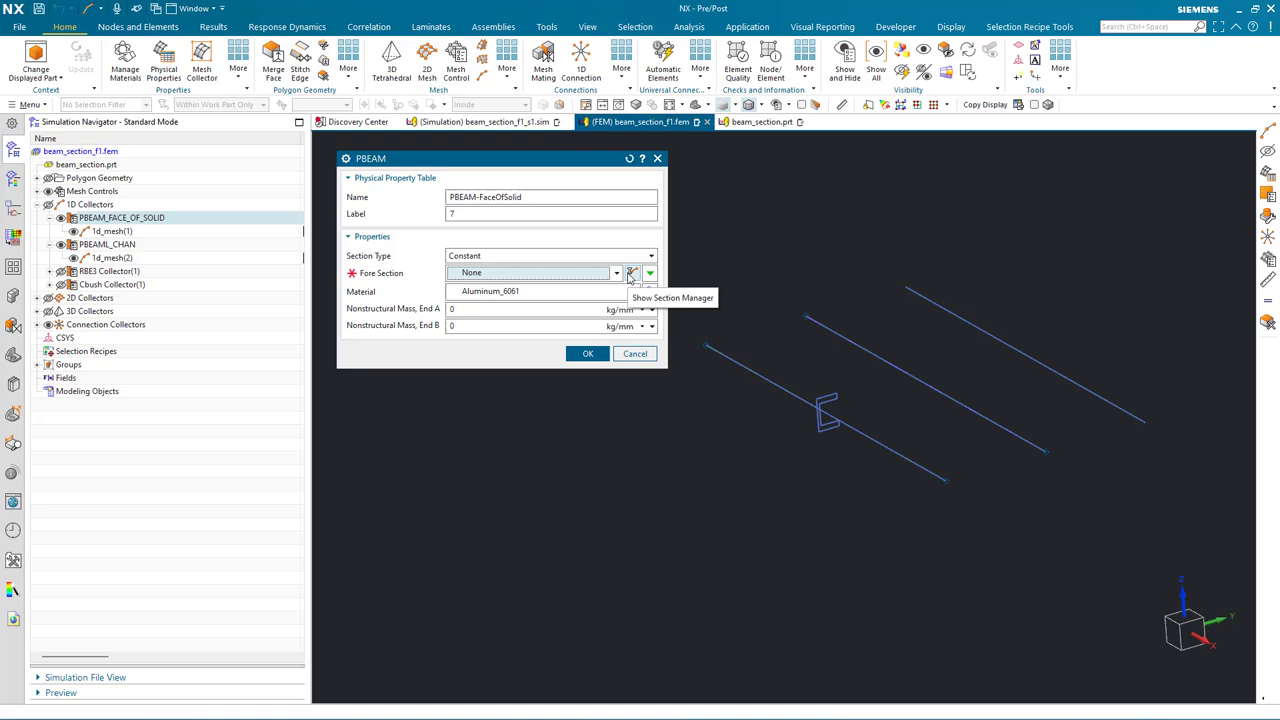
click(630, 273)
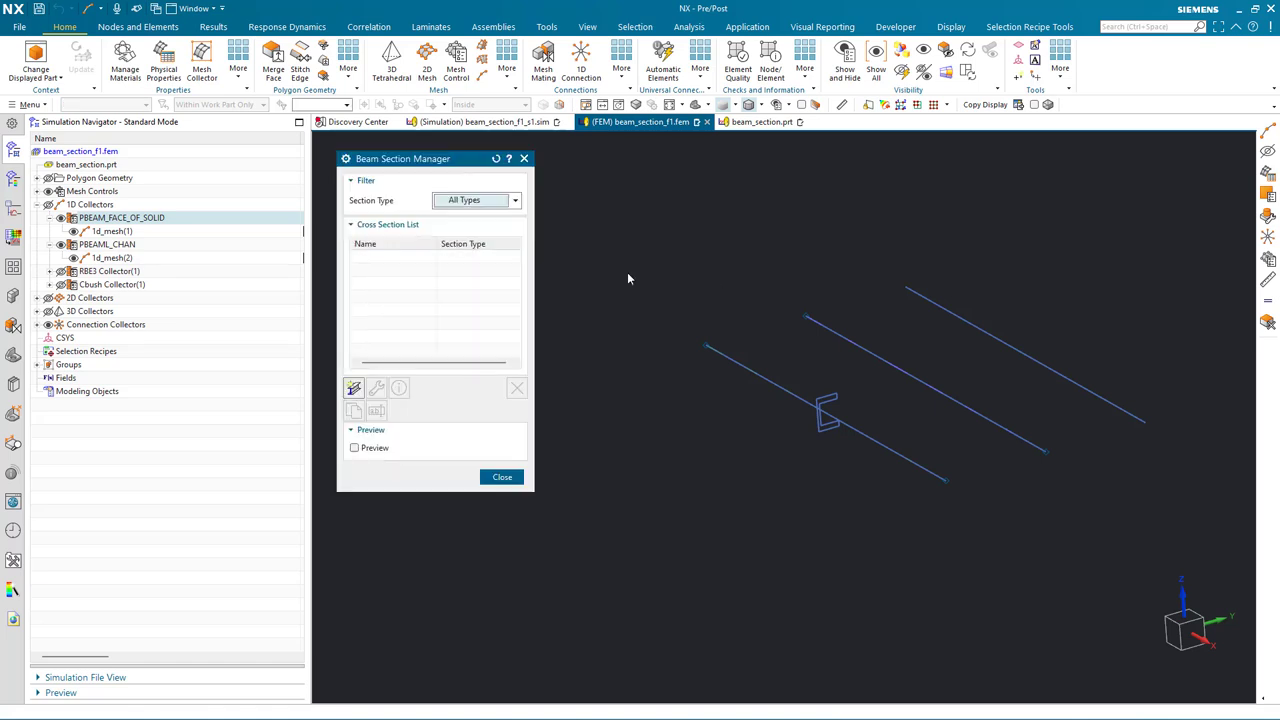
mouse_move(354, 388)
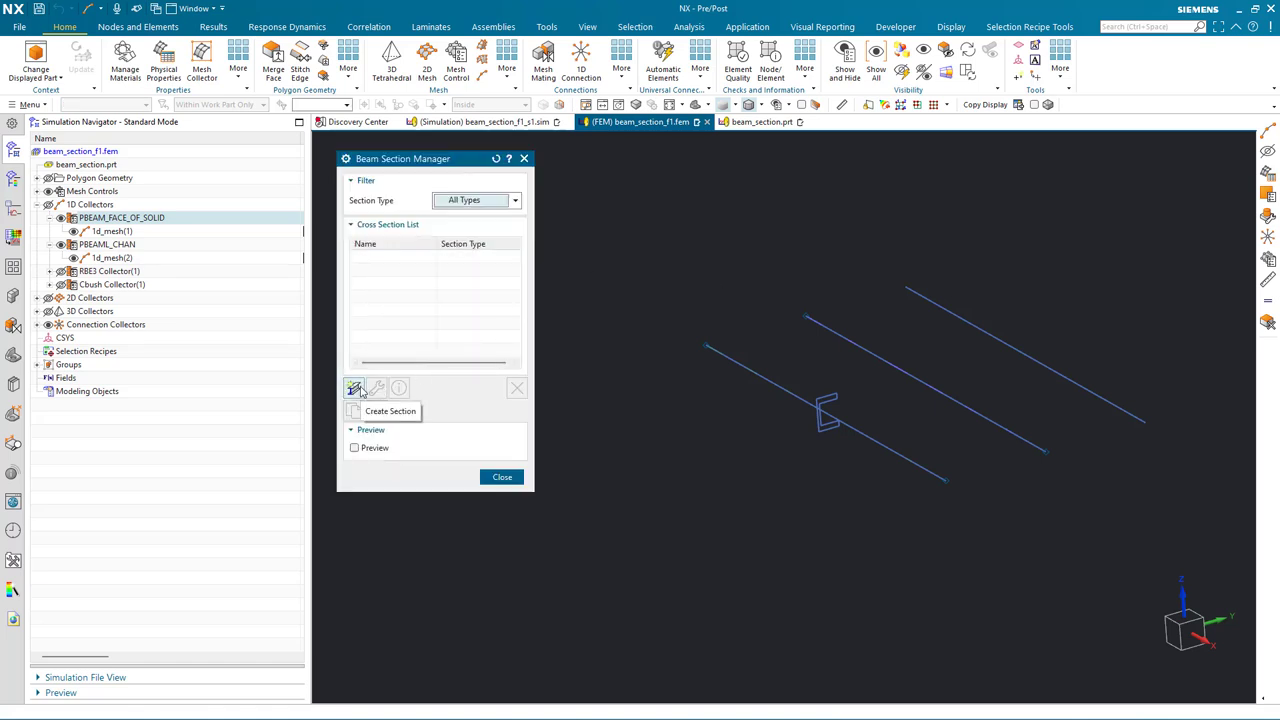
- Create a Face of Solid section from the channel end face with stress points C–F
click(354, 387)
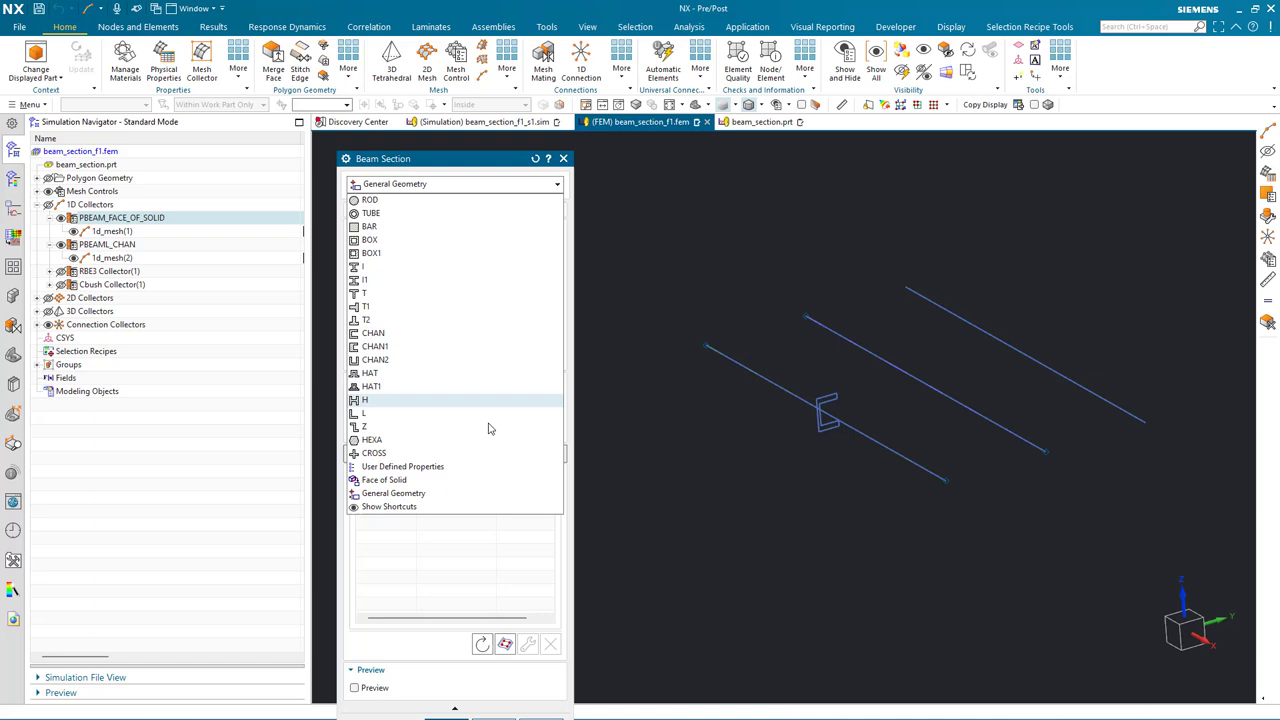
click(384, 480)
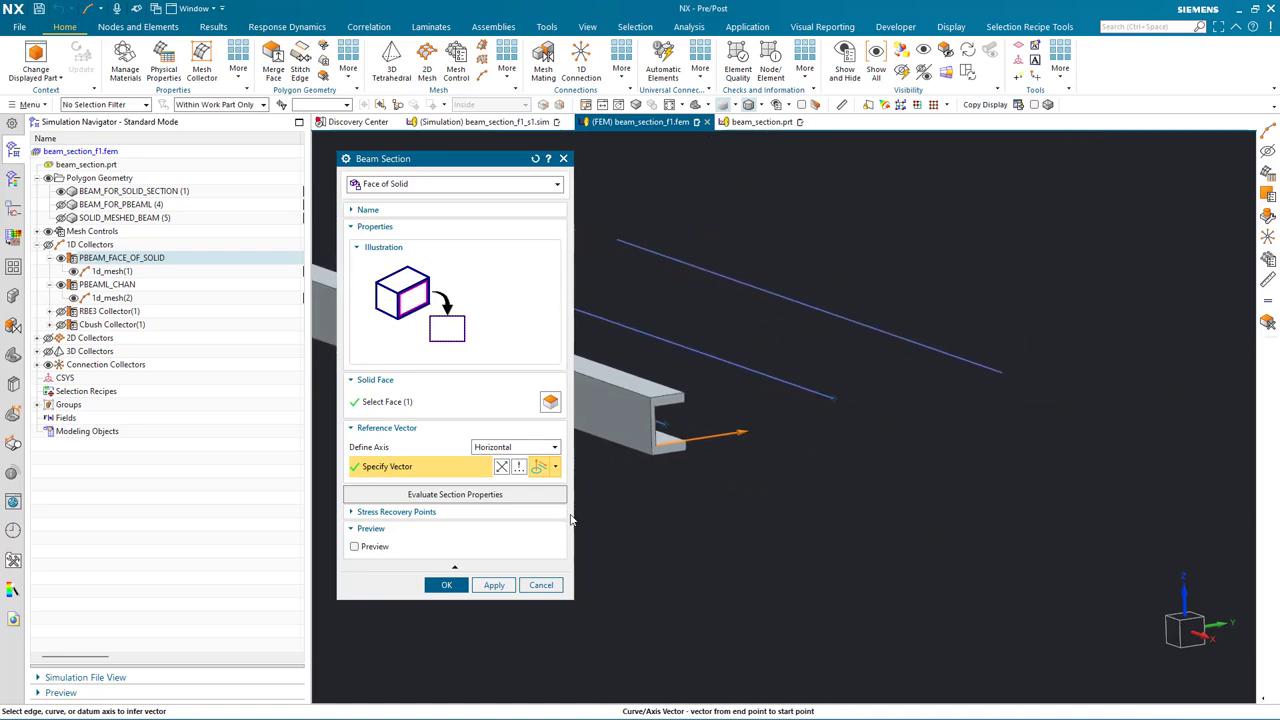
click(354, 546)
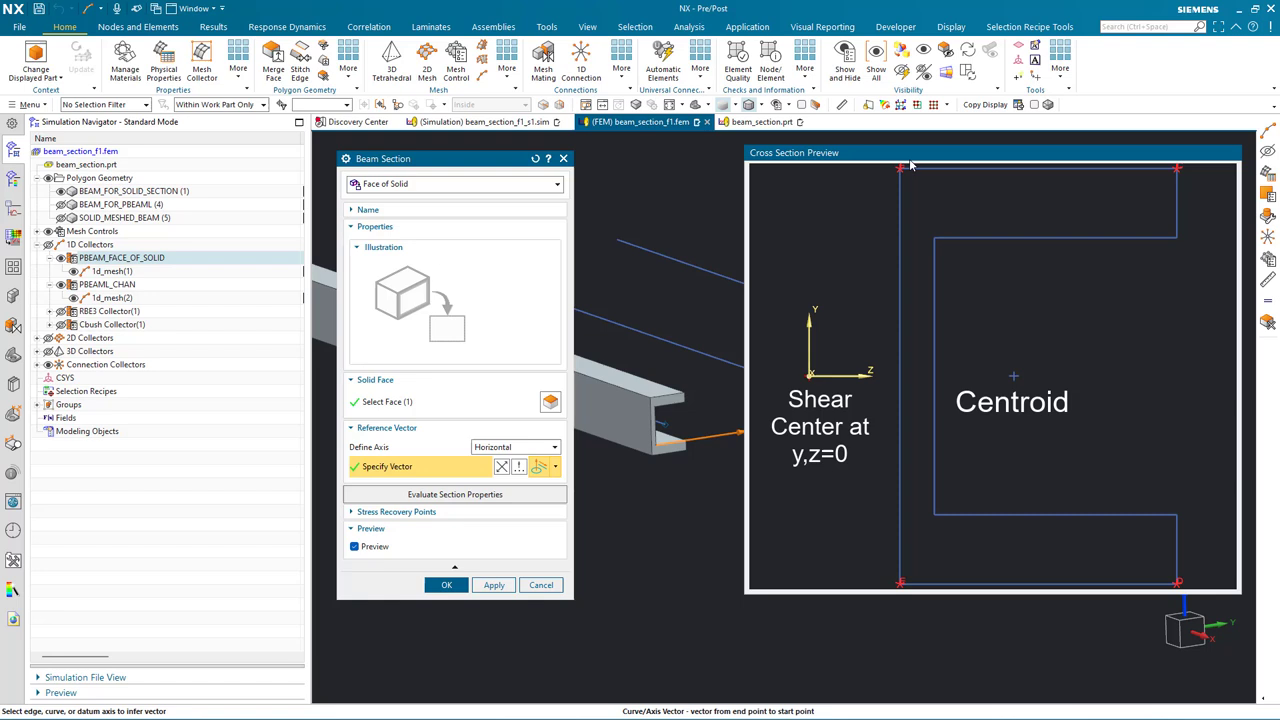
mouse_move(545, 518)
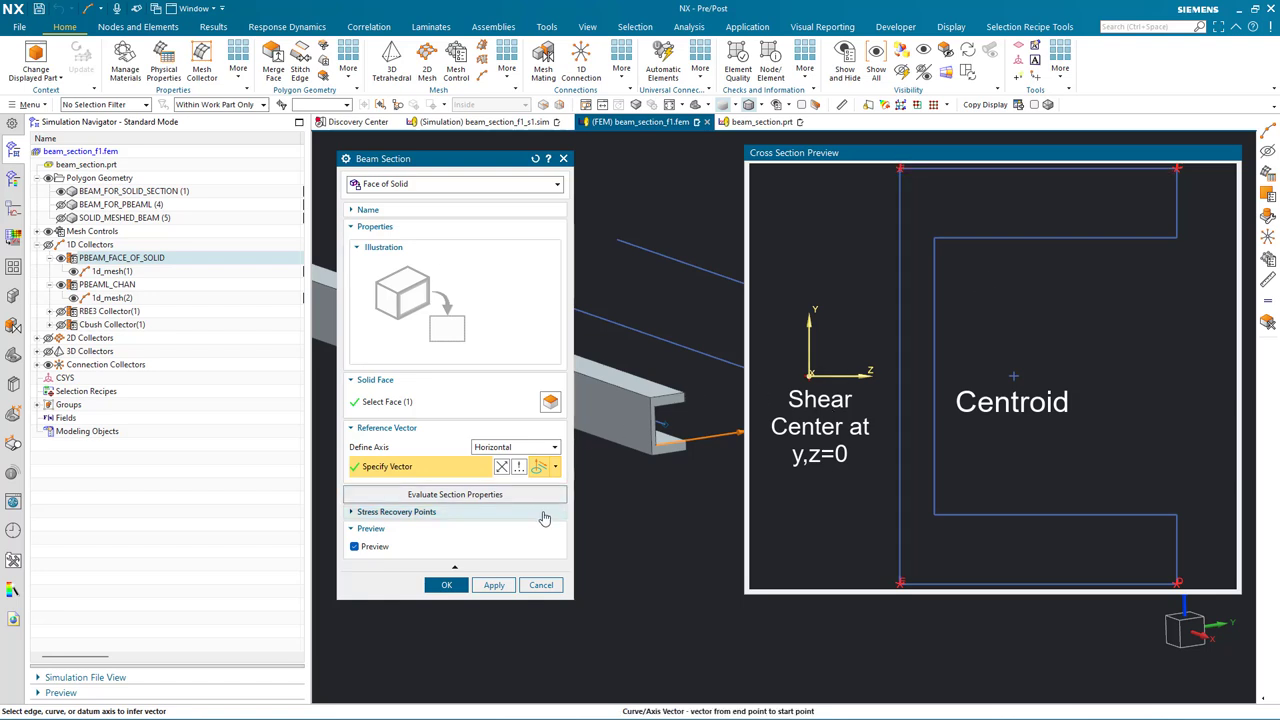
click(395, 512)
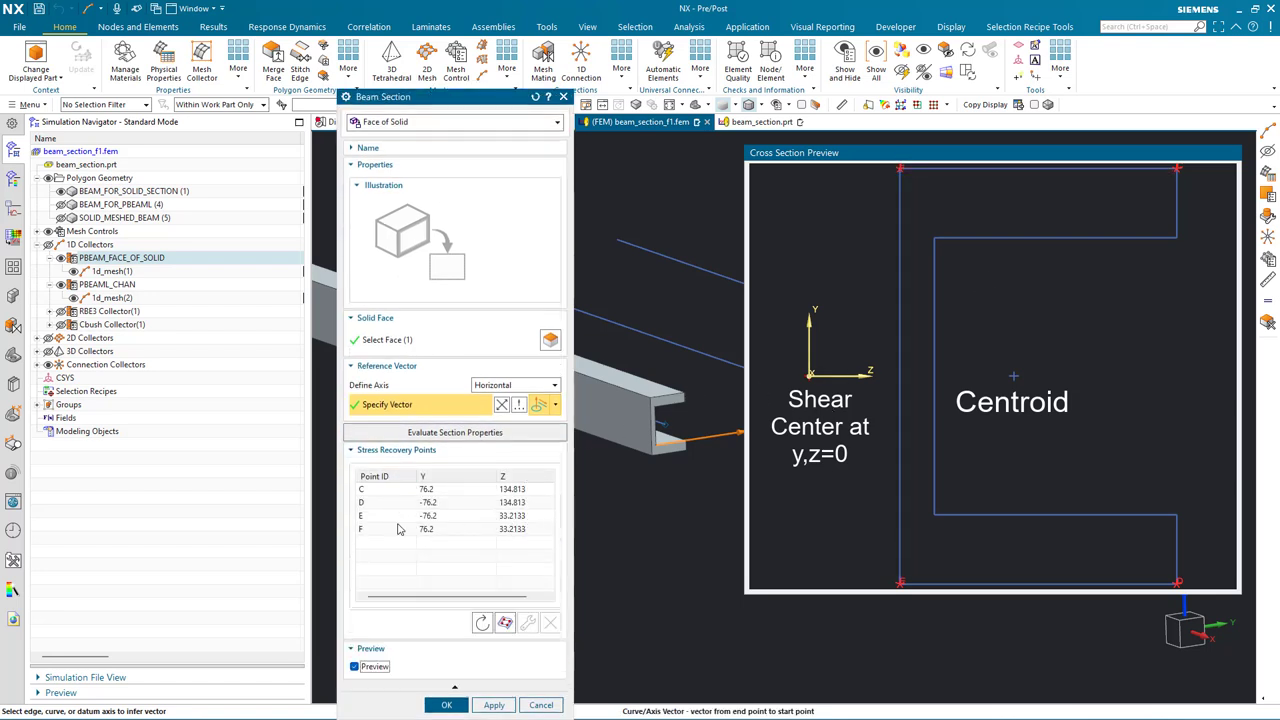
mouse_move(505, 623)
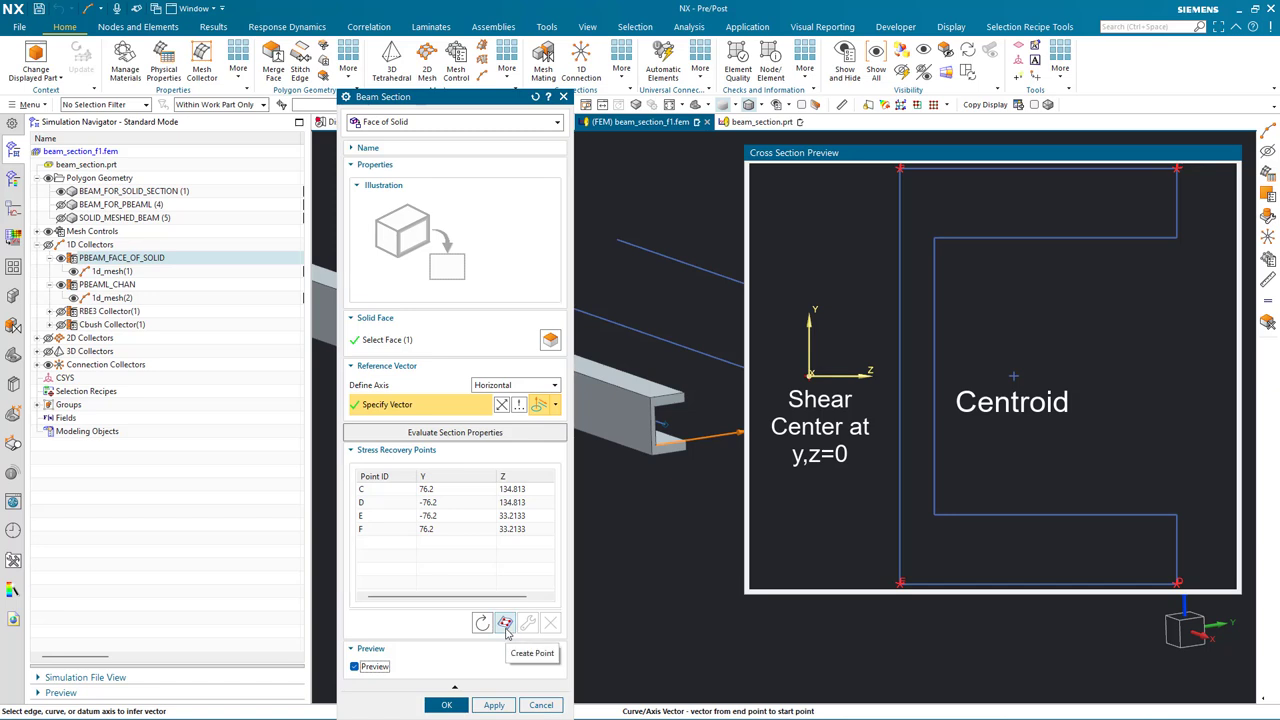
click(354, 666)
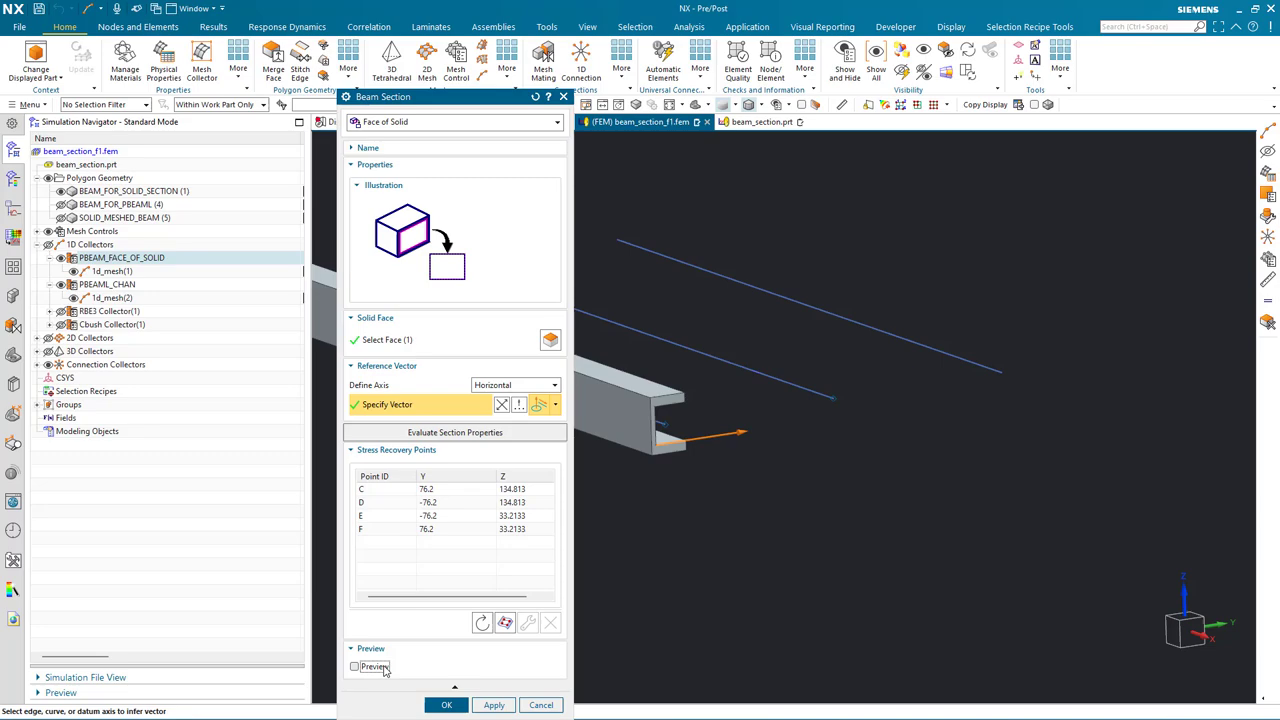
click(454, 432)
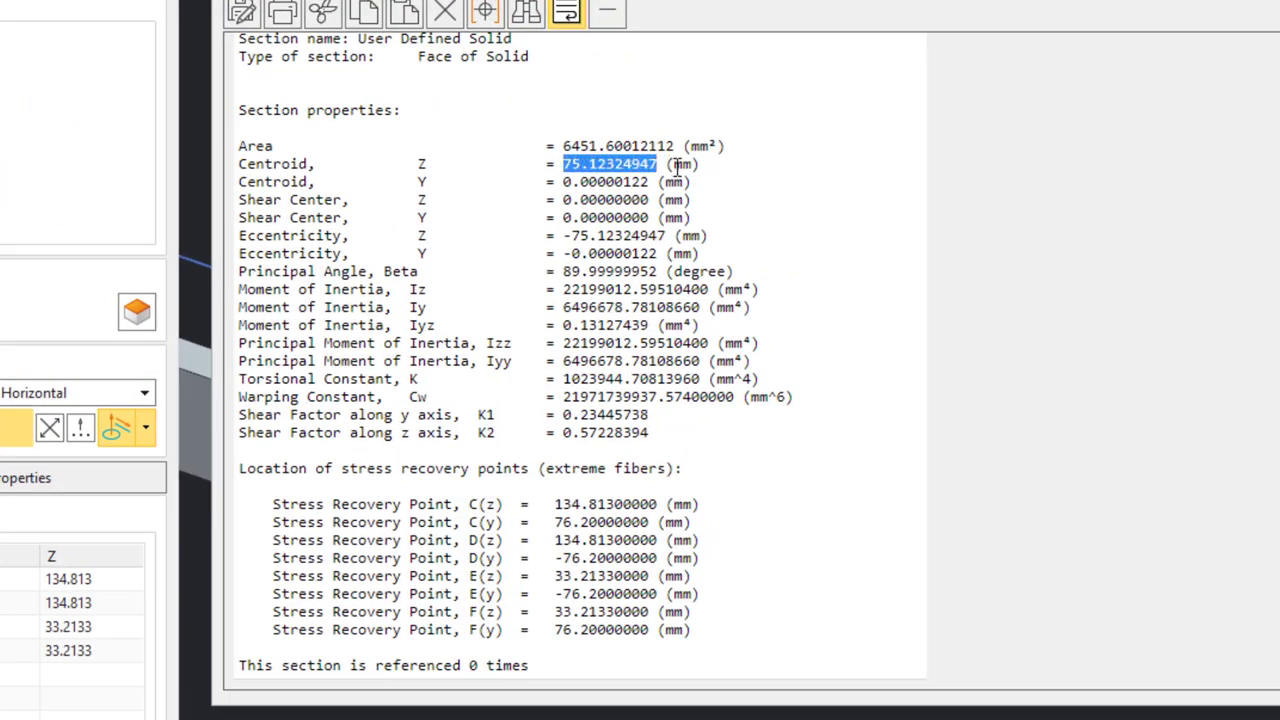
- Review the section report: centroid Z 75.12 mm, torsion constant 1,023,945 mm⁴
click(644, 217)
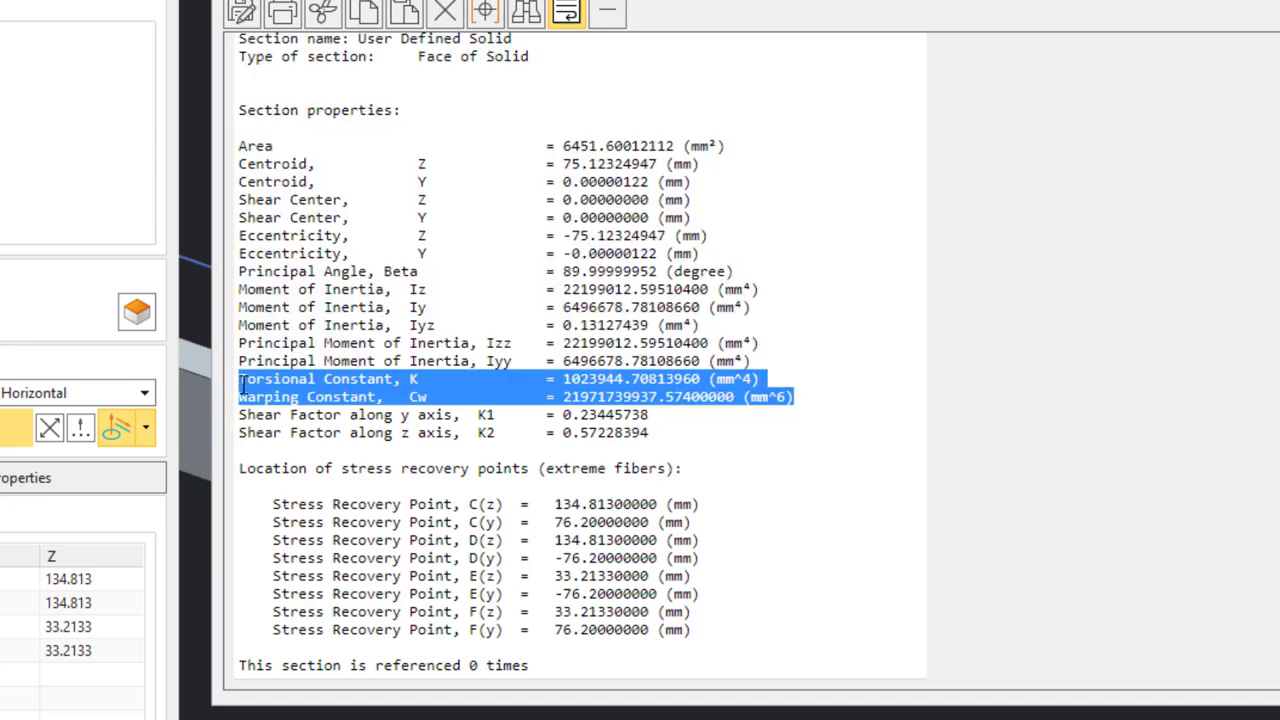
mouse_move(673, 443)
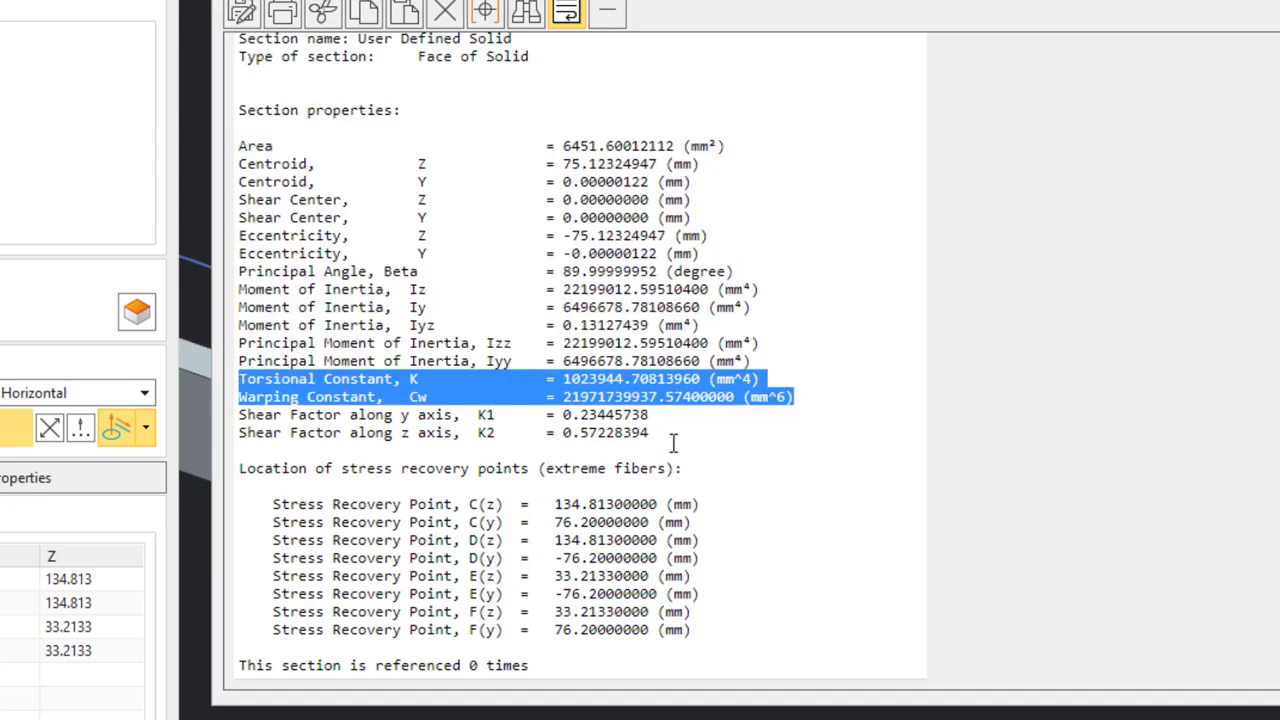
click(670, 435)
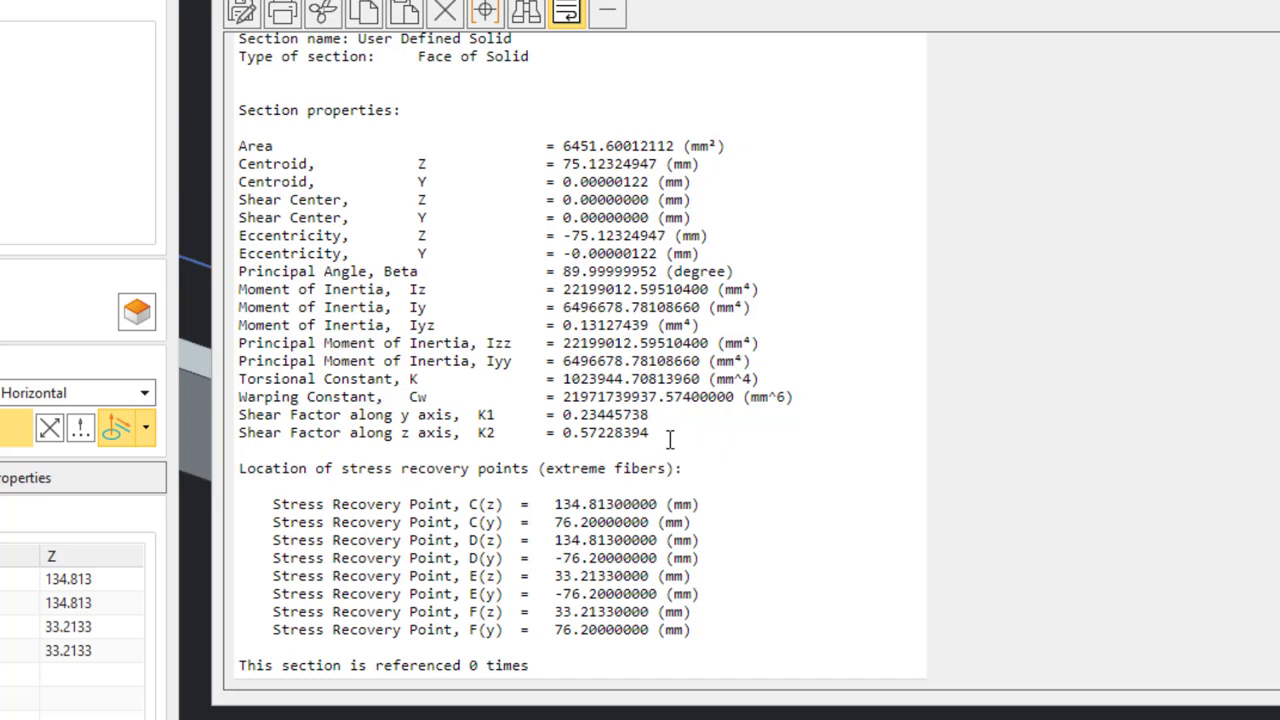
mouse_move(770, 475)
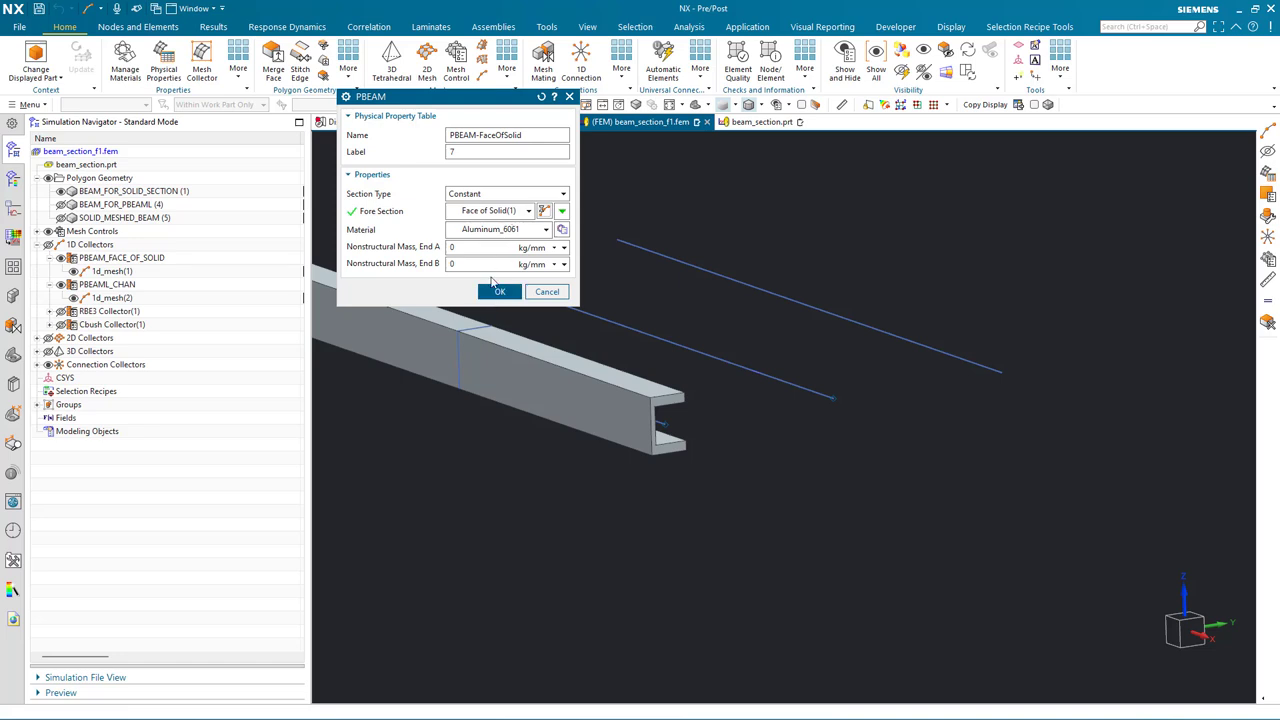
- Confirm the property and collector, then give 1d_mesh(1) Z axis and −75.12324947 Z offset
click(499, 291)
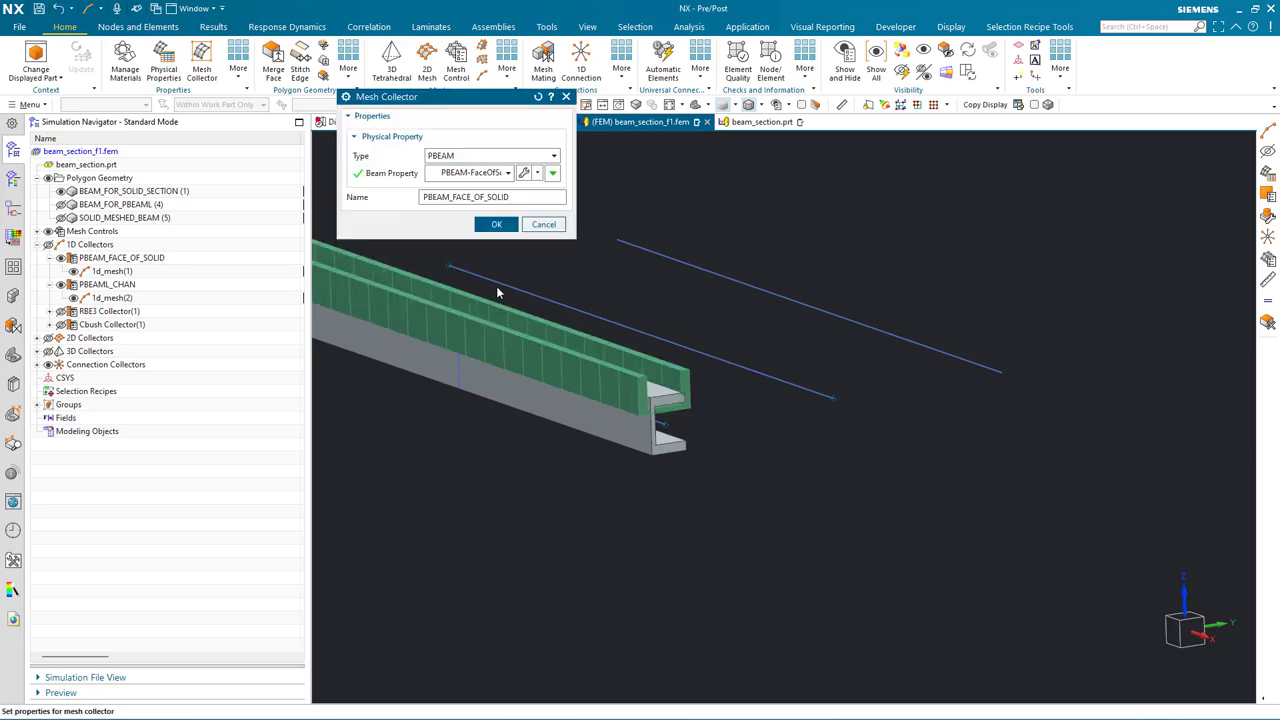
click(496, 224)
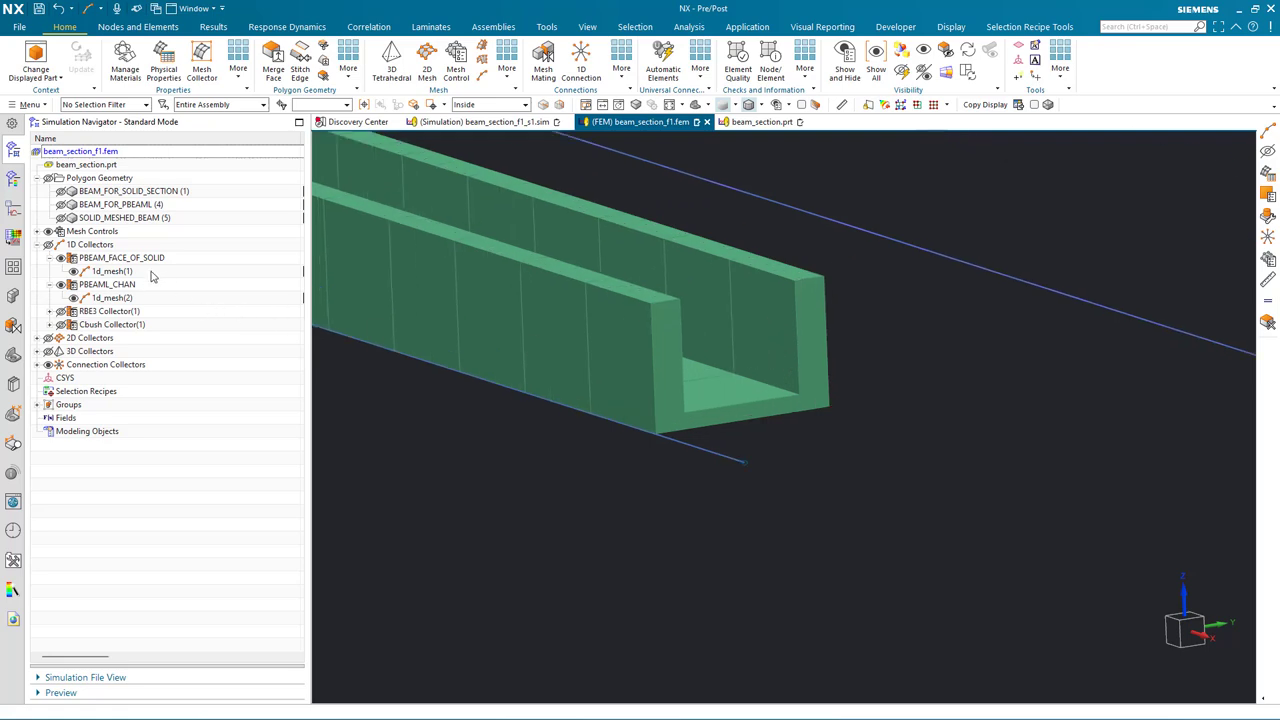
double_click(112, 271)
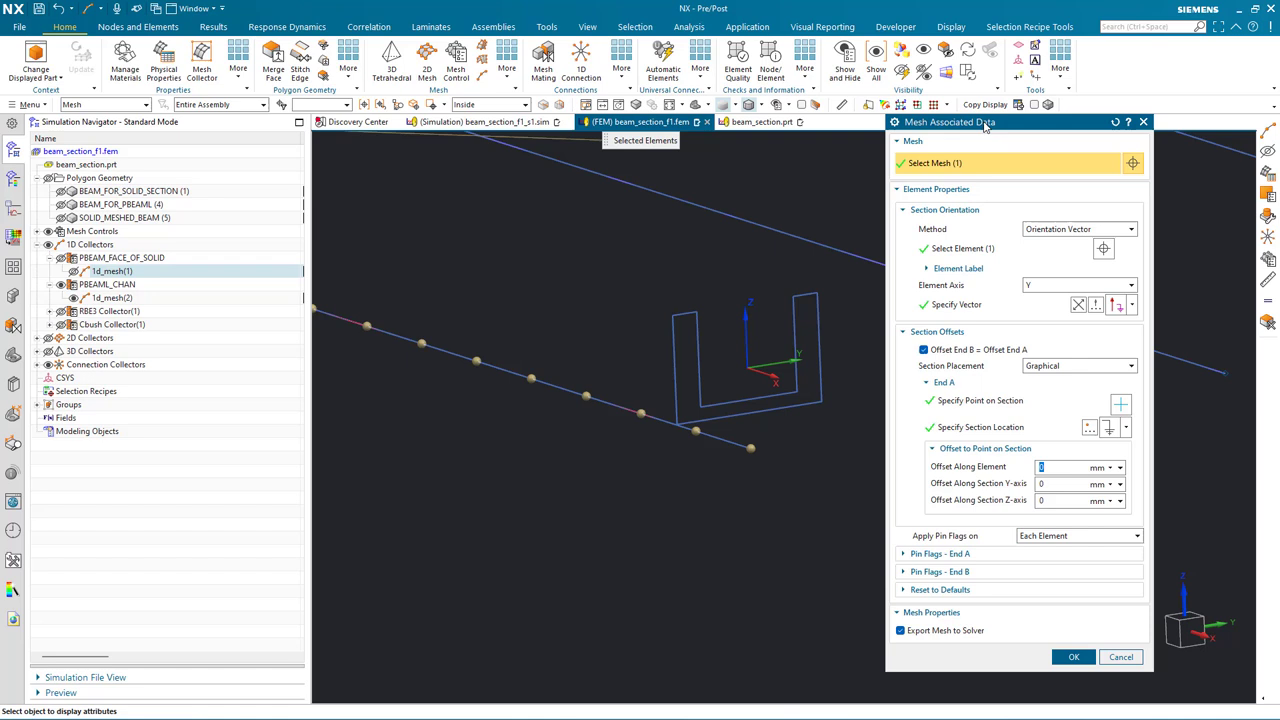
click(1128, 285)
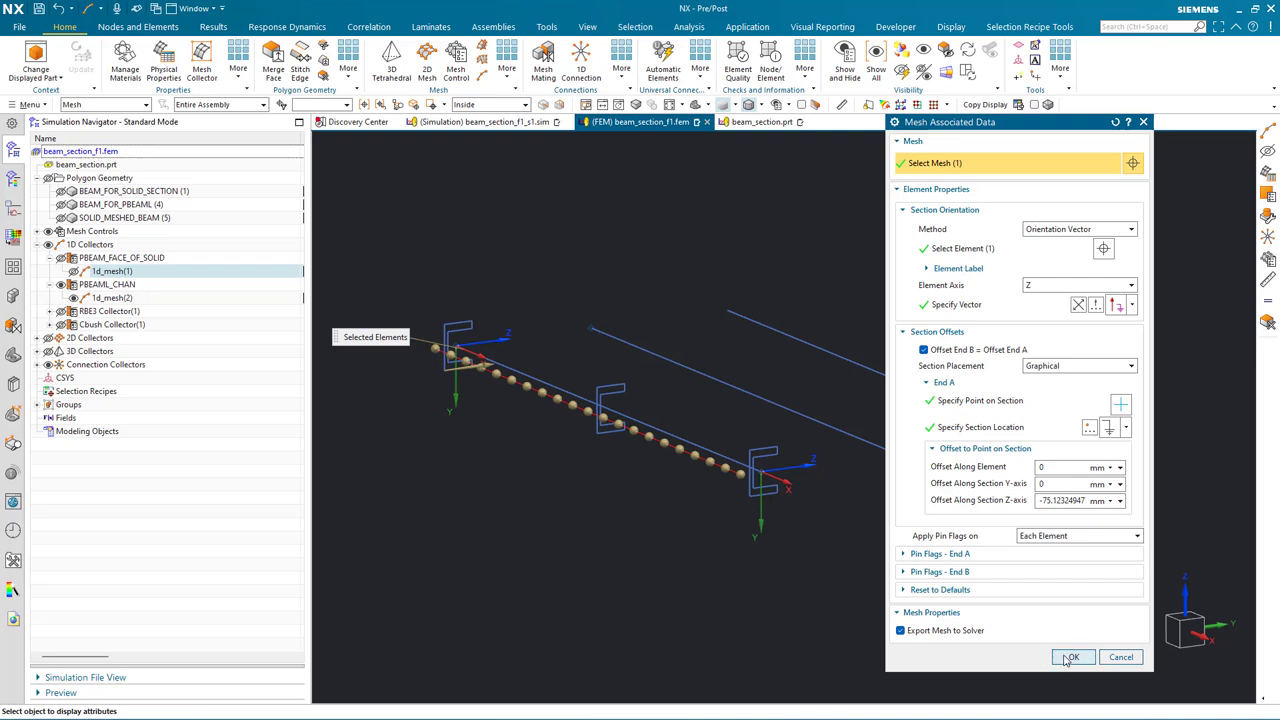
click(1076, 657)
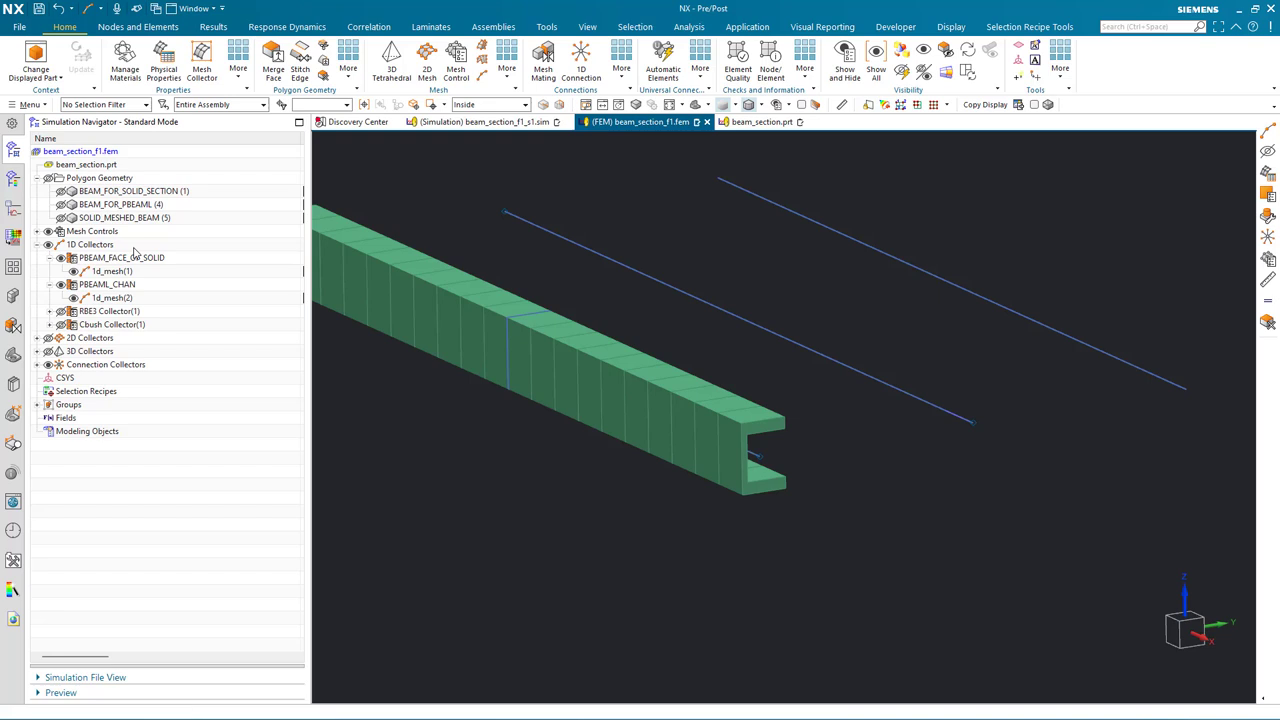
mouse_move(438, 464)
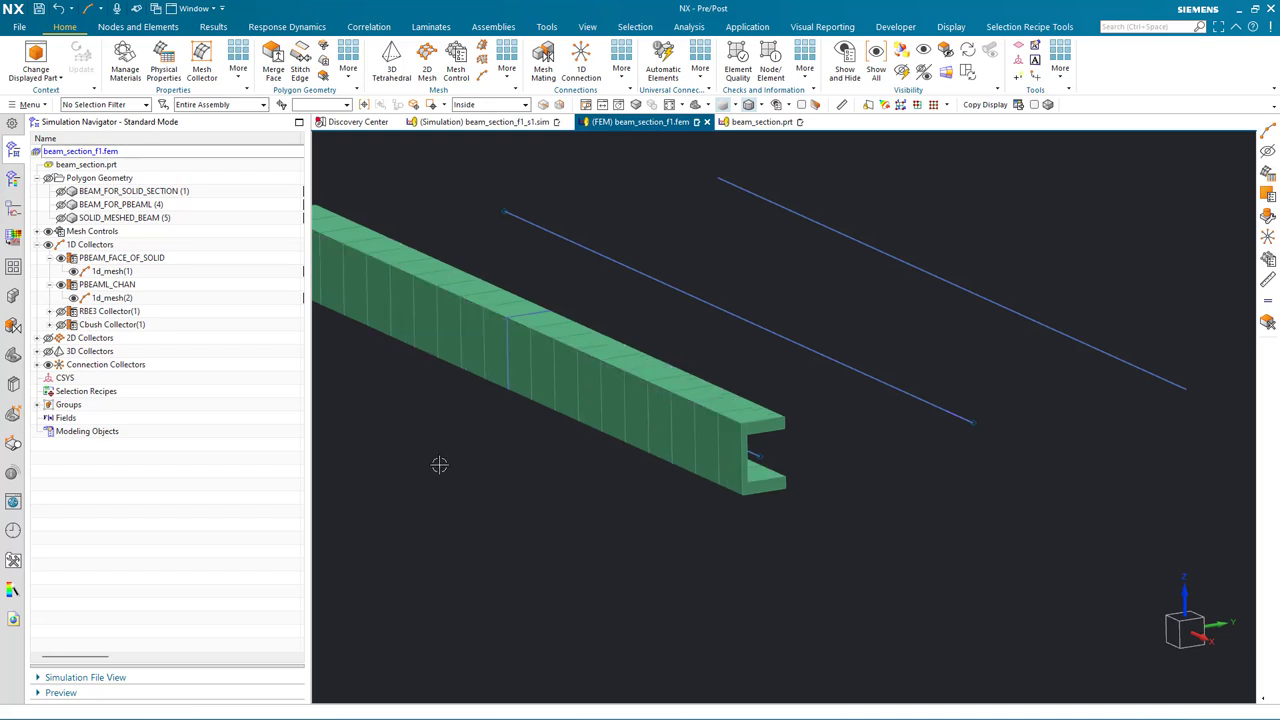
- Edit the PBEAML_CHAN collector's PBEAML-CHAN property and begin defining a new fore section
click(107, 284)
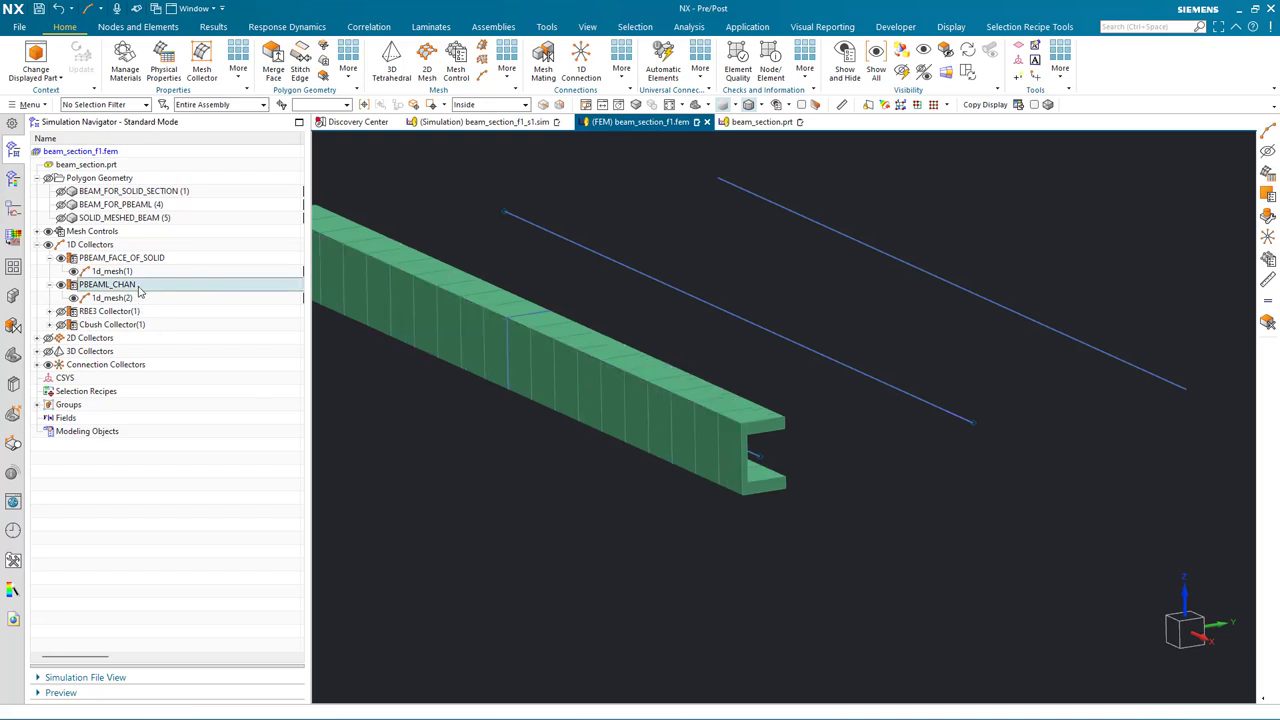
click(112, 297)
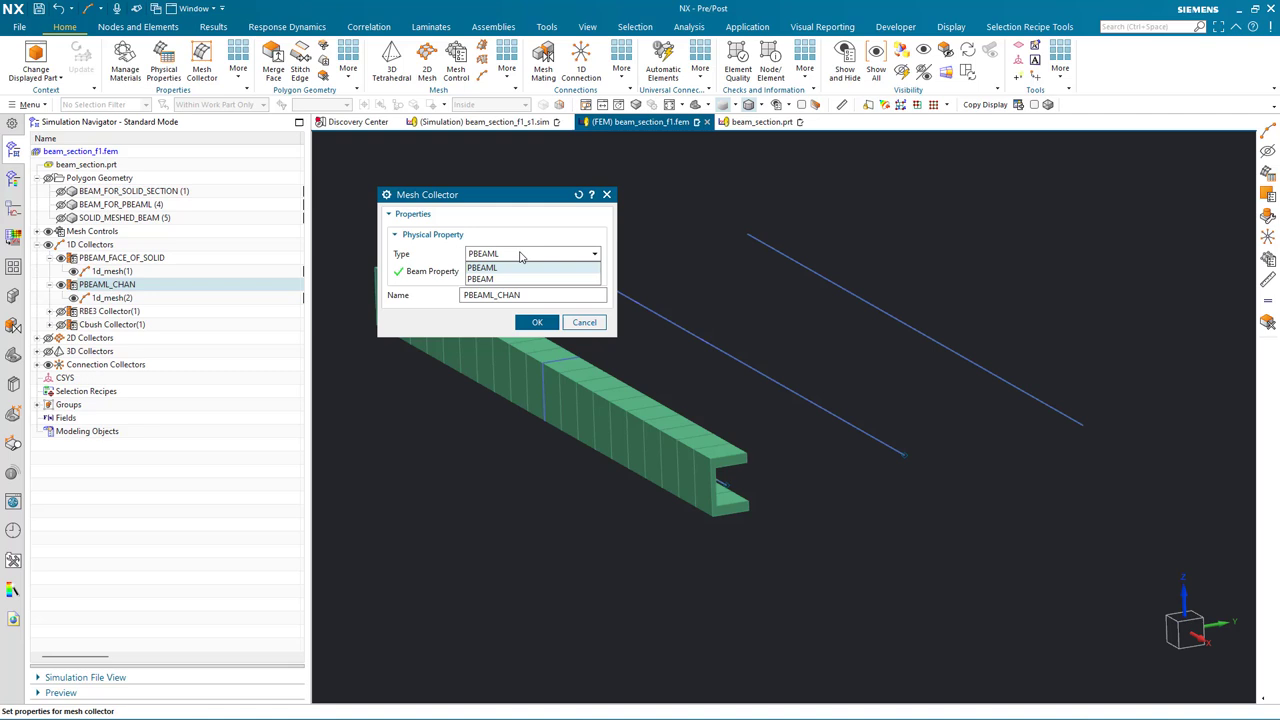
click(482, 267)
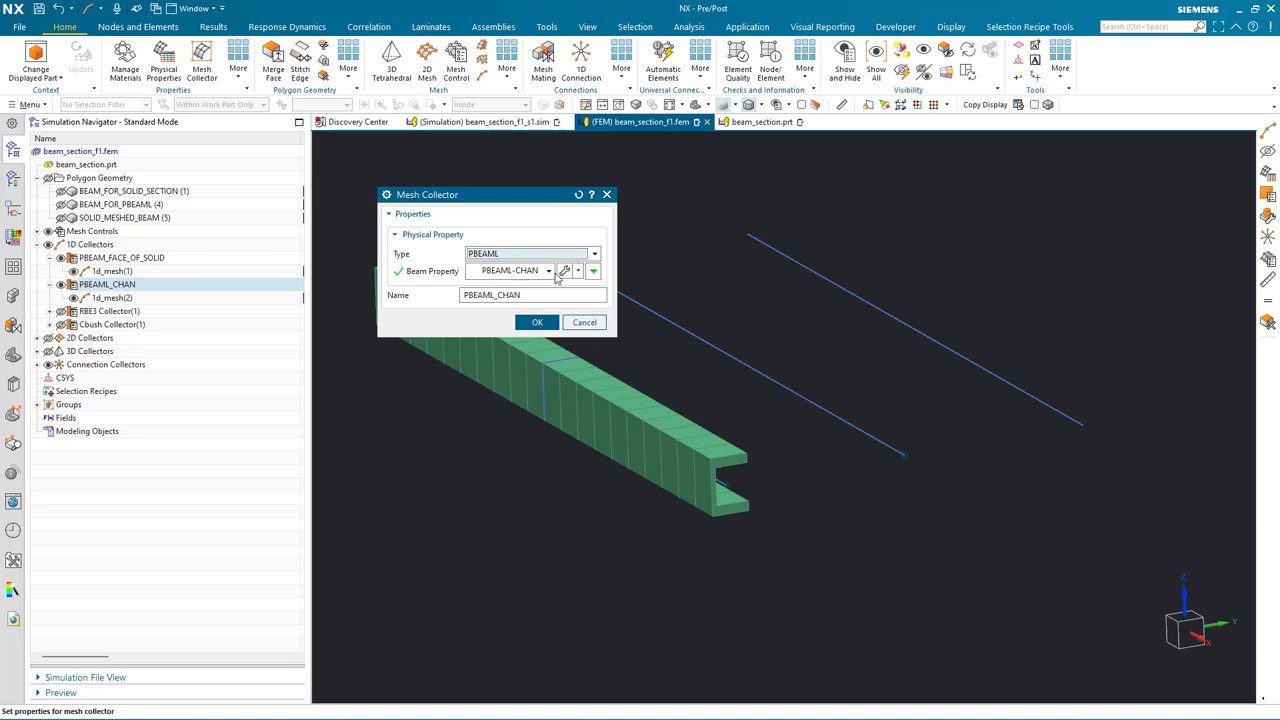
click(566, 271)
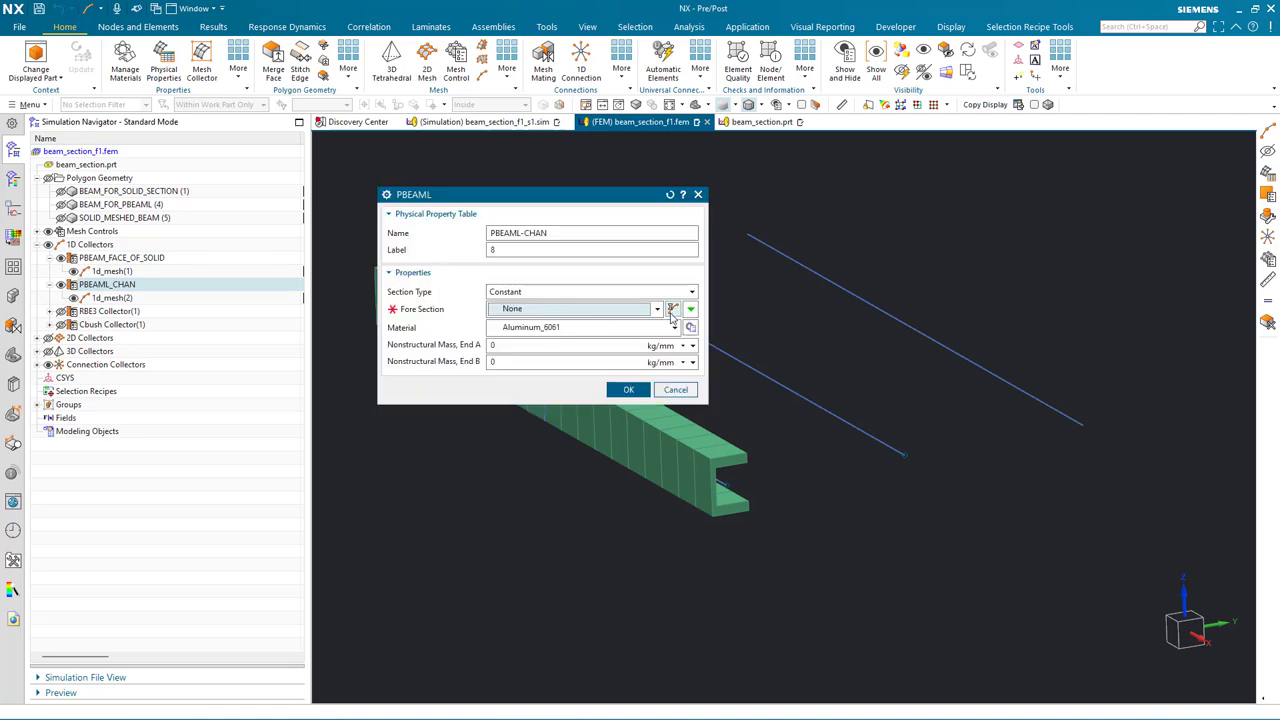
click(628, 389)
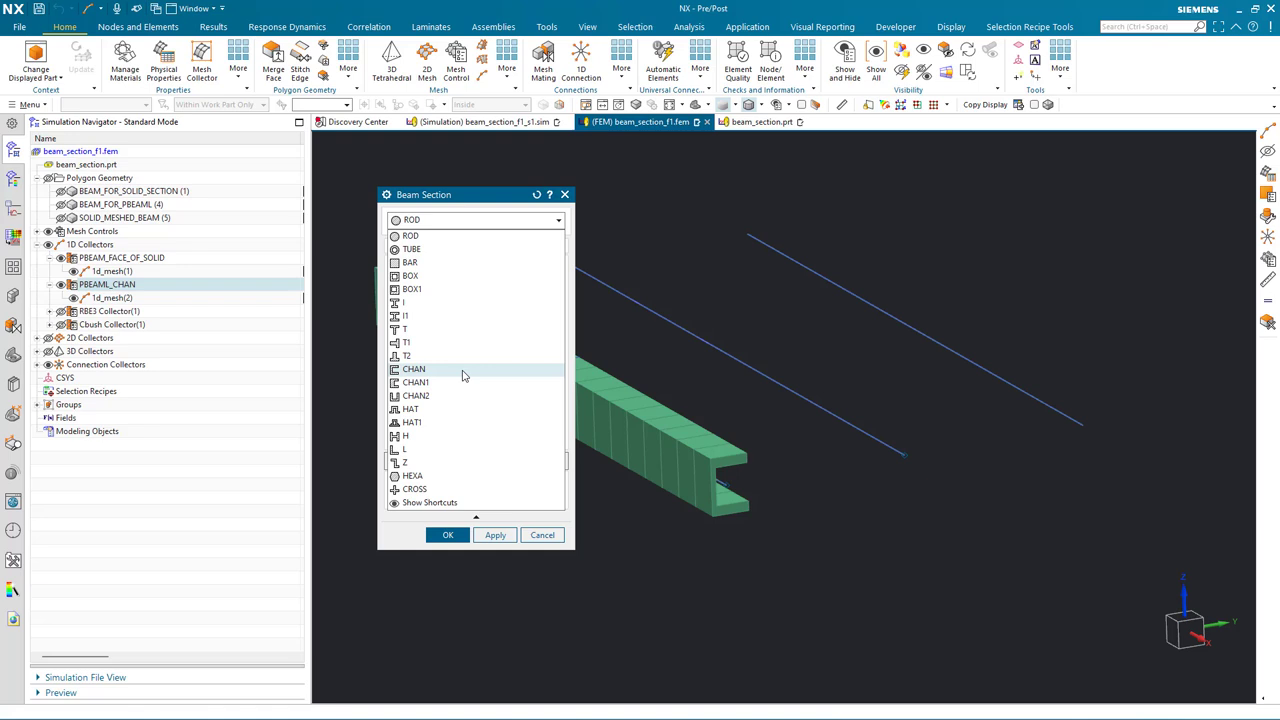
- Make CHAN(1) the fore section, previewing and evaluating its properties, then confirm the property
click(414, 369)
text(han_flange_wall_thickness)
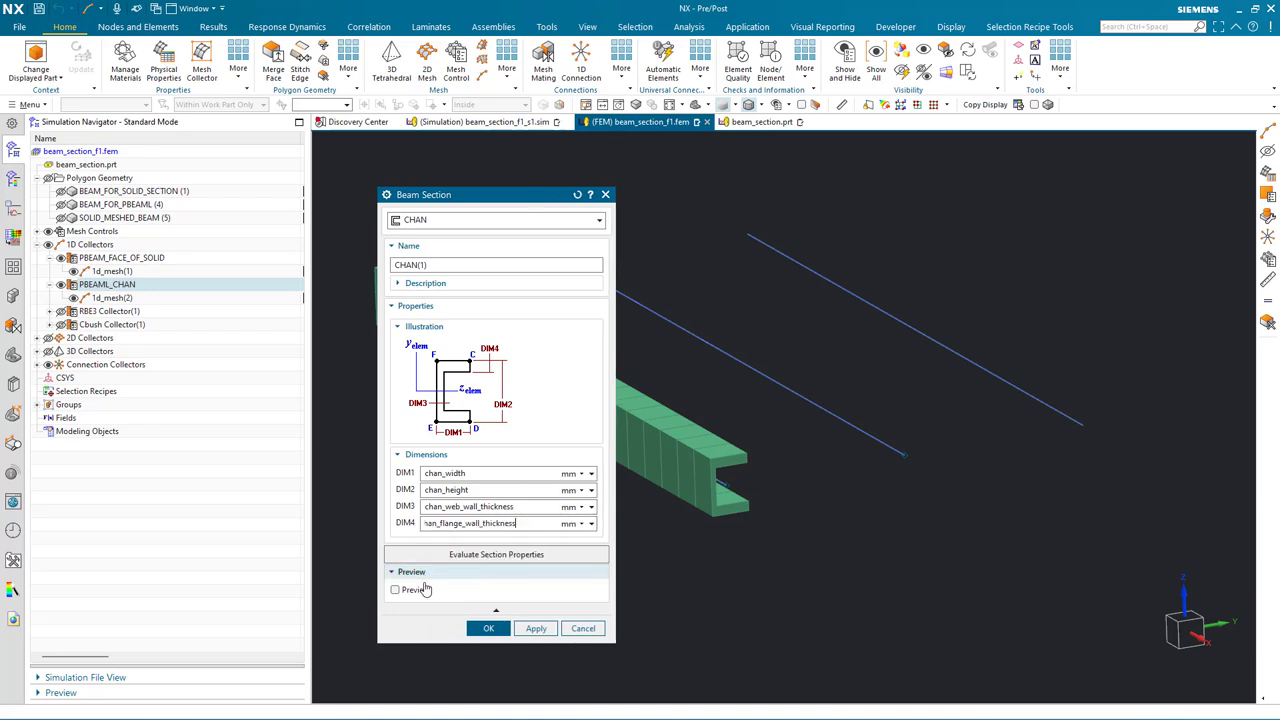
click(394, 590)
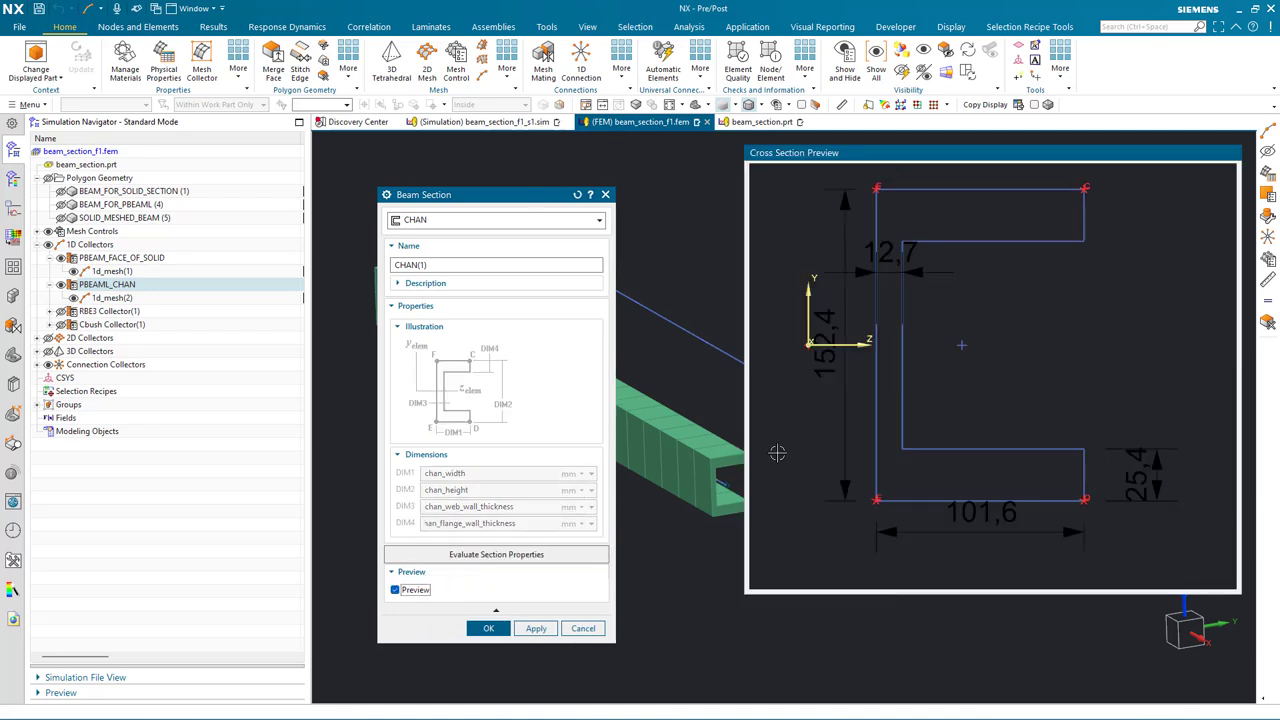
mouse_move(786, 460)
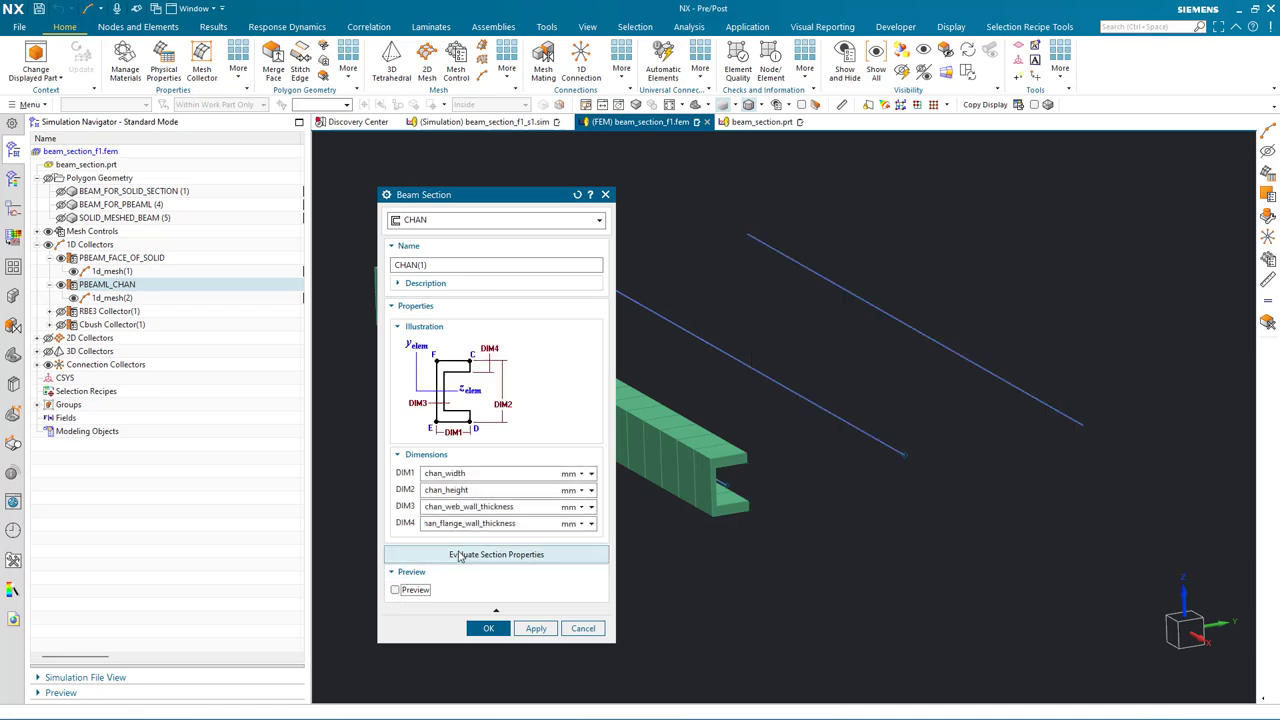
click(496, 554)
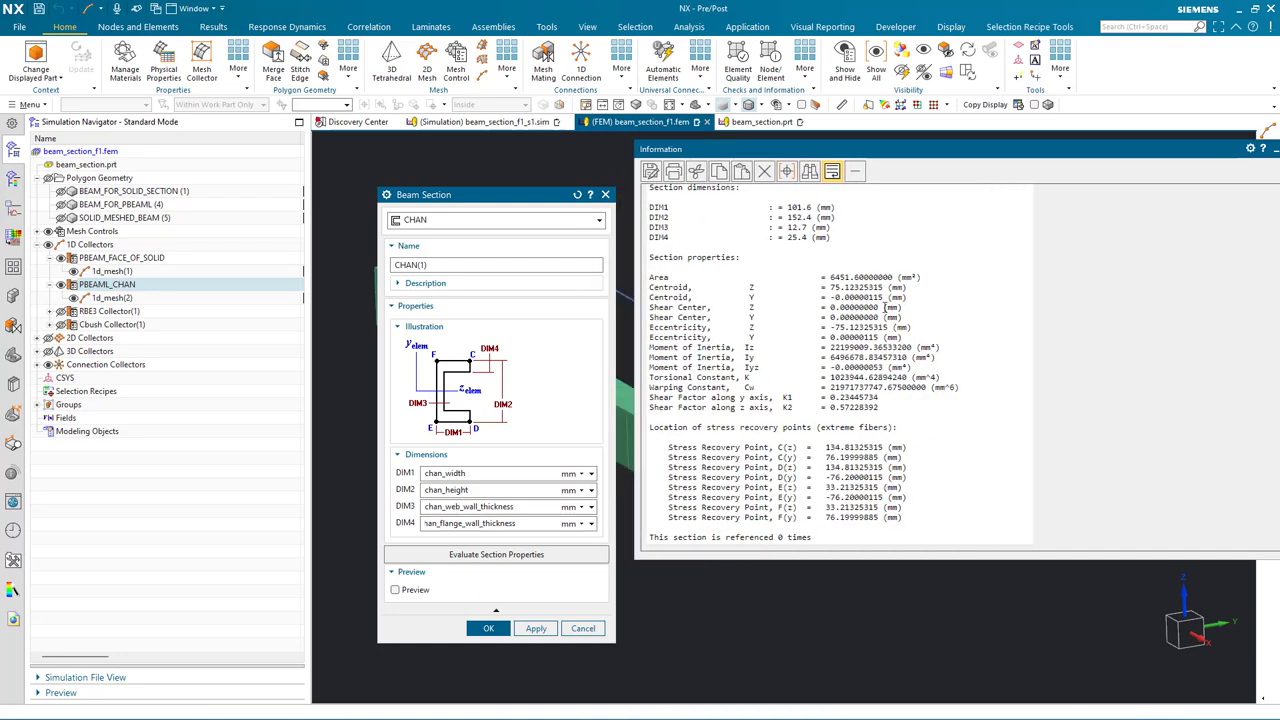
double_click(852, 287)
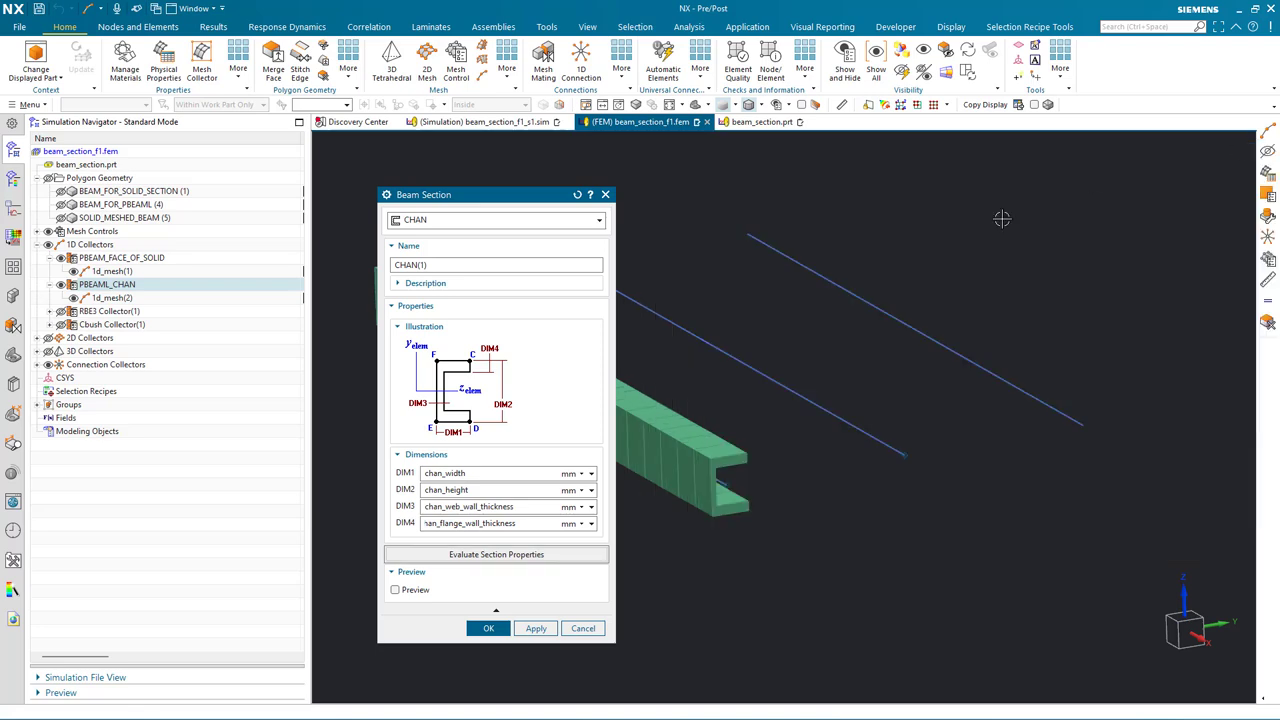
mouse_move(488, 628)
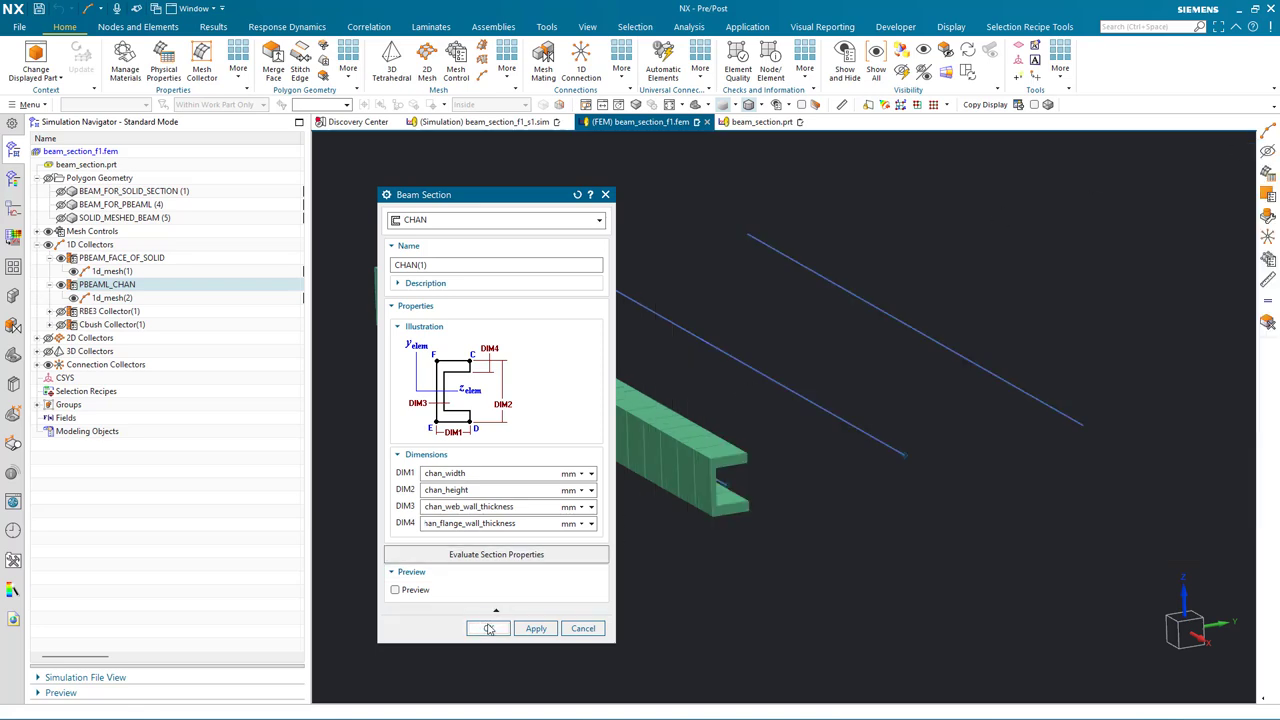
click(488, 629)
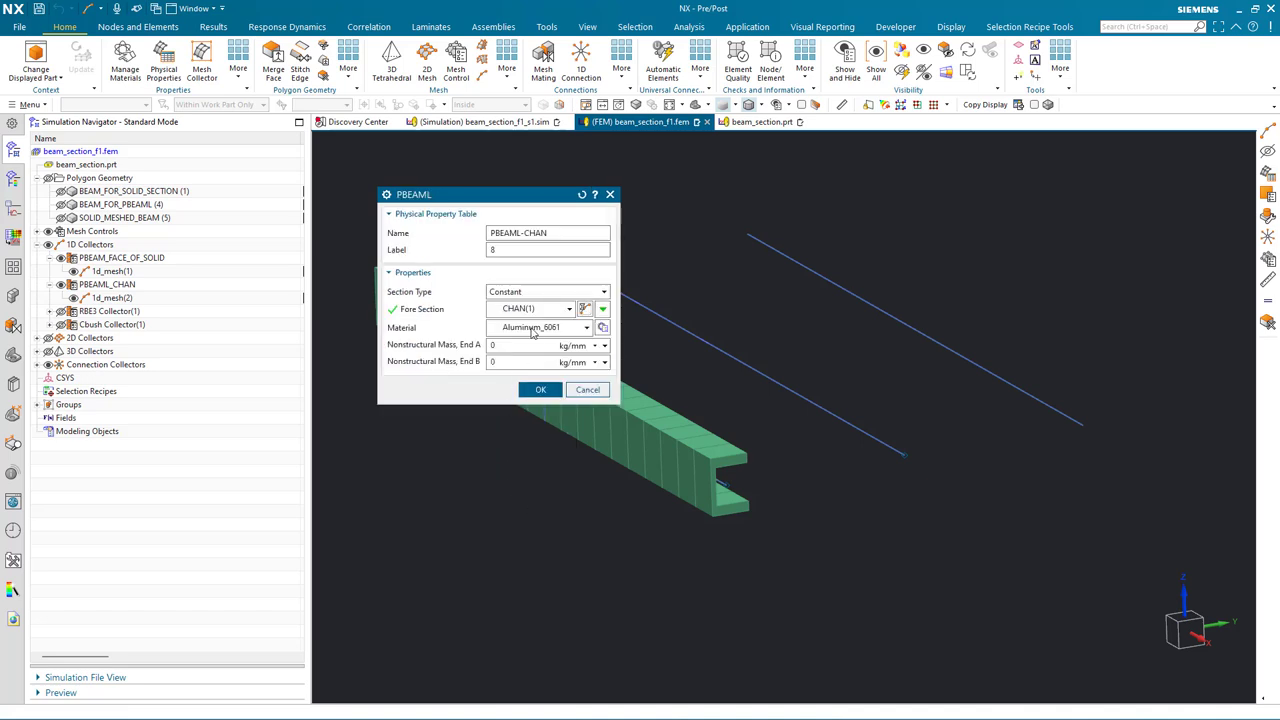
click(540, 389)
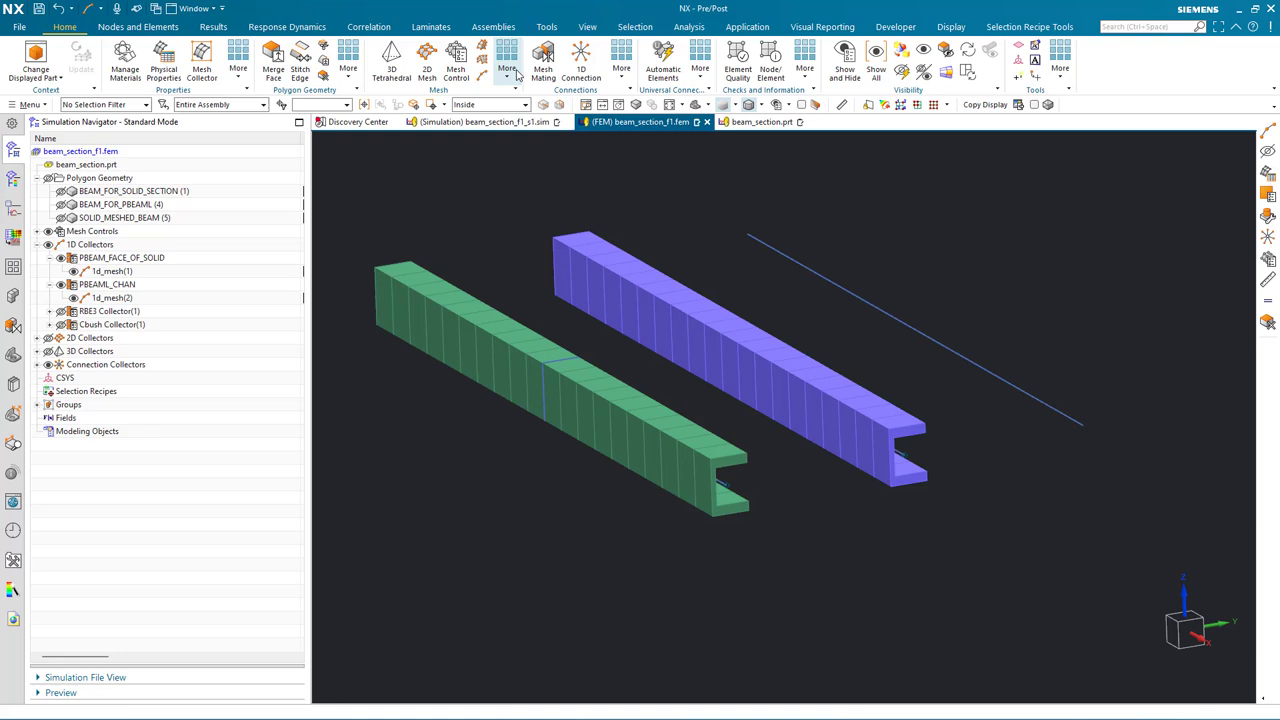
- Start a new 1D element section from the full meshing feature list
click(503, 60)
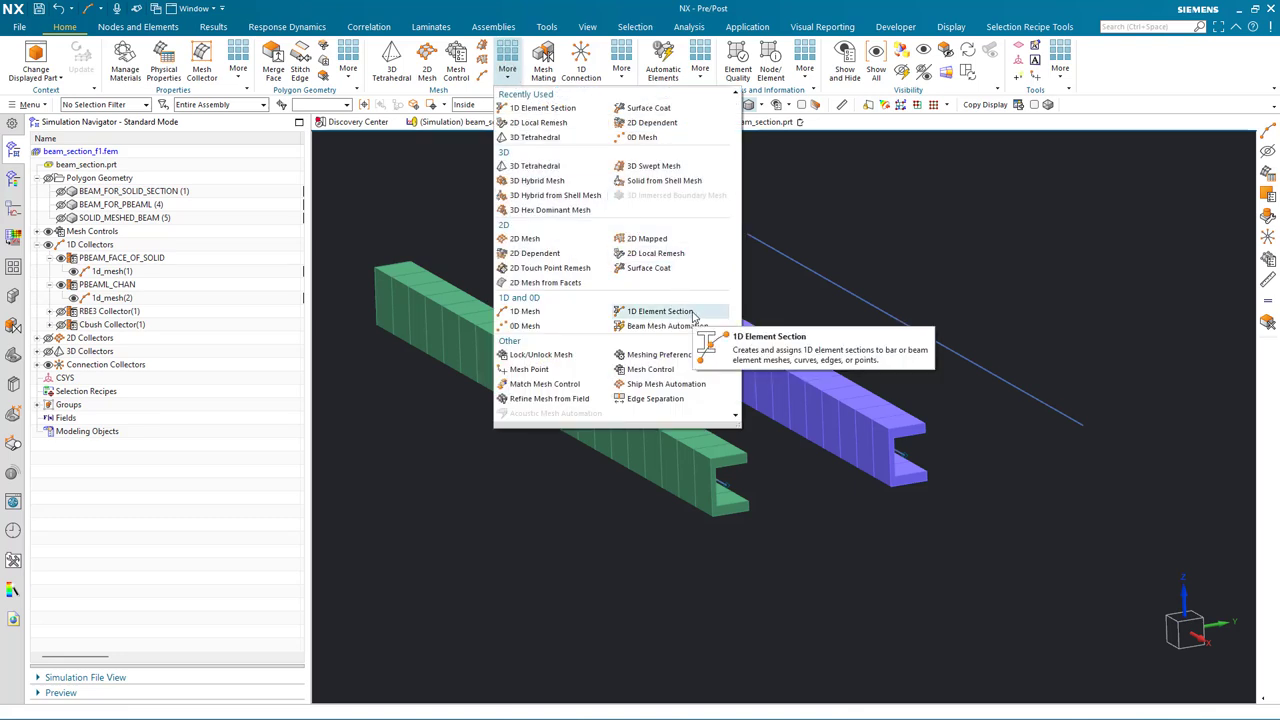
click(657, 311)
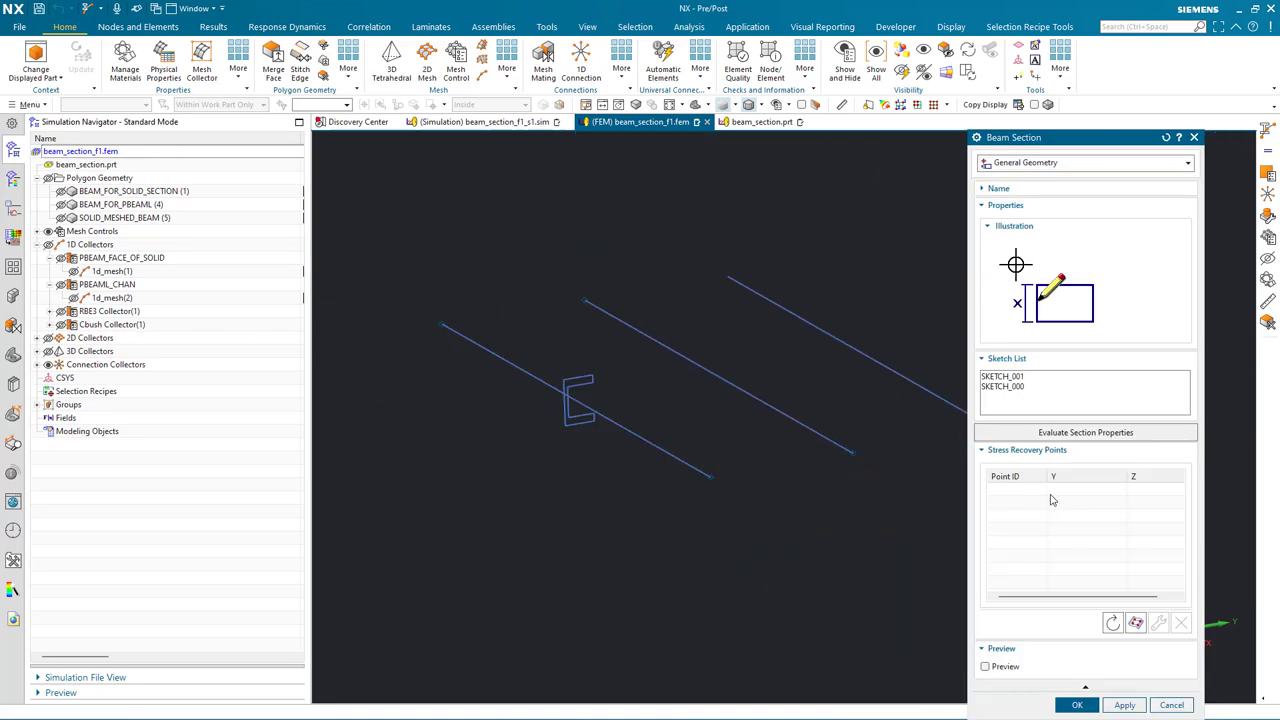
- Create General Geometry(1) from SKETCH_000, evaluating its properties, and close the section manager
click(1006, 387)
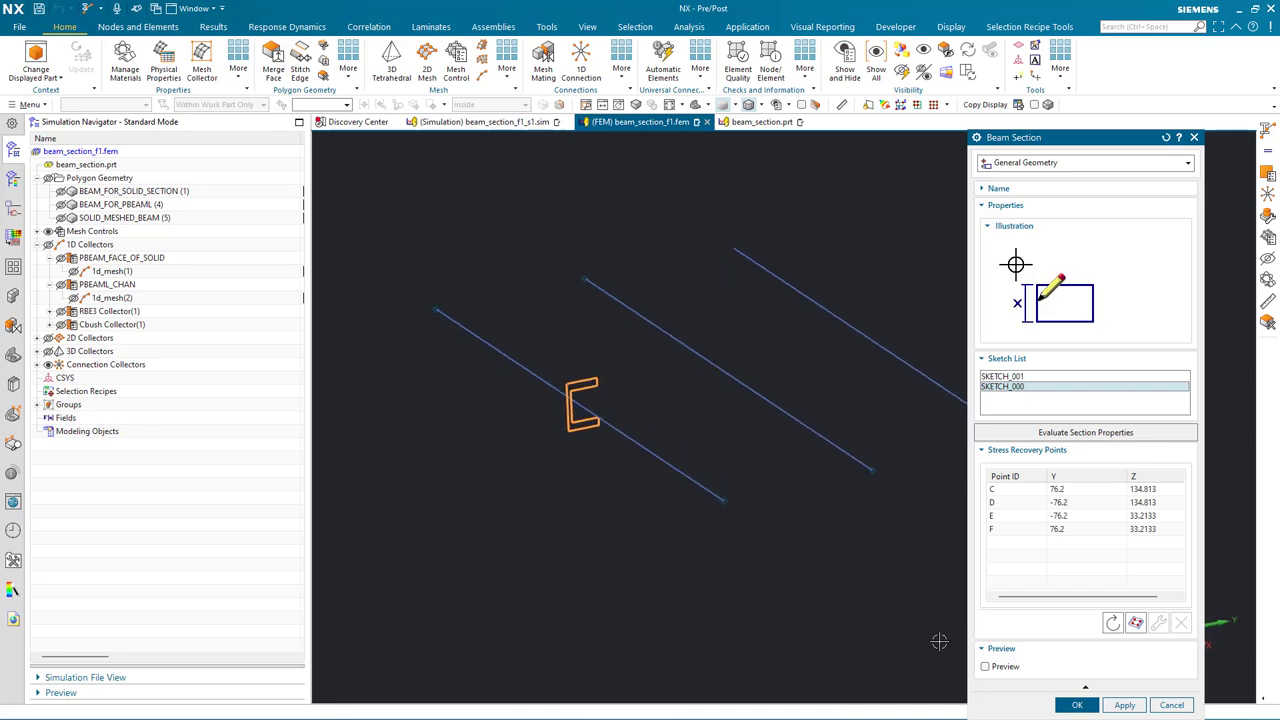
click(985, 666)
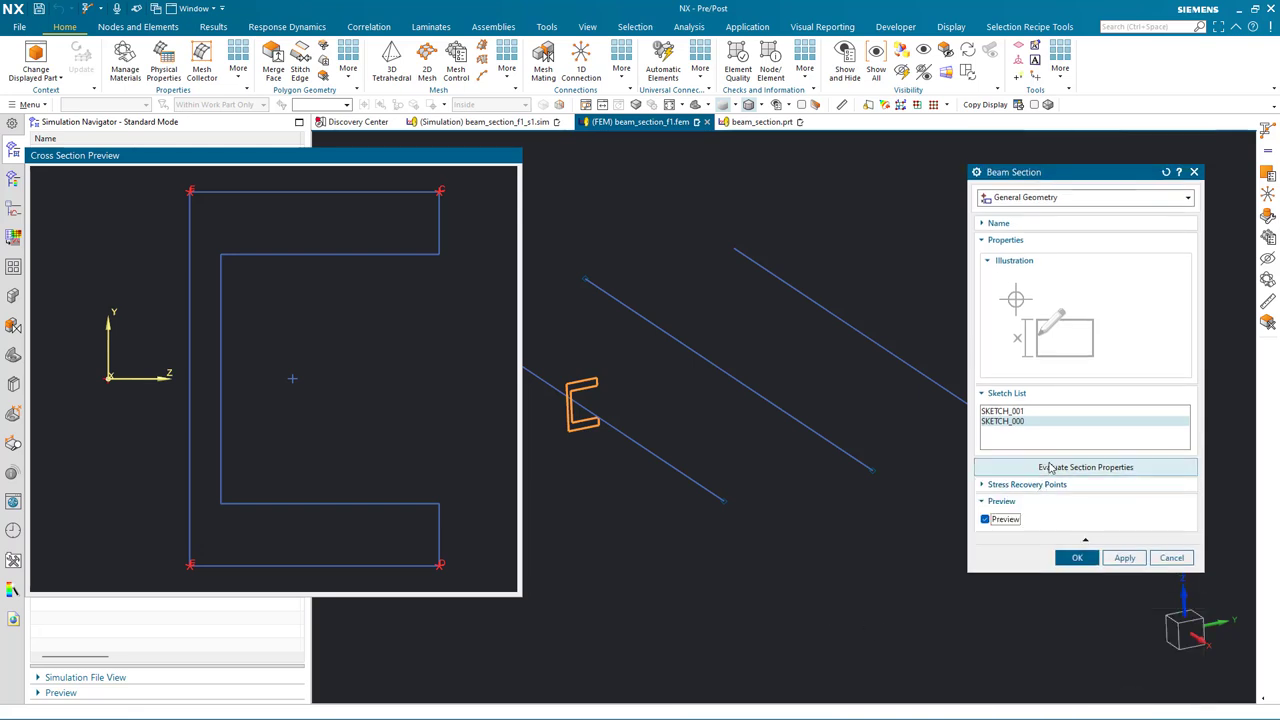
click(1086, 467)
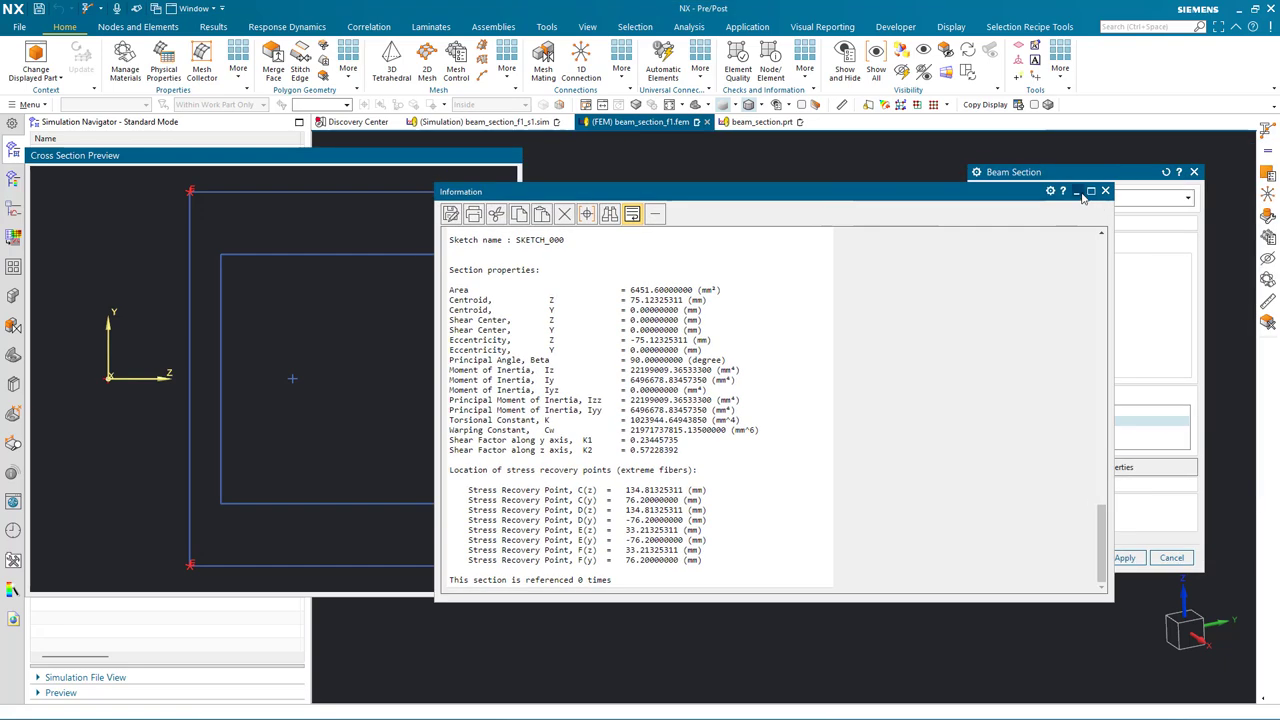
click(1105, 191)
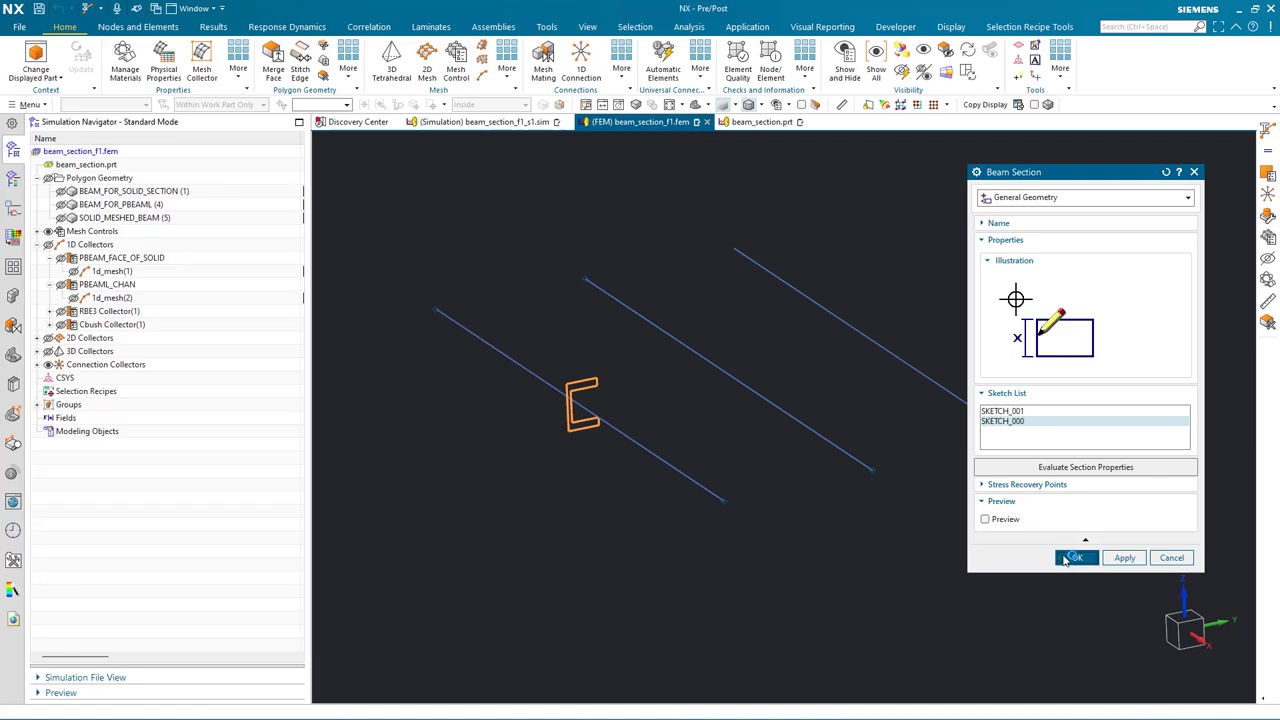
click(1074, 557)
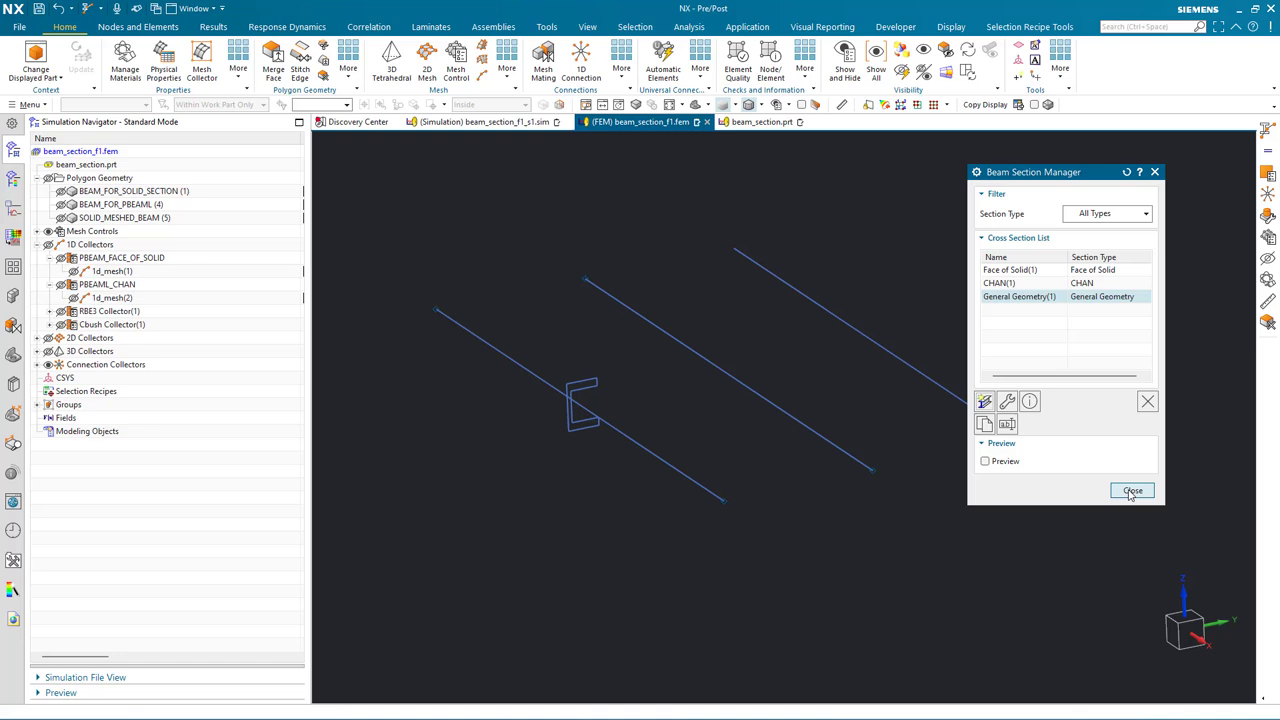
click(1131, 491)
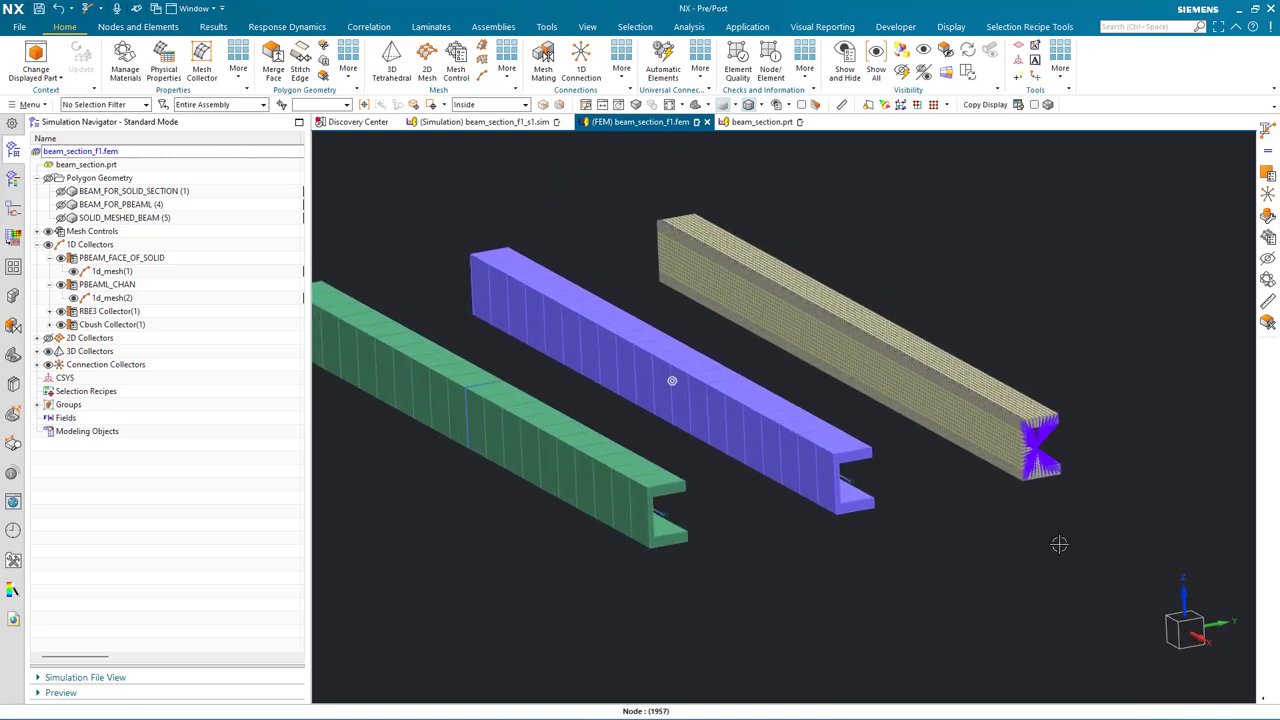
- In beam_section.prt, set the chan_flange_wall_thickness expression to 0.5 in
click(757, 122)
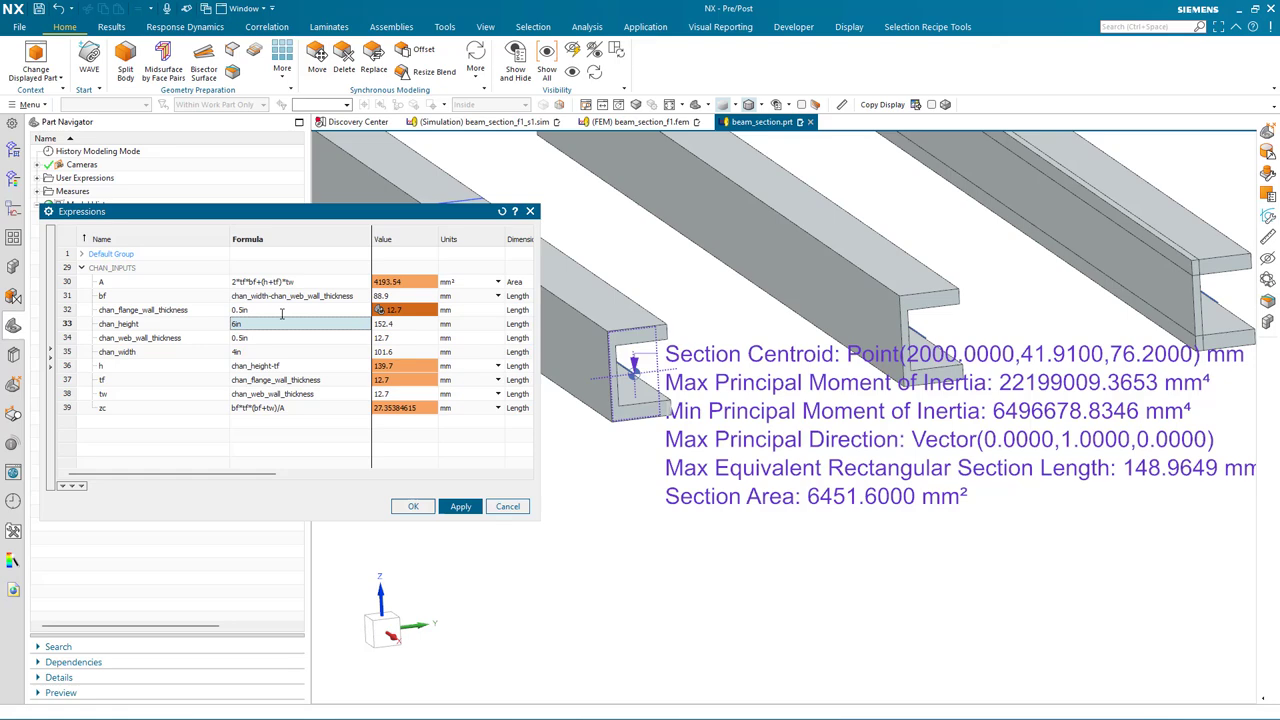
click(460, 506)
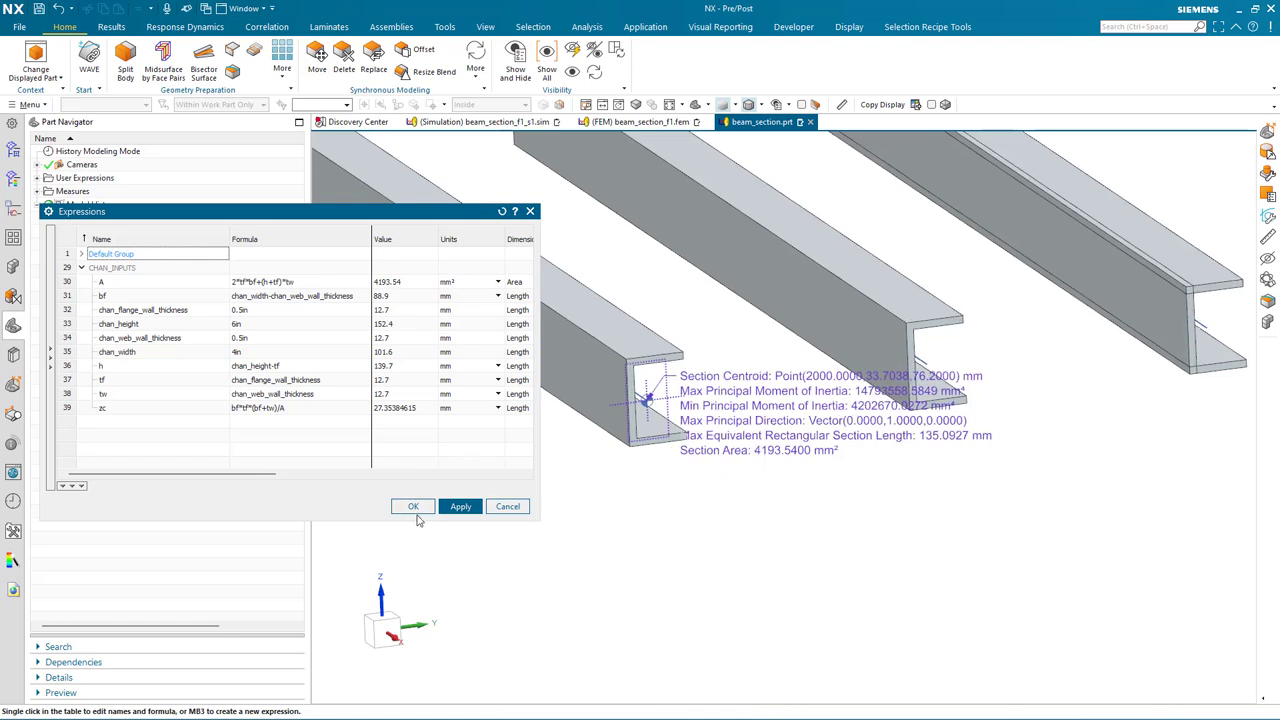
click(412, 506)
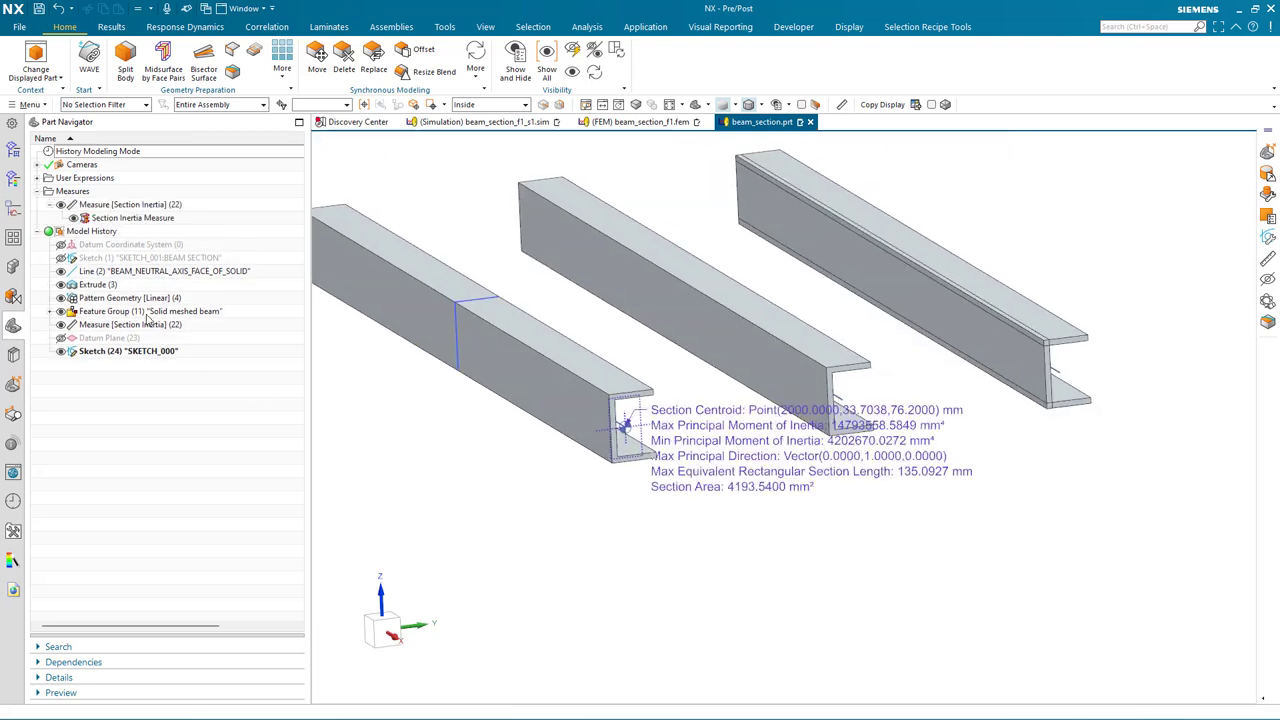
- Return to the beam_section_f1 FEM, dismiss the update log, and update it to the revised channel
click(640, 123)
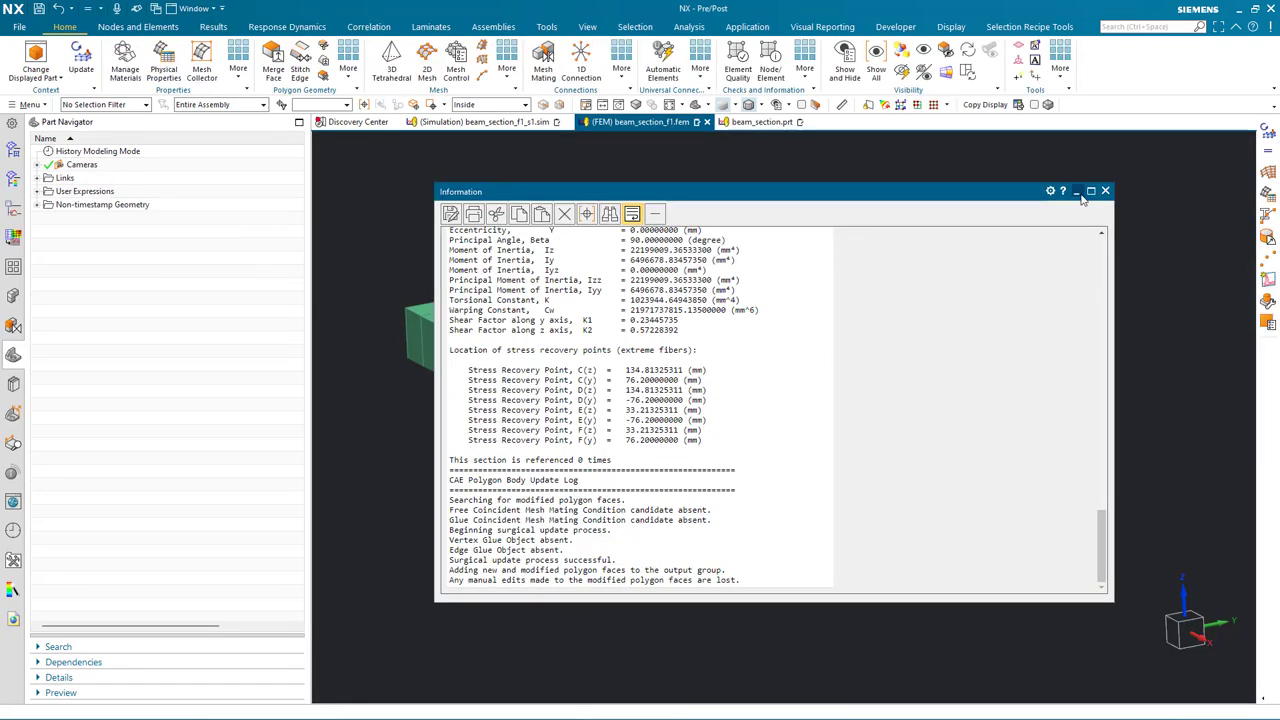
click(1105, 190)
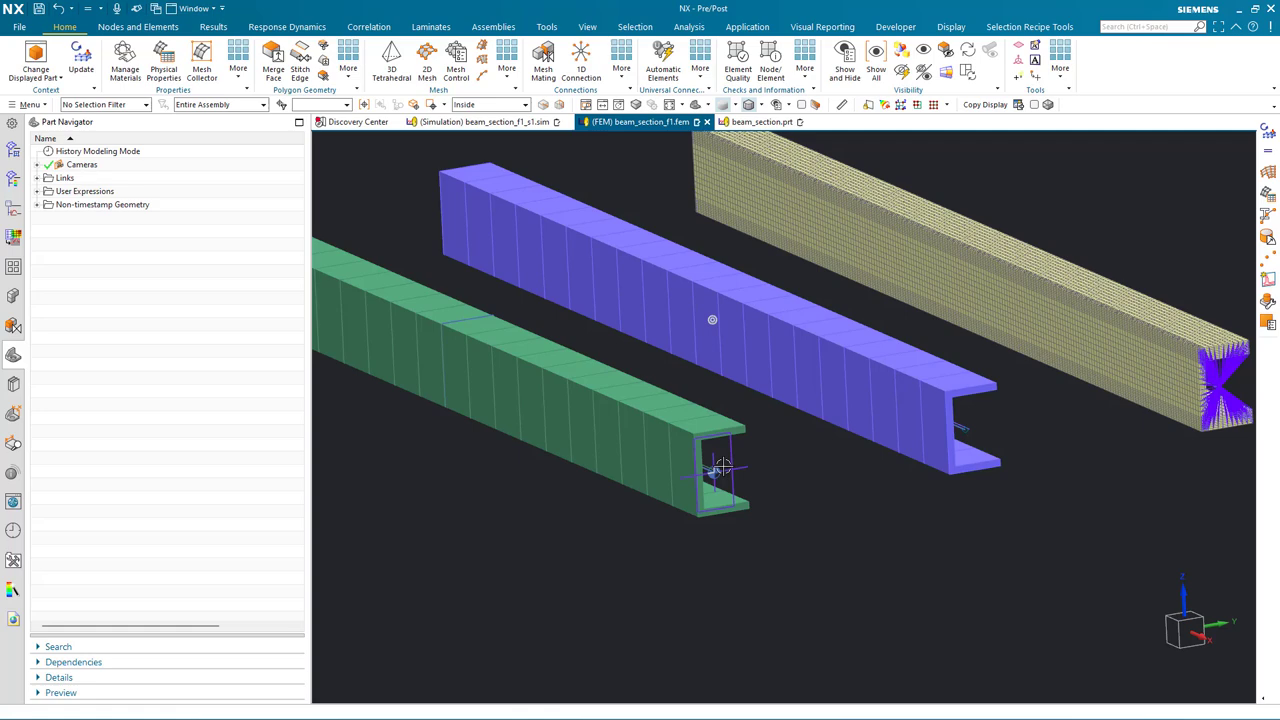
click(12, 151)
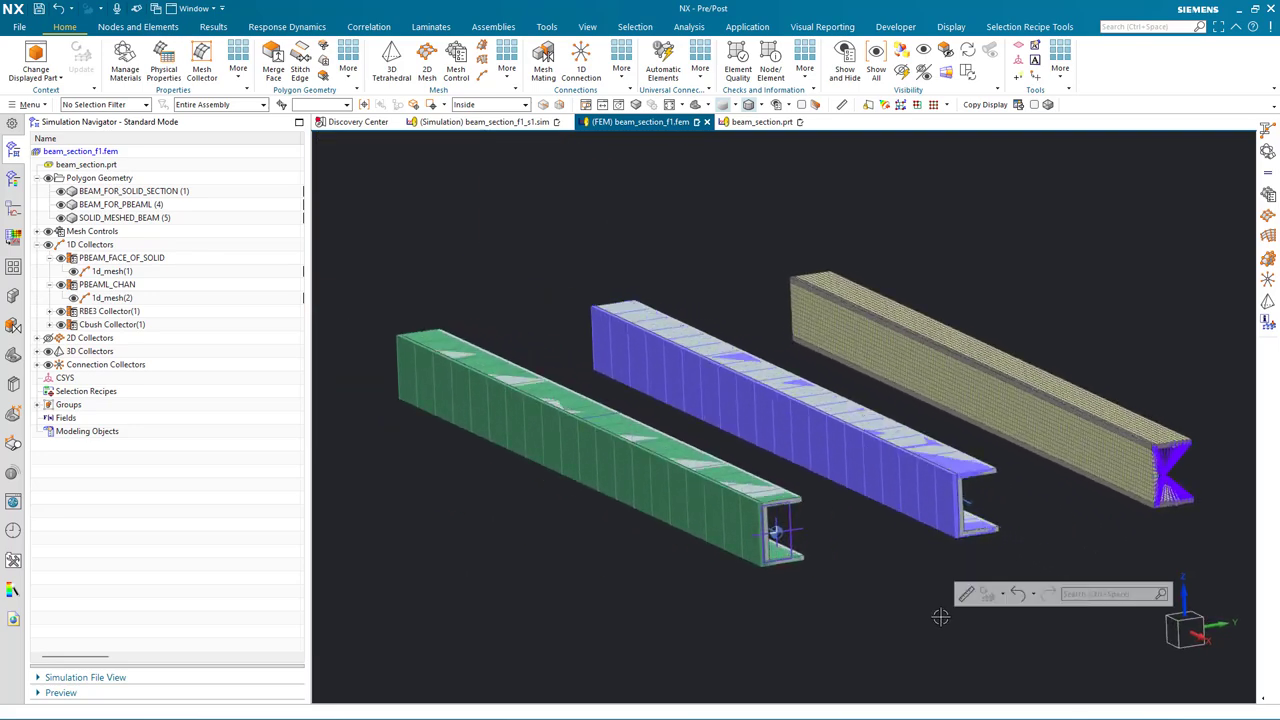
click(509, 50)
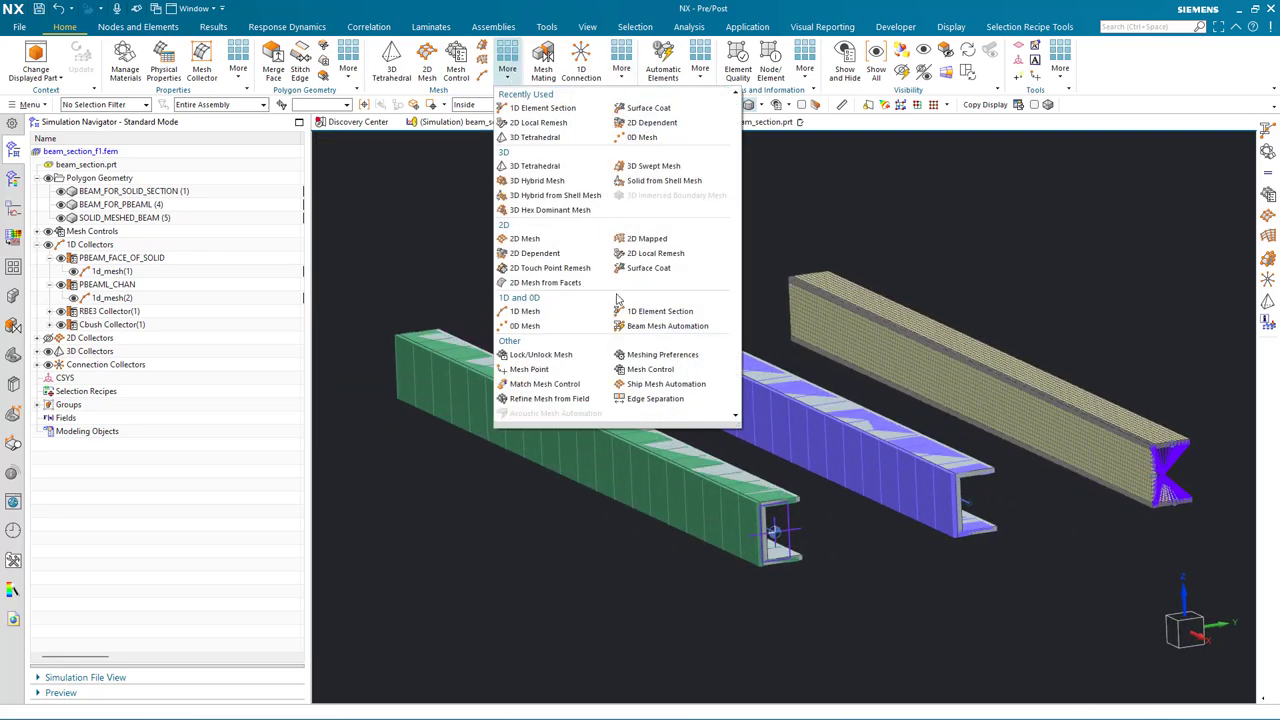